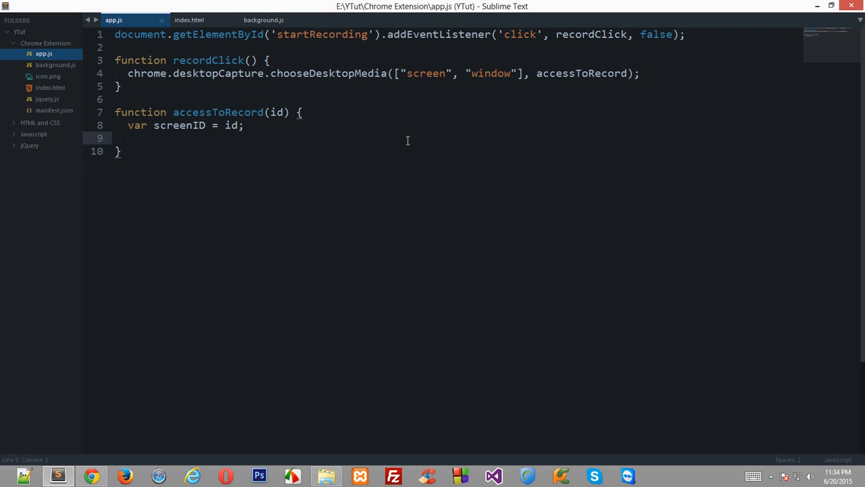
# Step: Have accessToRecord call navigator.webkitGetUserMedia() and save app.js
pyautogui.write('n')
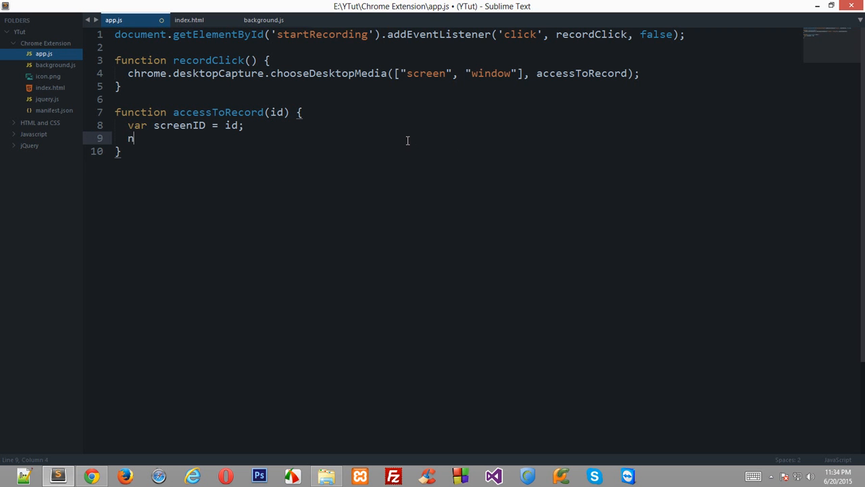
pyautogui.write('avigator.w')
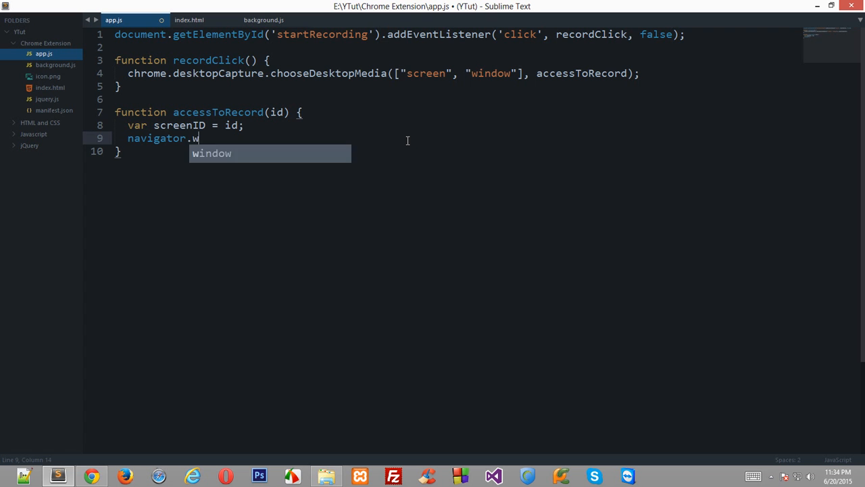
pyautogui.write('ebkit')
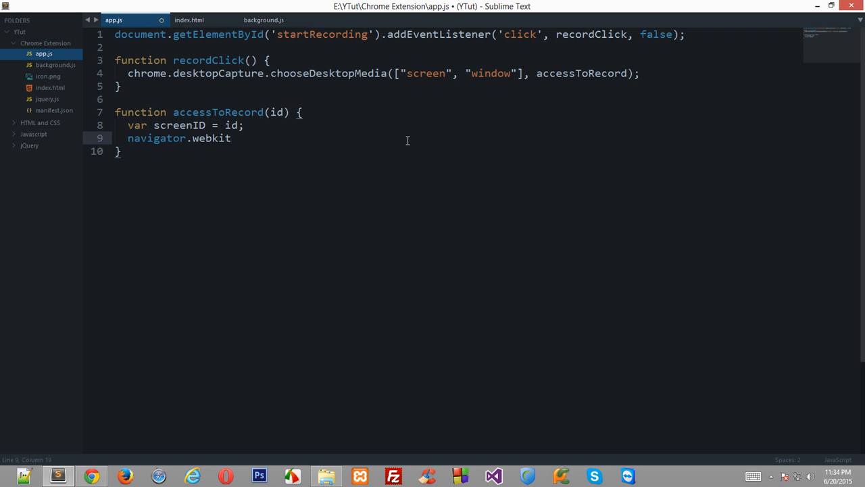
pyautogui.write('GetUser')
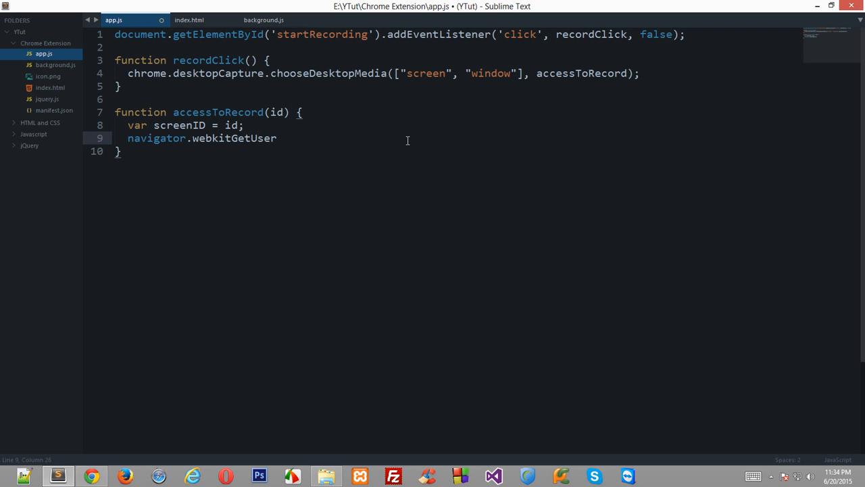
pyautogui.write('Media()')
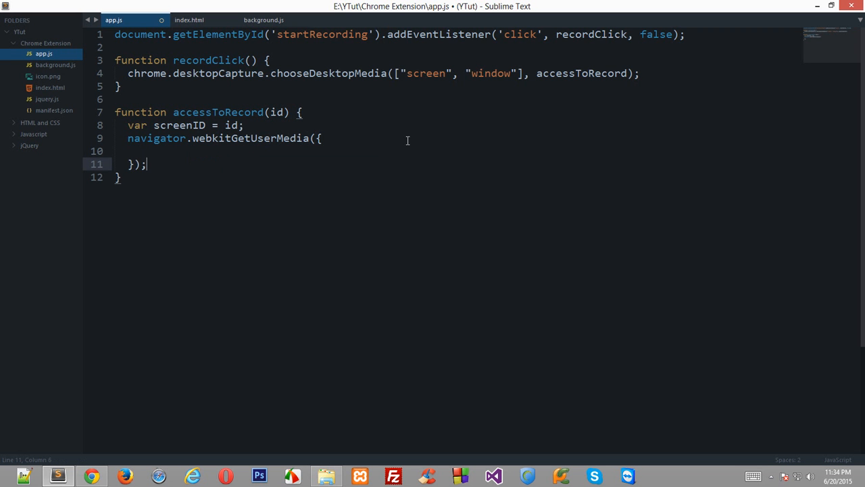
pyautogui.press('ctrl+s')
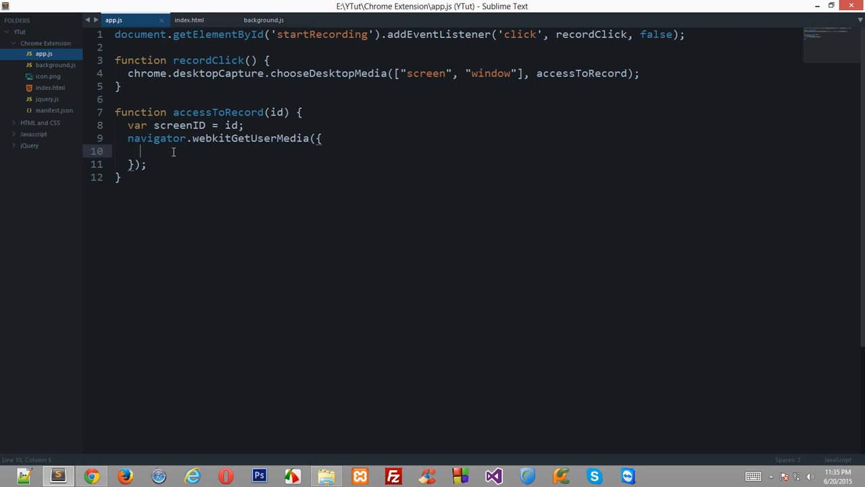
# Step: Start the getUserMedia options object with audio: true
pyautogui.write('audio: true')
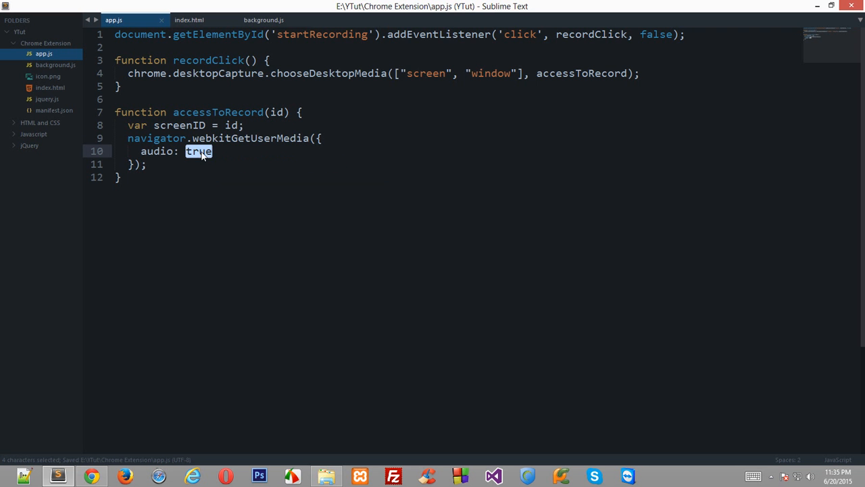
pyautogui.moveTo(93, 476)
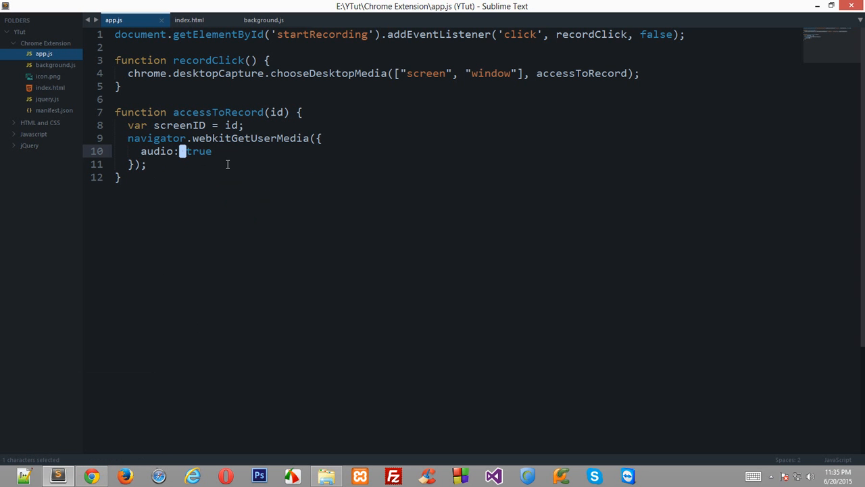
pyautogui.press('ctrl+a')
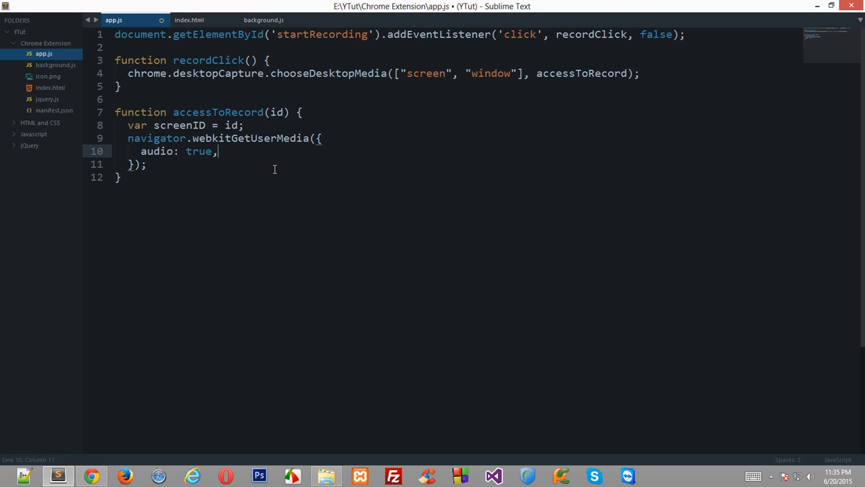
# Step: Add a video: { mandatory: } entry to the options object and save
pyautogui.write('video')
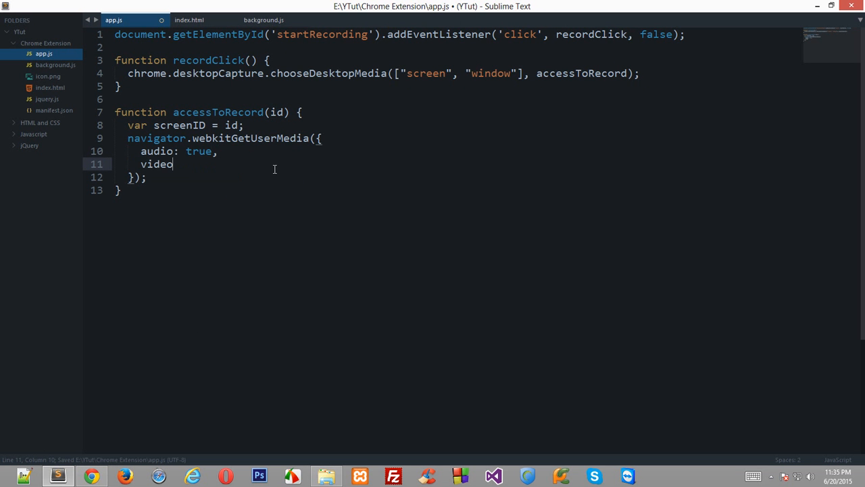
pyautogui.write(':')
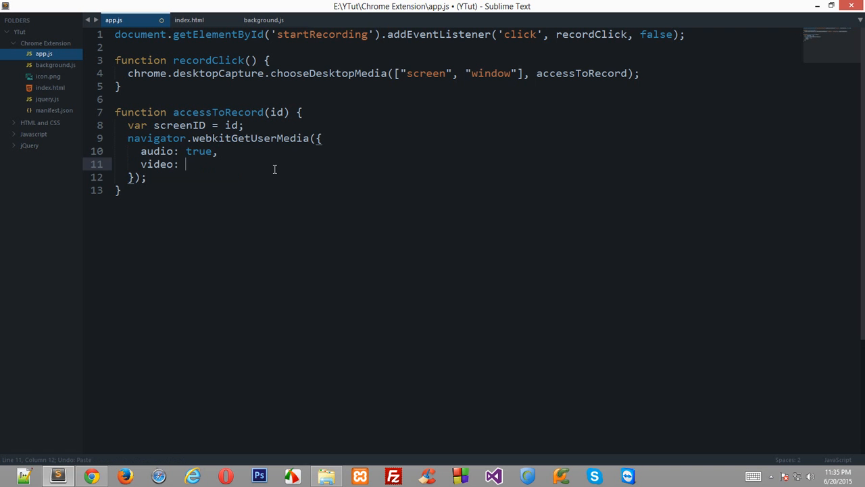
pyautogui.write('{')
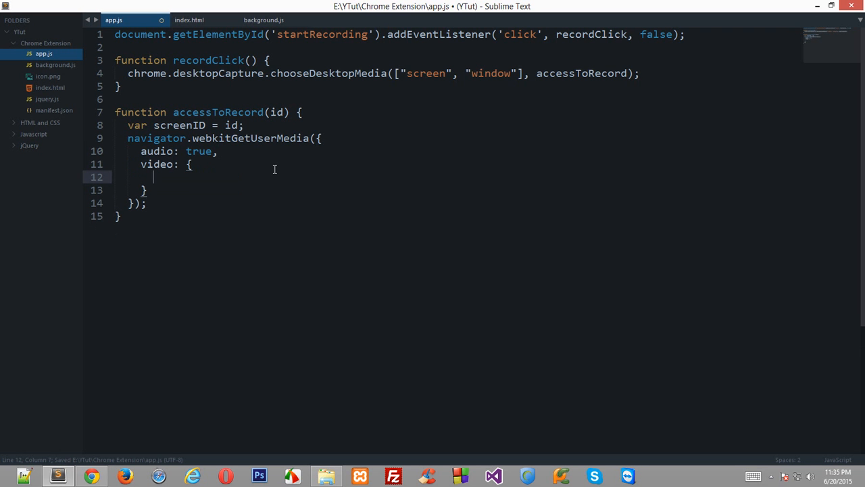
pyautogui.write('mandator')
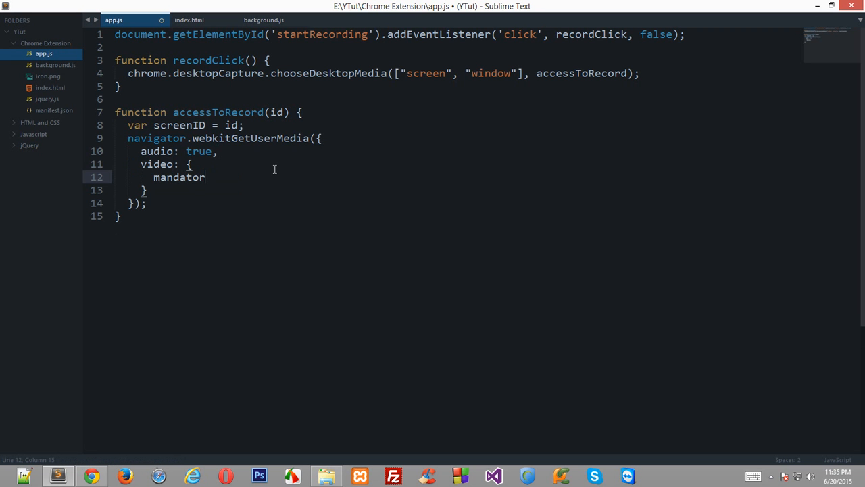
pyautogui.write(':')
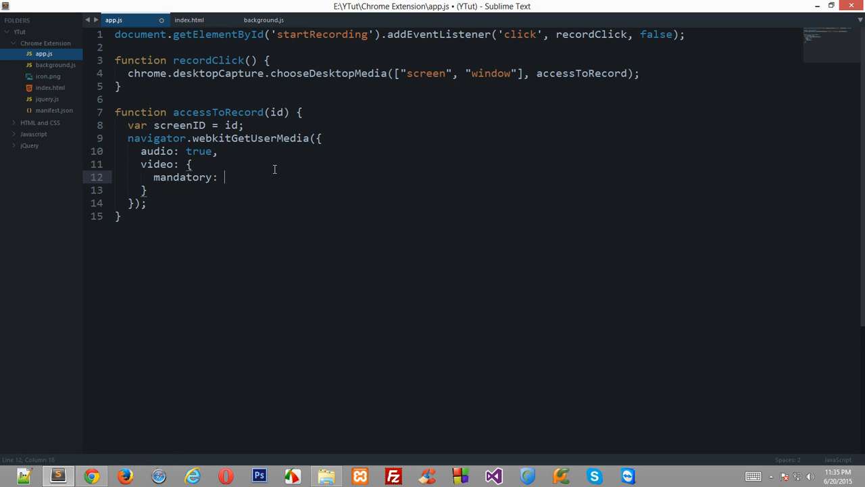
pyautogui.press('ctrl+s')
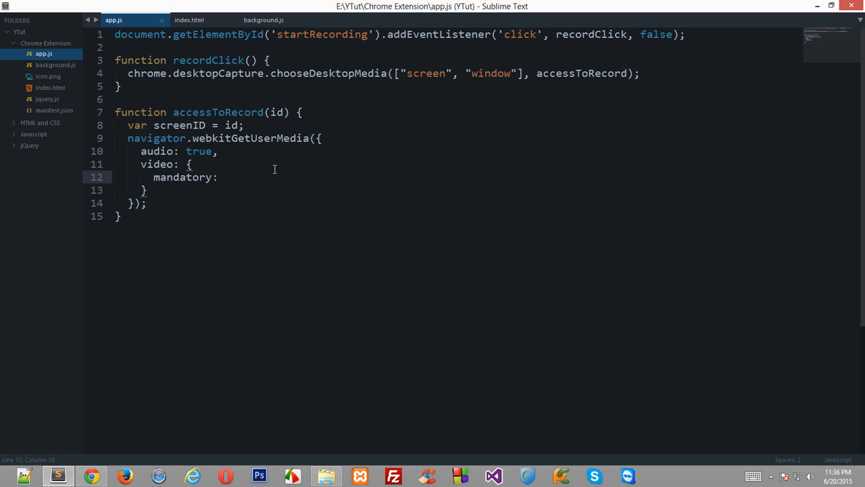
pyautogui.write('" "')
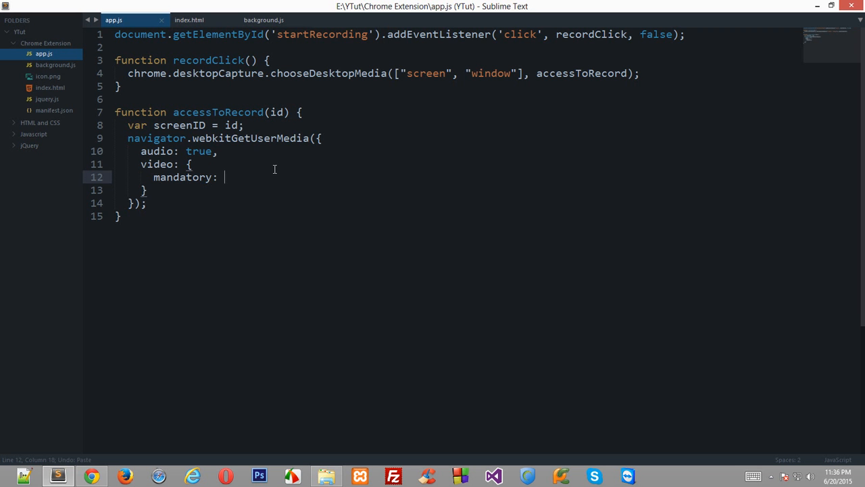
# Step: Inside mandatory, require chromeMediaSource: "desktop"
pyautogui.write('{')
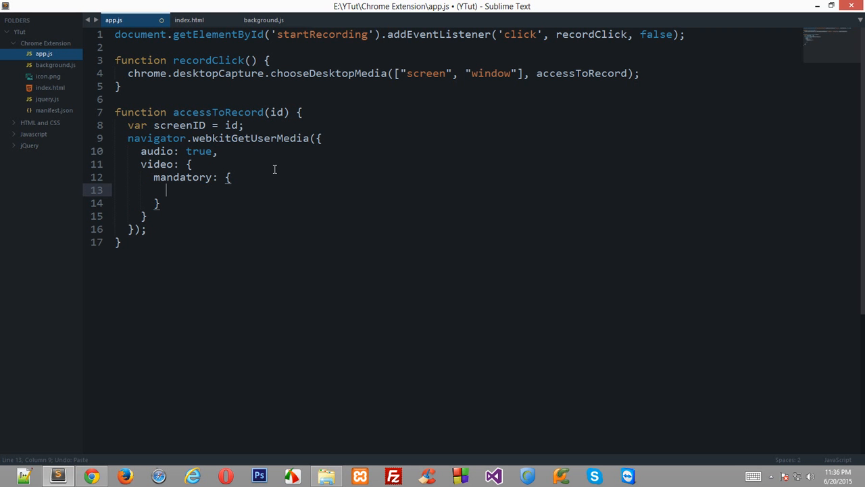
pyautogui.write('chrome')
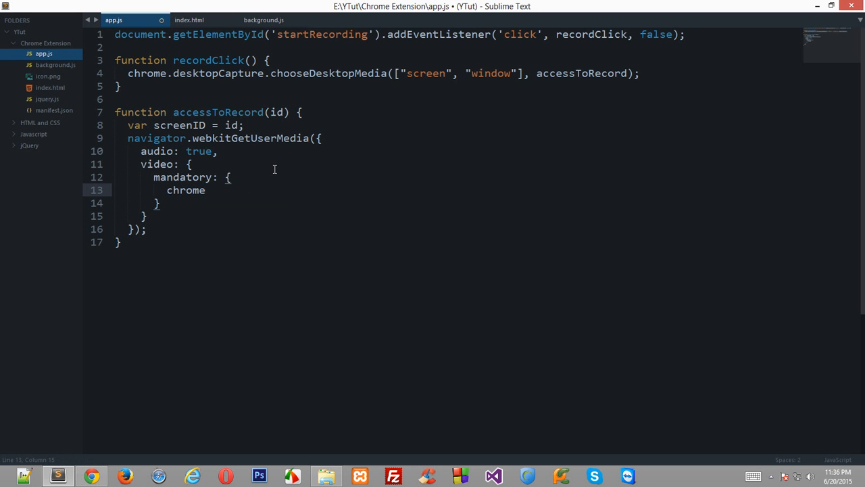
pyautogui.write('Medi')
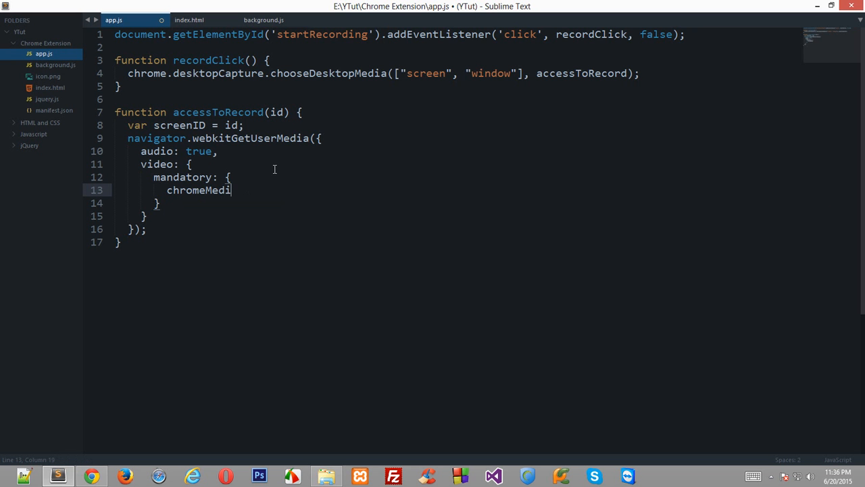
pyautogui.write('aSource')
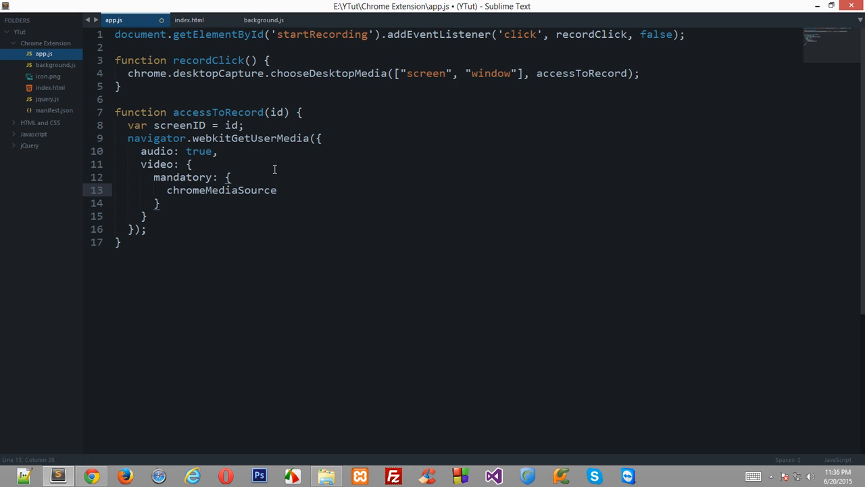
pyautogui.write(':')
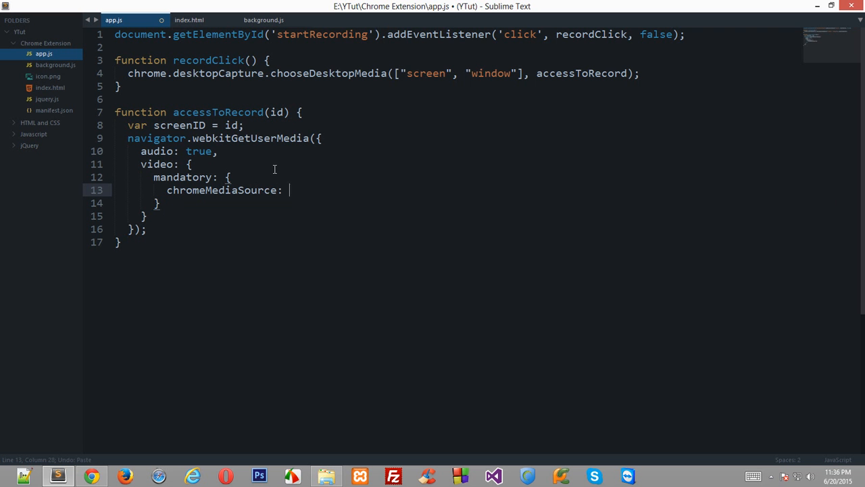
pyautogui.write('"desktop",')
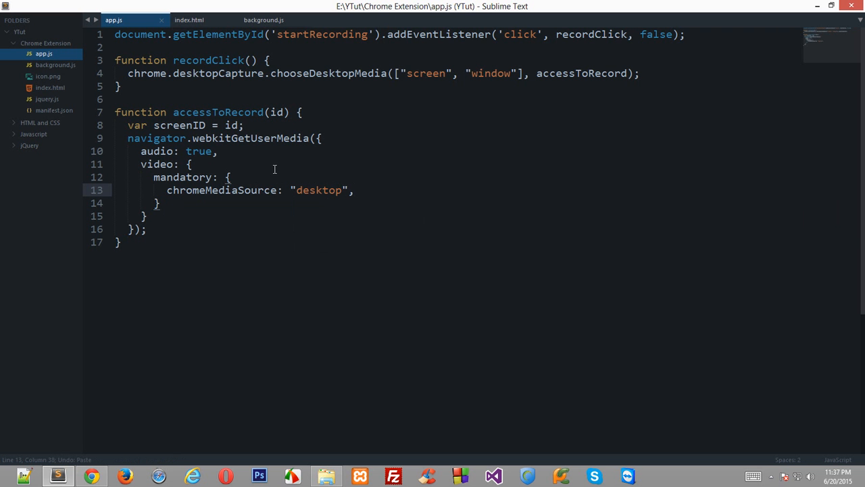
# Step: Add chromeMediaSourceId: id, dropping the screenID variable, and save
pyautogui.write('chromeMediaSoruceId')
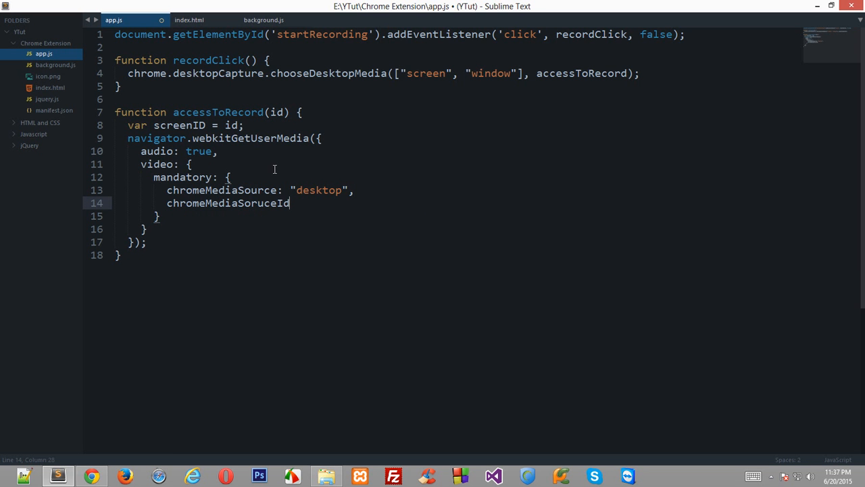
pyautogui.write(':')
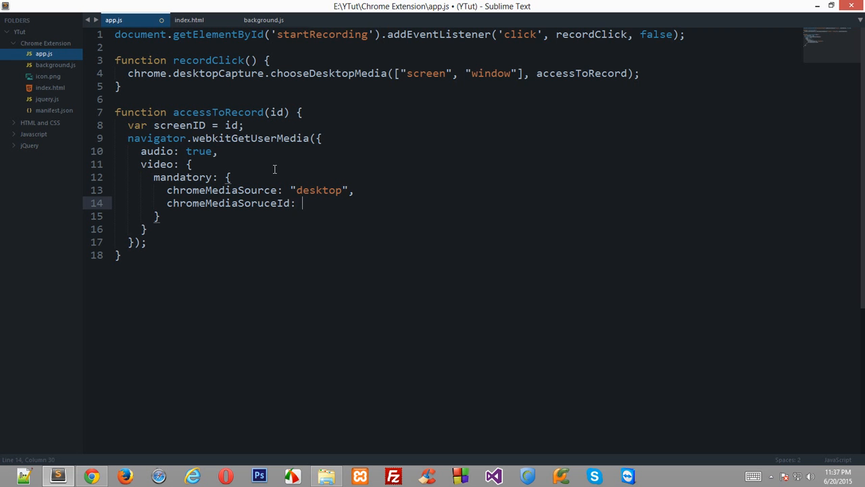
pyautogui.press('ctrl+s')
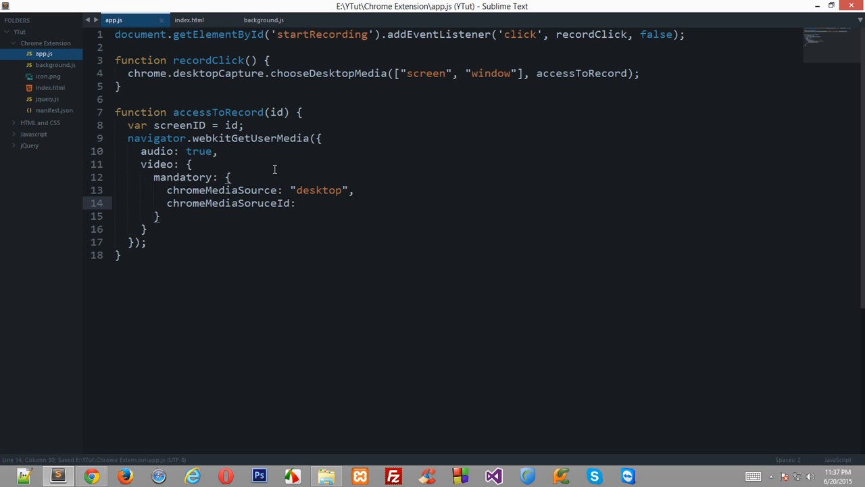
pyautogui.write('scrr')
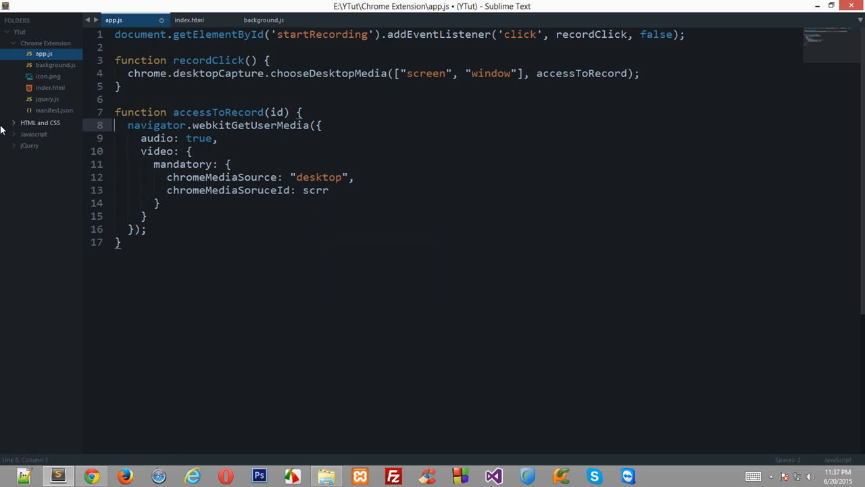
pyautogui.write('id')
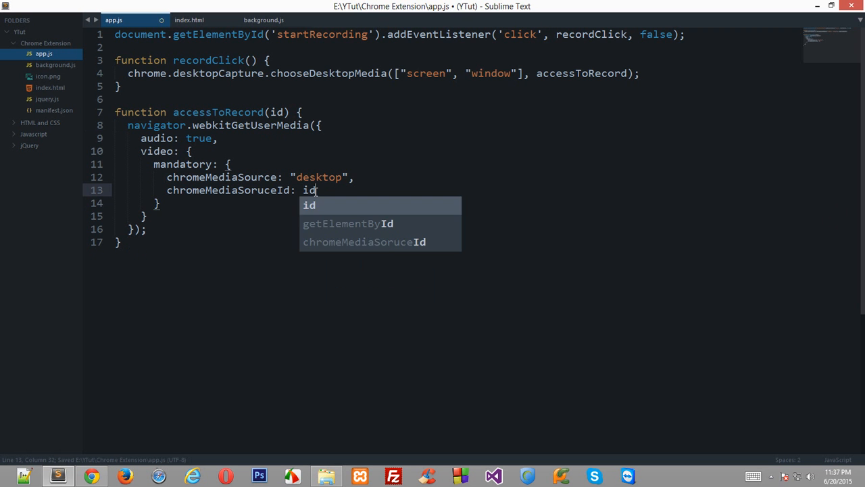
pyautogui.press('Escape')
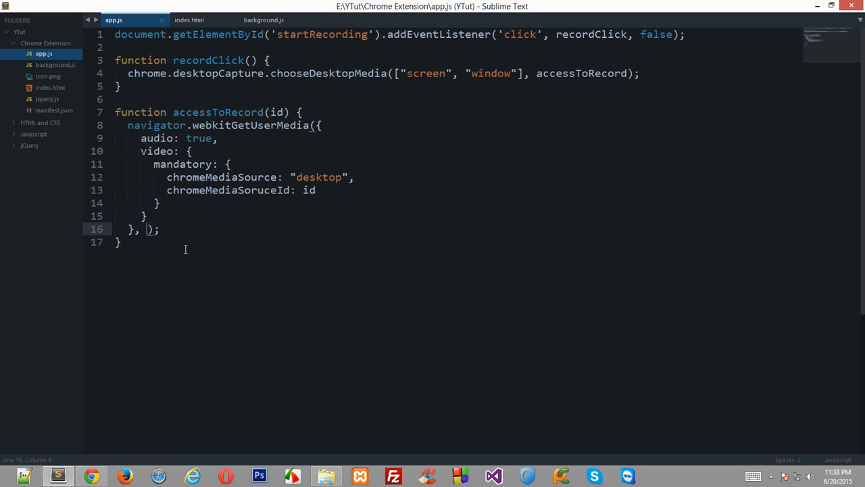
# Step: Pass startStream as the success callback and declare function startStream() { } below accessToRecord
pyautogui.write('startStream')
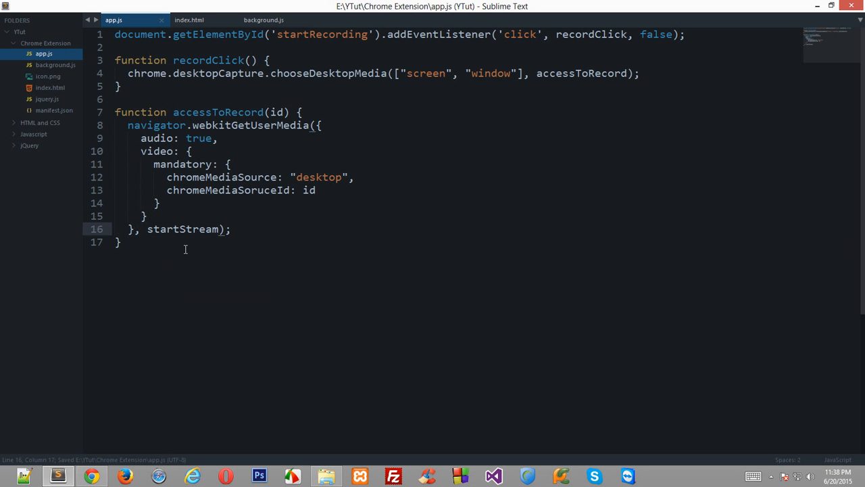
pyautogui.doubleClick(182, 229)
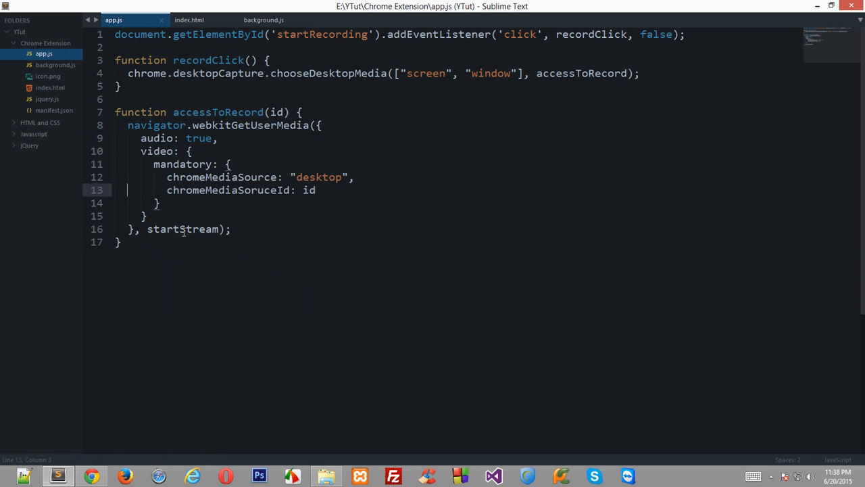
pyautogui.write('function star')
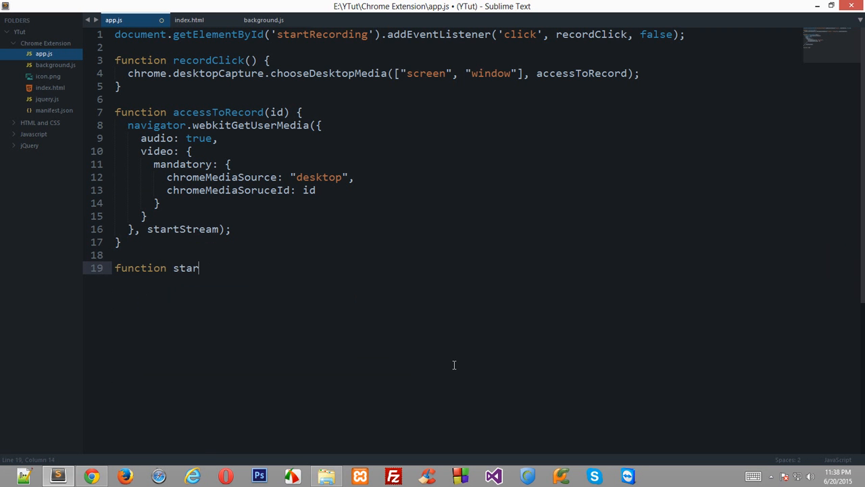
pyautogui.write('tStream')
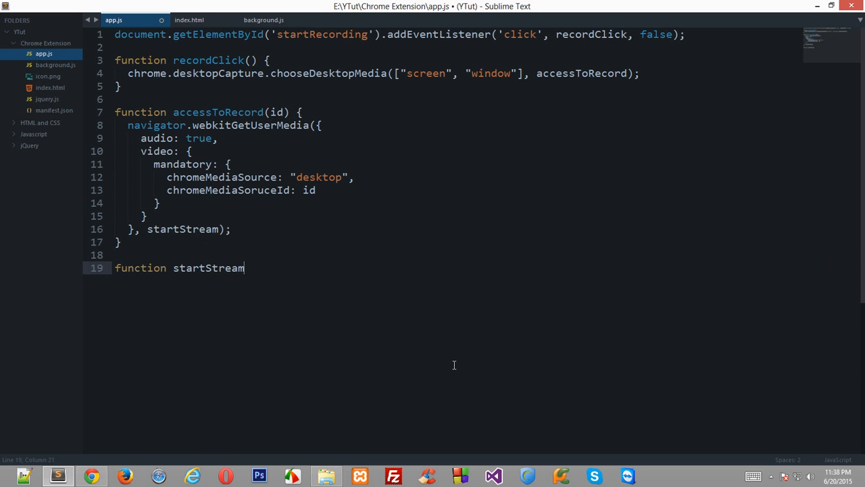
pyautogui.write('() {')
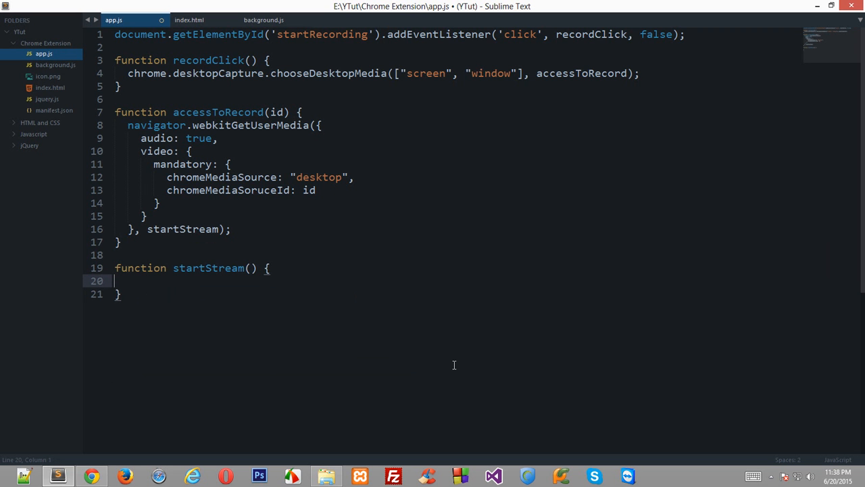
pyautogui.press('ctrl+s')
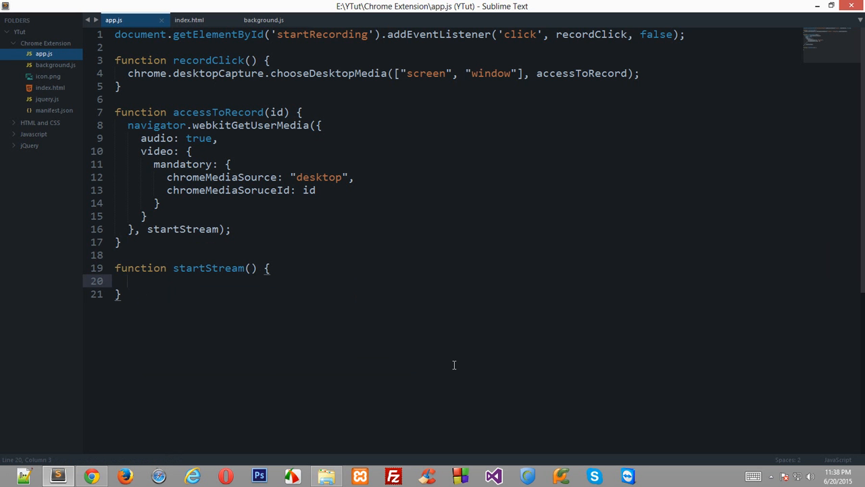
# Step: Give startStream a stream parameter and move into its empty body
pyautogui.click(252, 268)
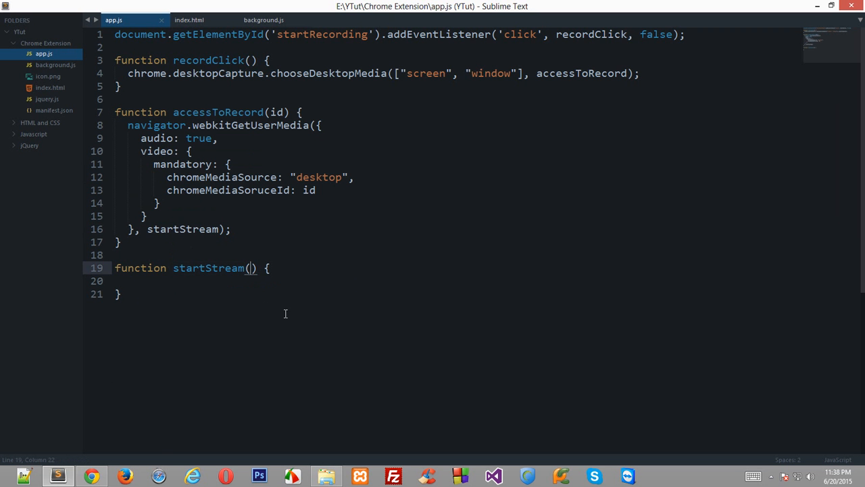
pyautogui.write('stream')
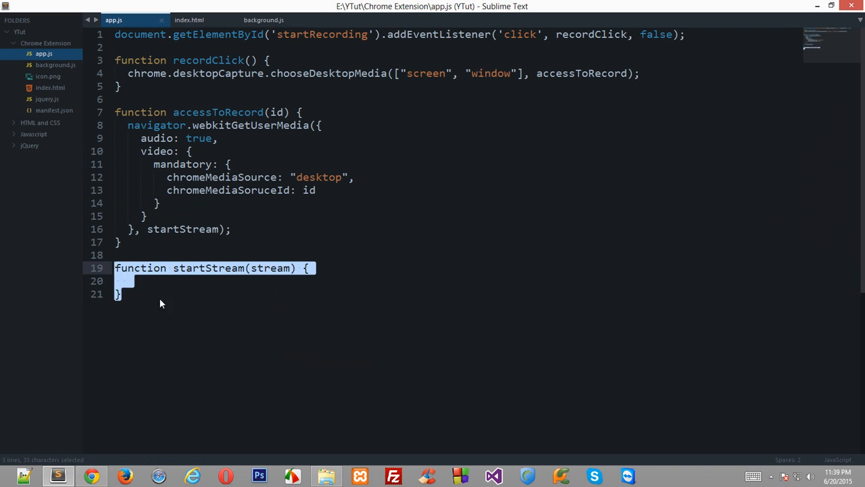
pyautogui.click(170, 292)
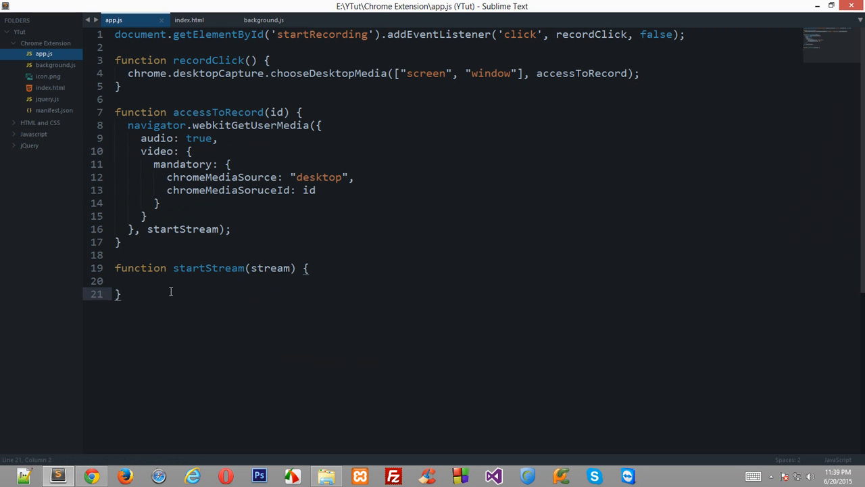
pyautogui.doubleClick(270, 268)
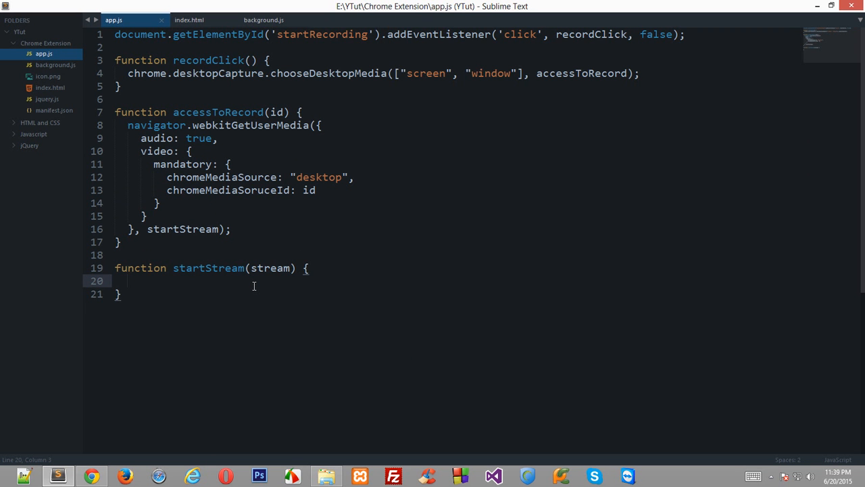
# Step: Give the video element in index.html the id "screenMain"
pyautogui.write('docume')
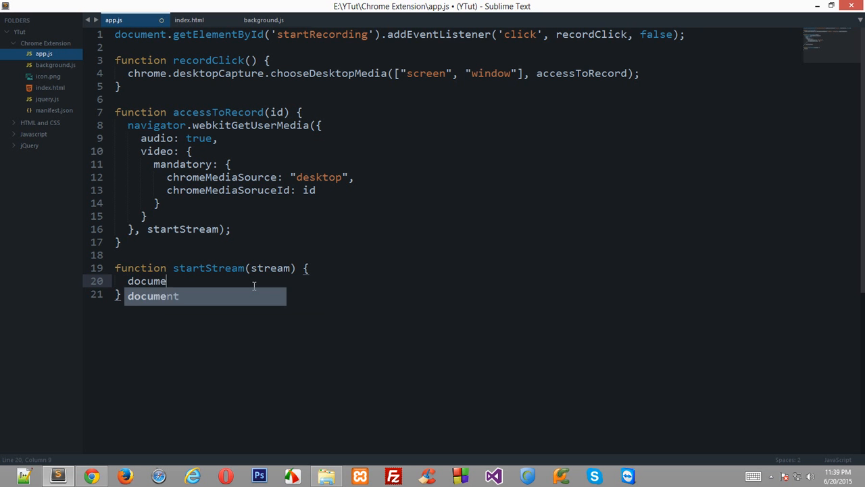
pyautogui.click(189, 20)
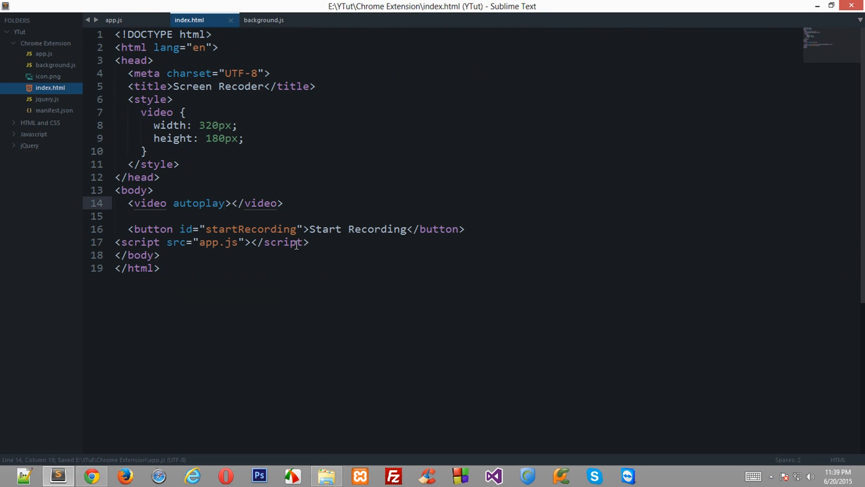
pyautogui.write('id=""')
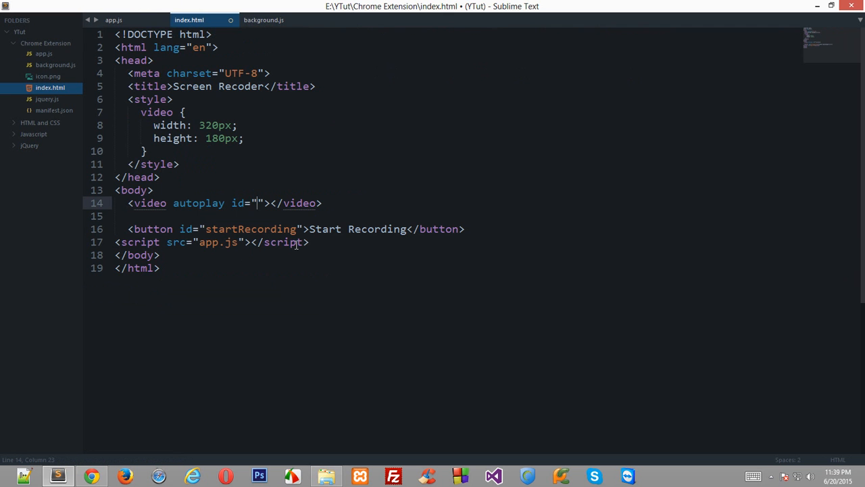
pyautogui.write('screen')
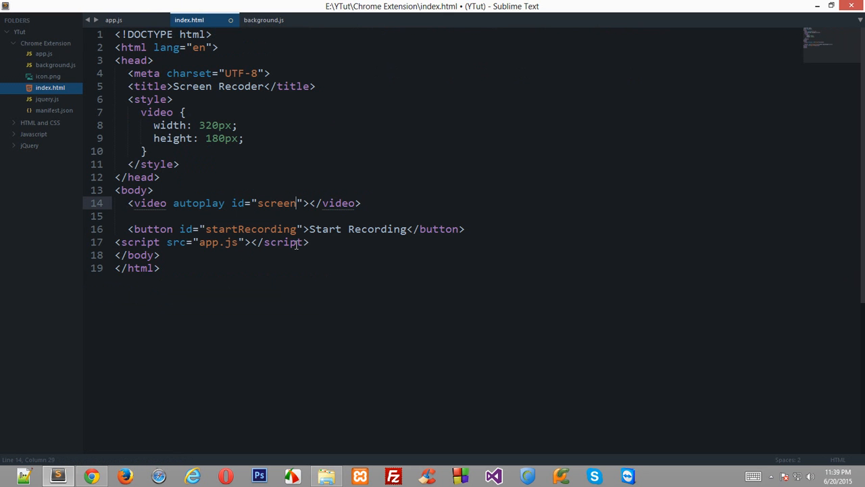
pyautogui.write('Main')
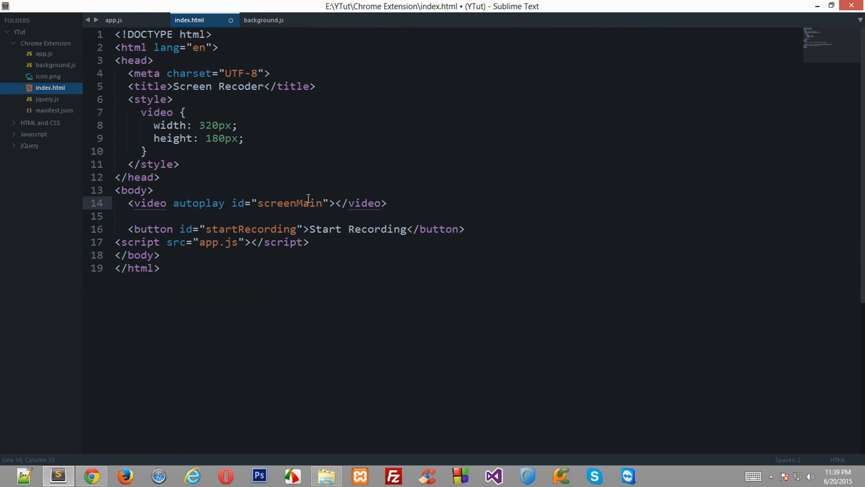
pyautogui.click(114, 21)
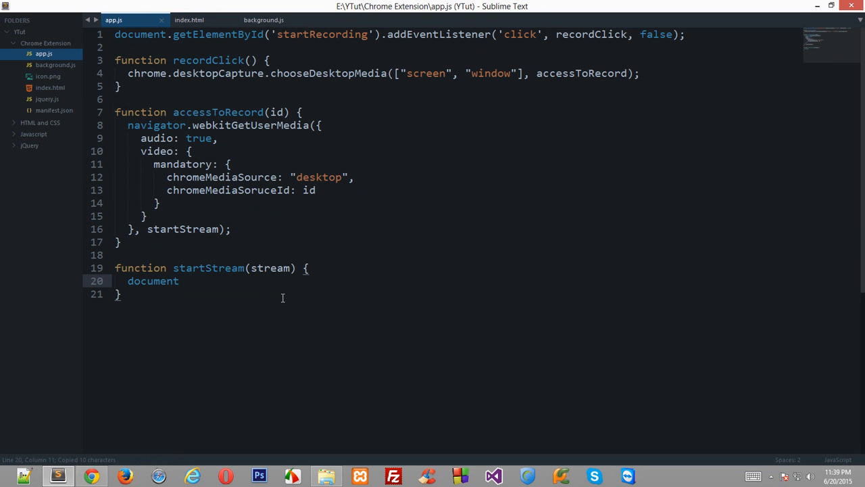
# Step: In startStream store document.getElementById('screenMain') in var video and begin video.src =
pyautogui.write(".getElementById('screenMain")
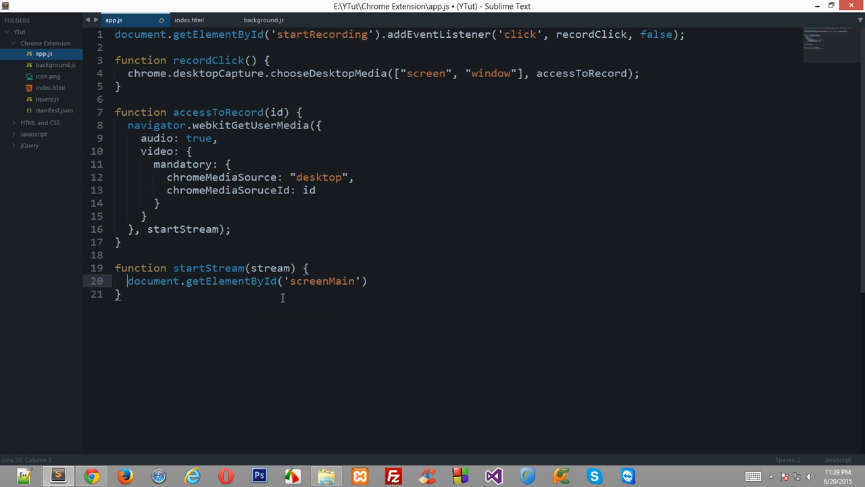
pyautogui.write('var video =')
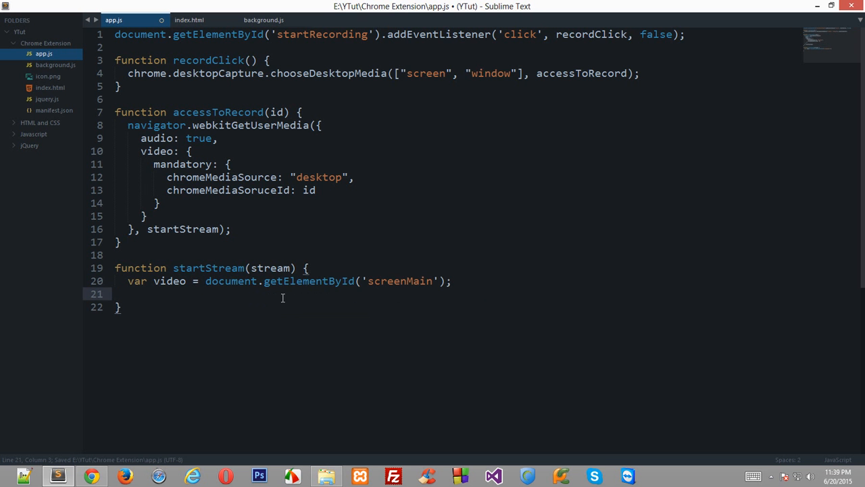
pyautogui.write('video.s')
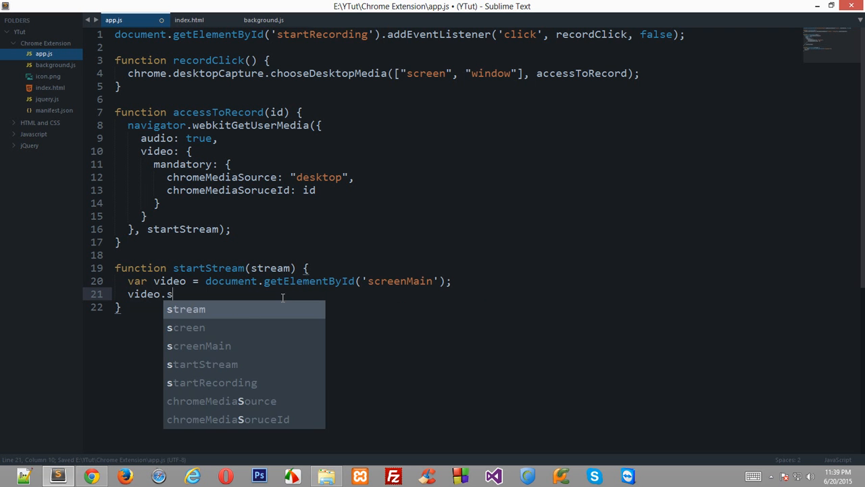
pyautogui.write('rc =')
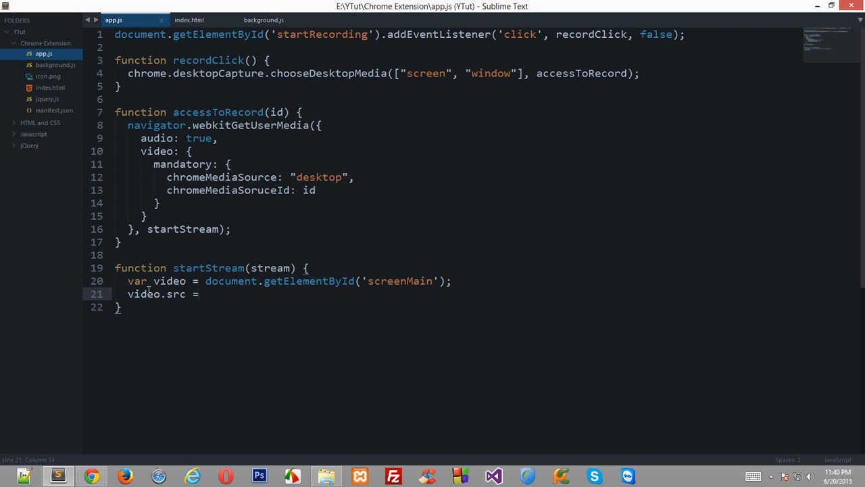
# Step: Note 'blob LARGE OBJECT' after video.src as an explanation, then remove it and save app.js
pyautogui.doubleClick(175, 293)
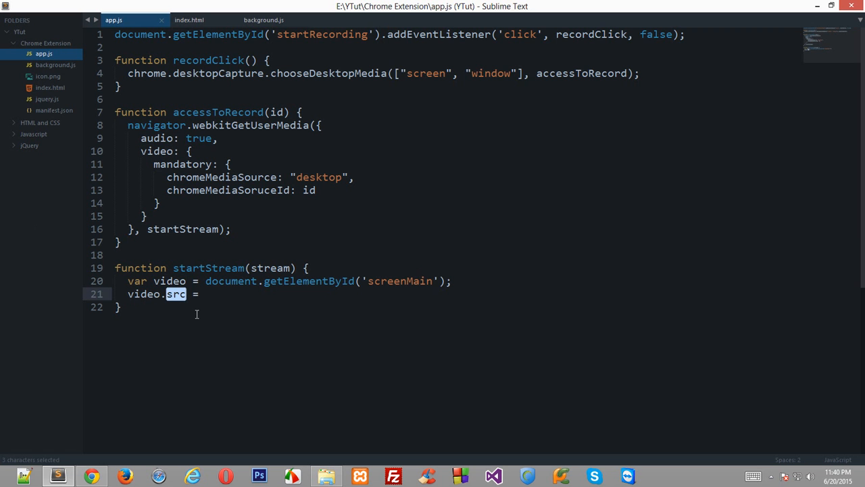
pyautogui.click(202, 293)
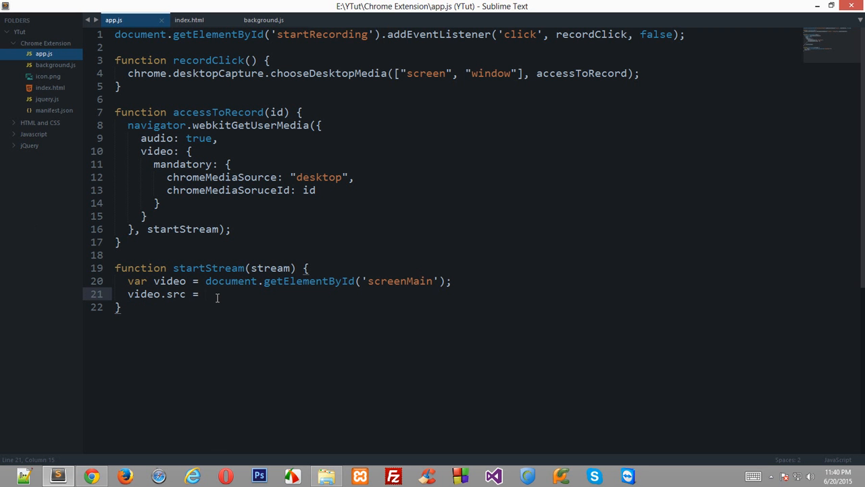
pyautogui.write('blob BINARY')
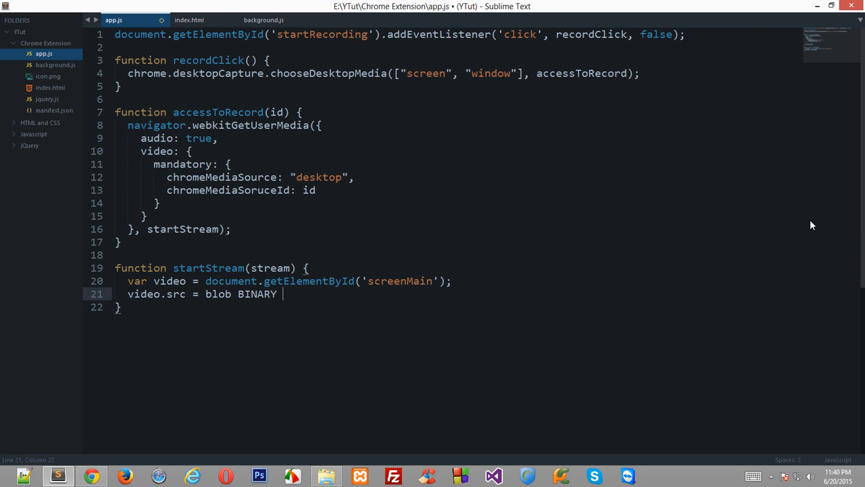
pyautogui.write('LARGE OBJEC')
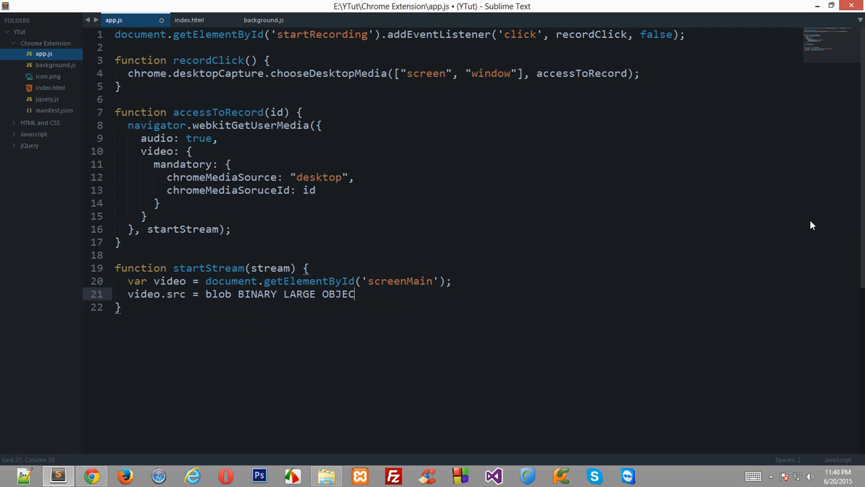
pyautogui.doubleClick(218, 293)
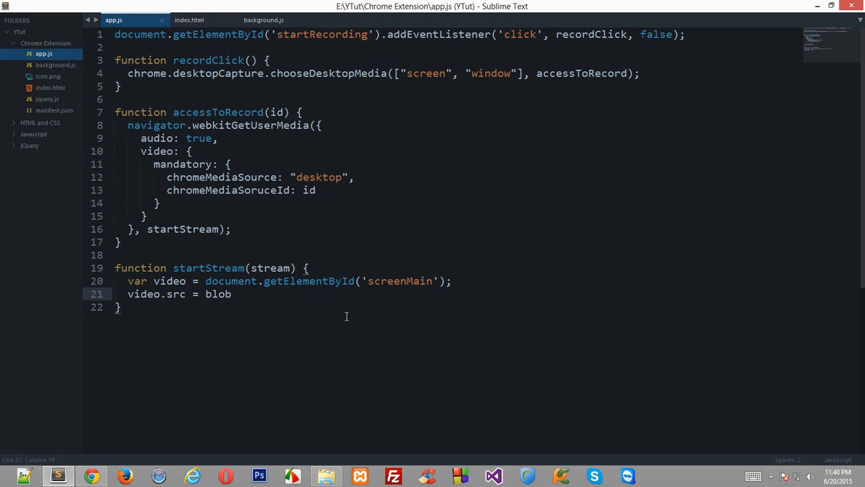
pyautogui.doubleClick(218, 293)
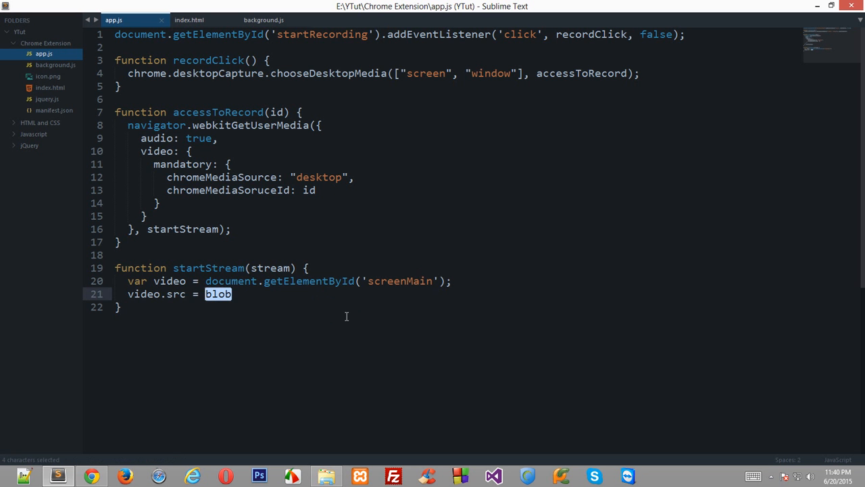
pyautogui.click(230, 293)
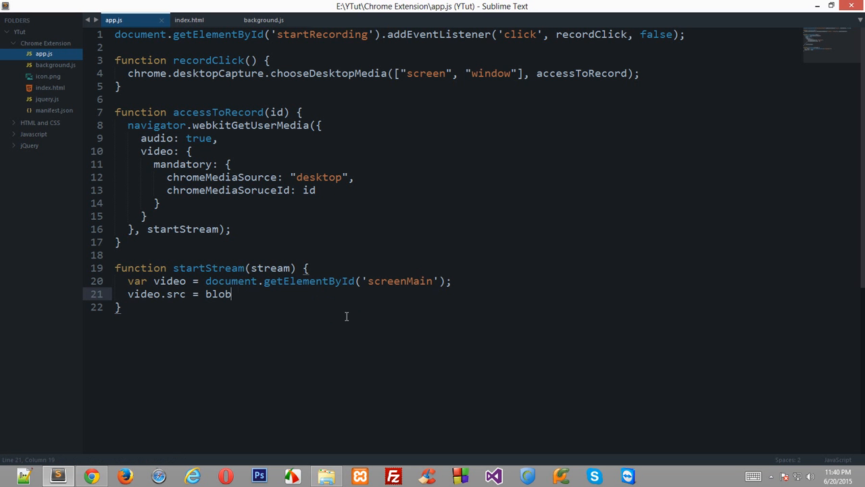
pyautogui.press('ctrl+s')
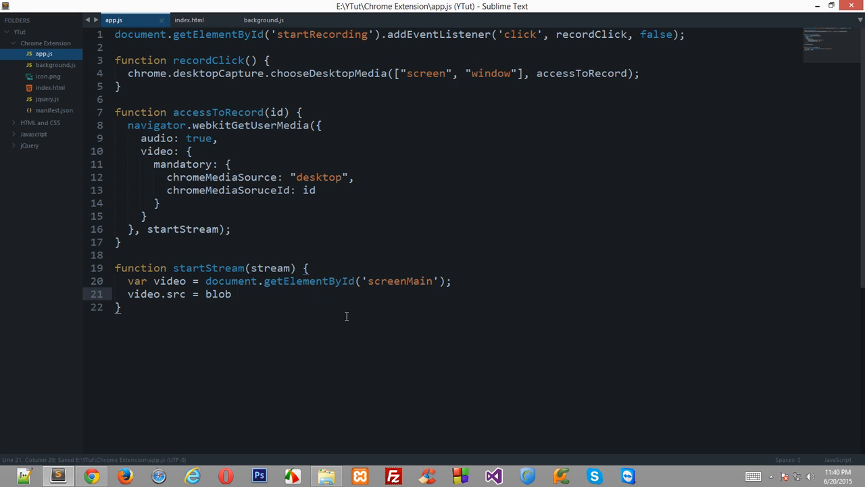
pyautogui.doubleClick(218, 293)
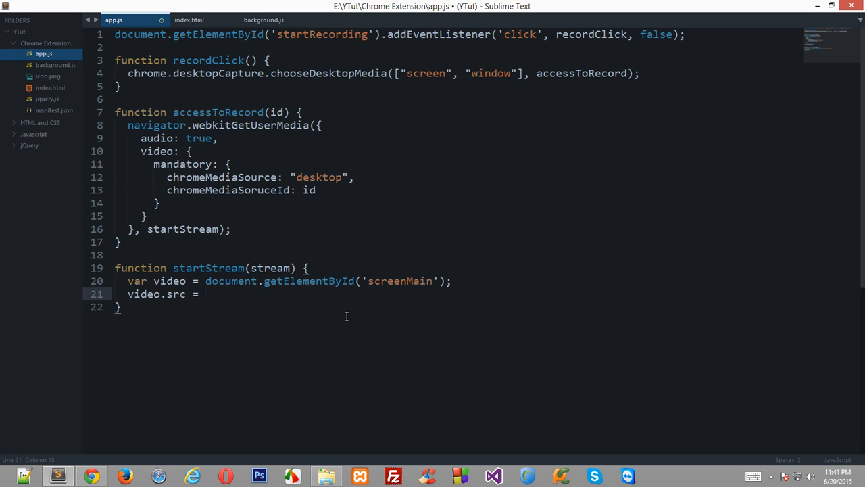
pyautogui.press('ctrl+s')
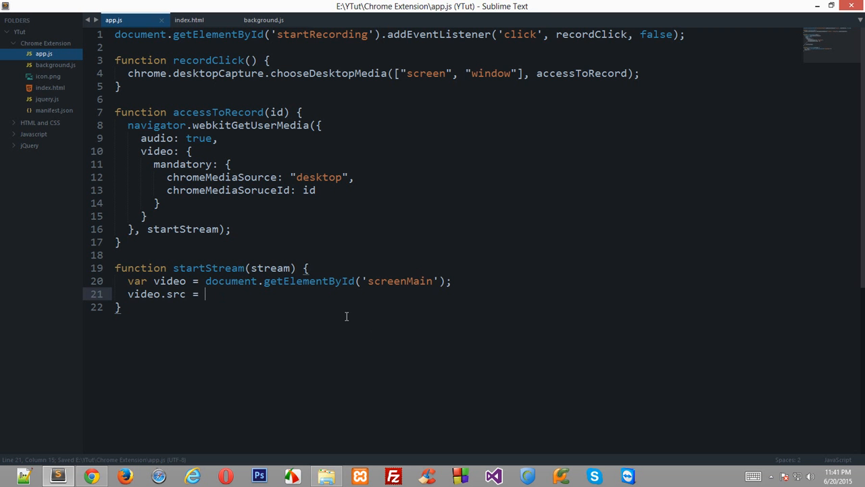
# Step: Assign video.src = URL.createObjectURL(stream); and switch to the browser
pyautogui.scroll(-3)
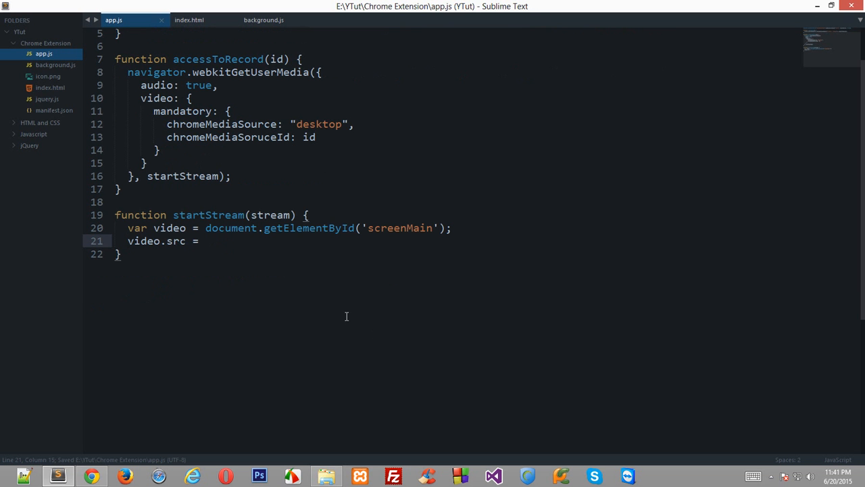
pyautogui.write('UR')
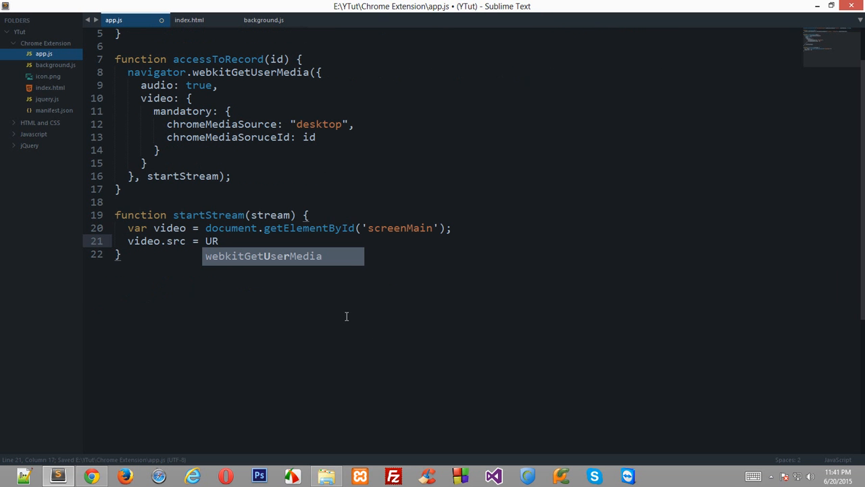
pyautogui.write('L.creat')
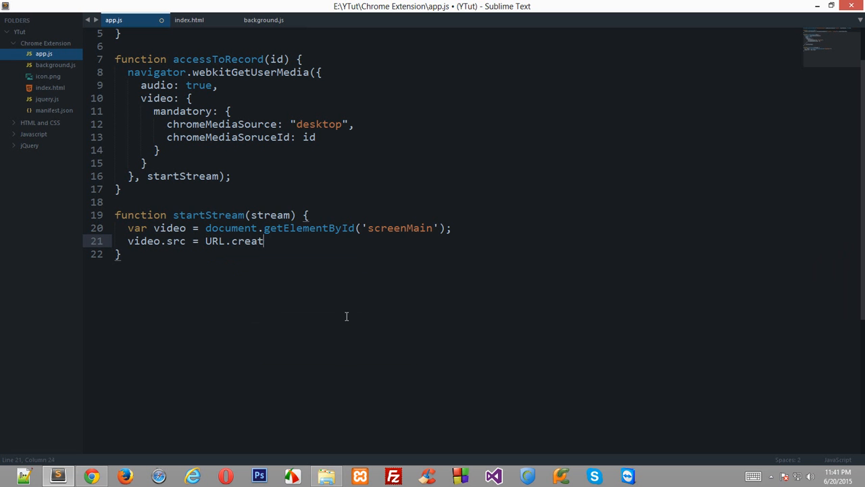
pyautogui.write('eObjectUR')
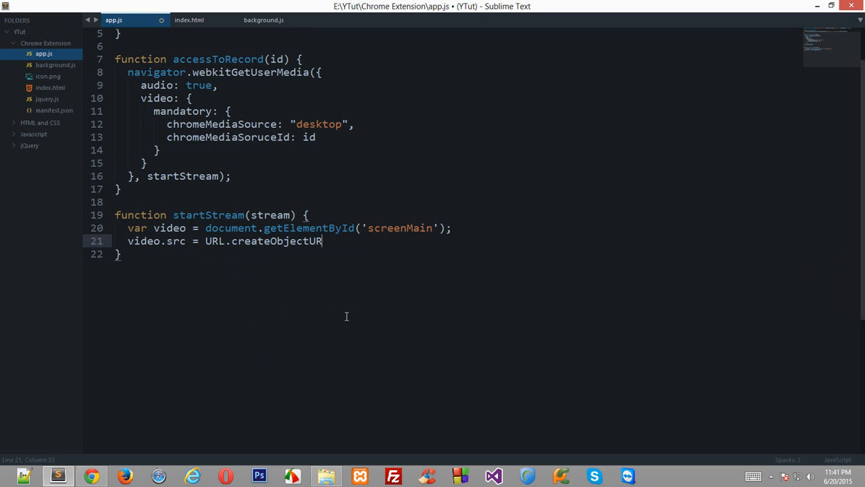
pyautogui.write('L()')
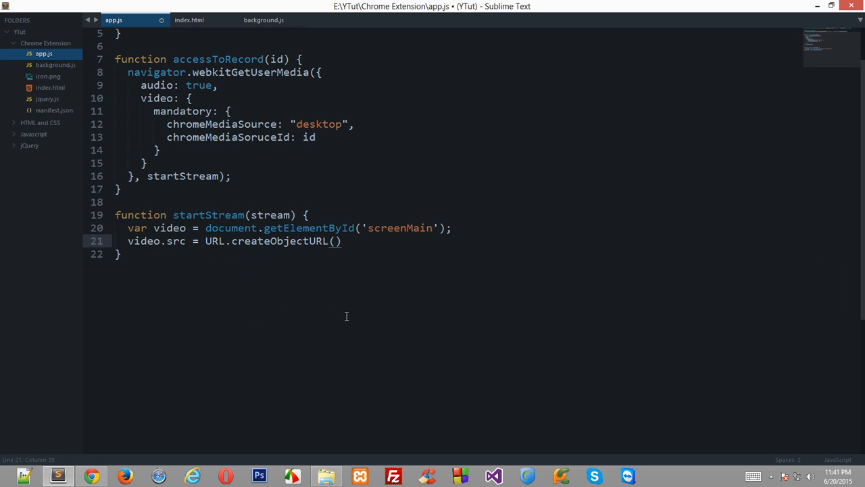
pyautogui.write('stream;')
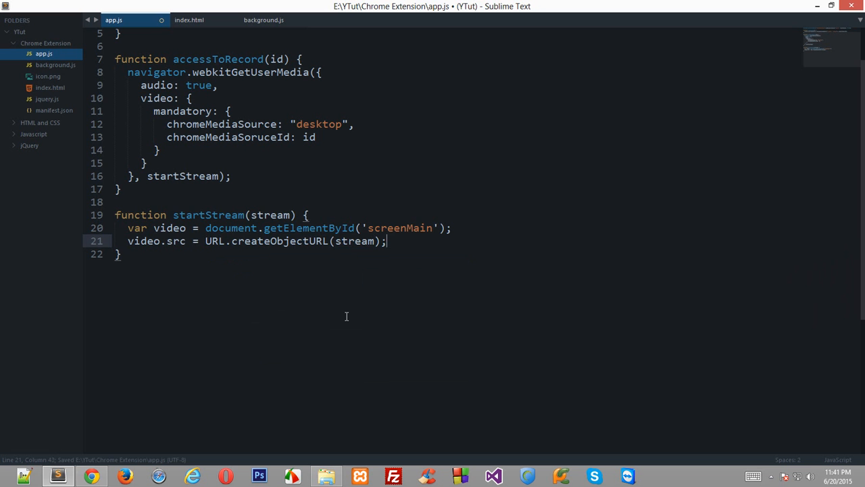
pyautogui.click(92, 475)
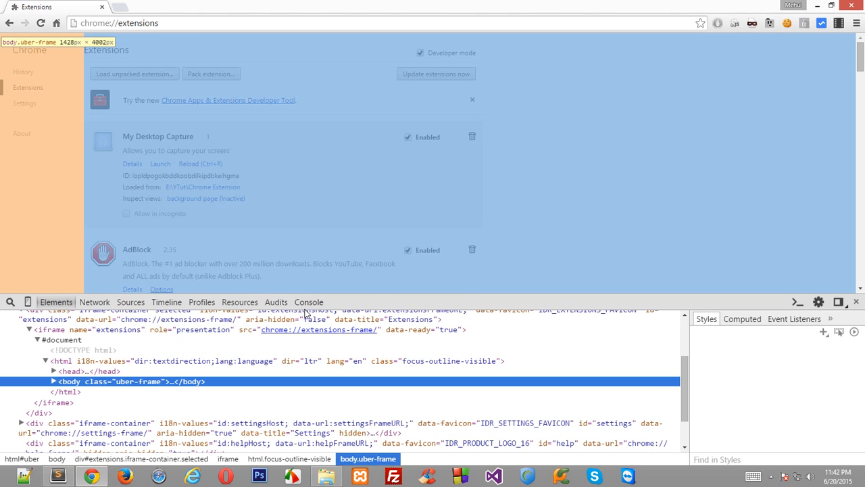
# Step: Close Chrome's DevTools on the extensions page and return to the editor
pyautogui.click(309, 301)
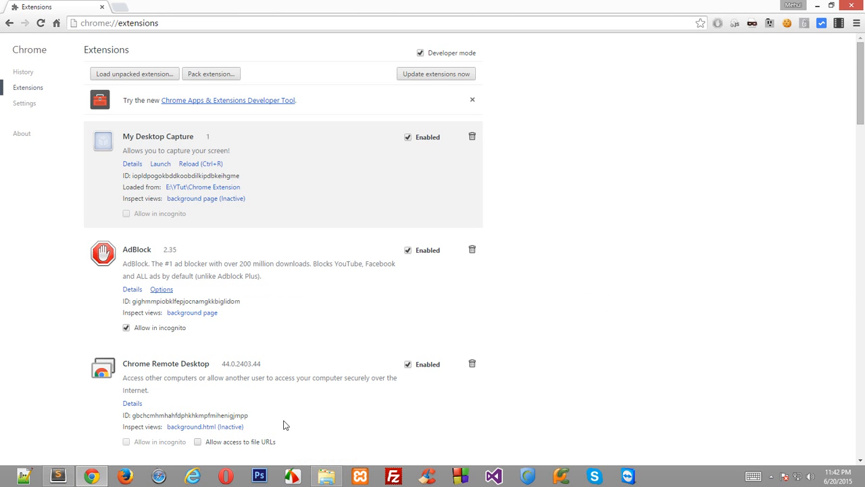
pyautogui.click(57, 476)
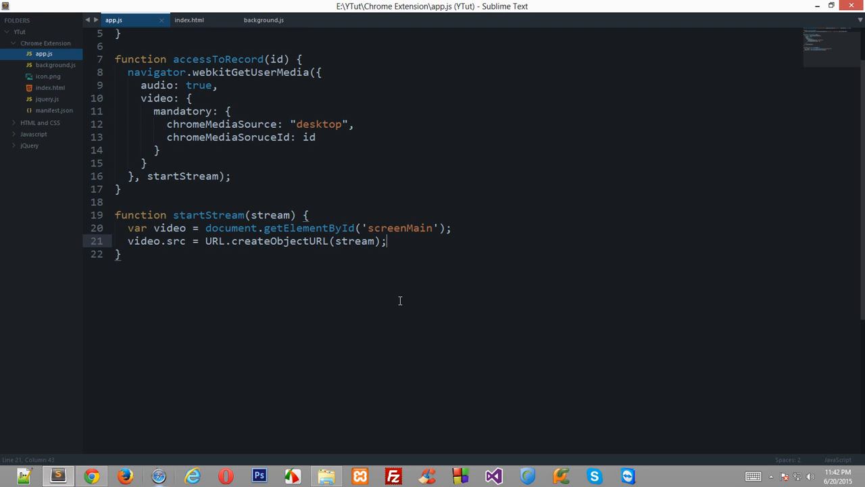
pyautogui.moveTo(202, 332)
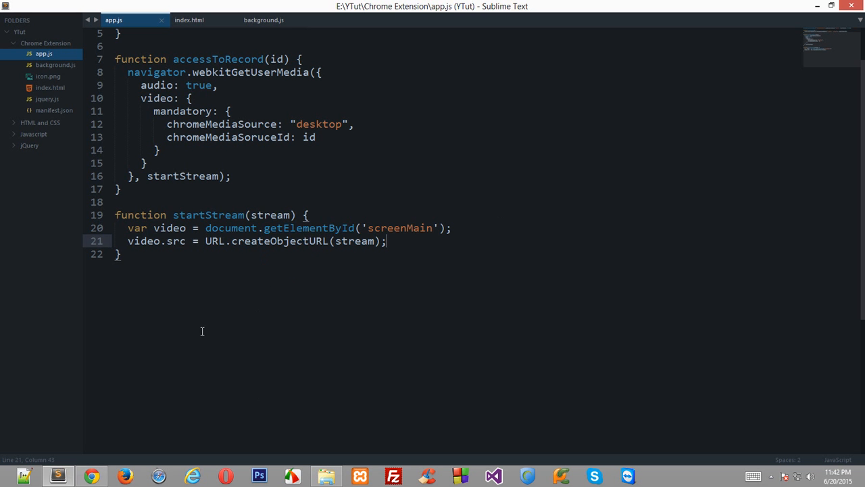
pyautogui.moveTo(371, 285)
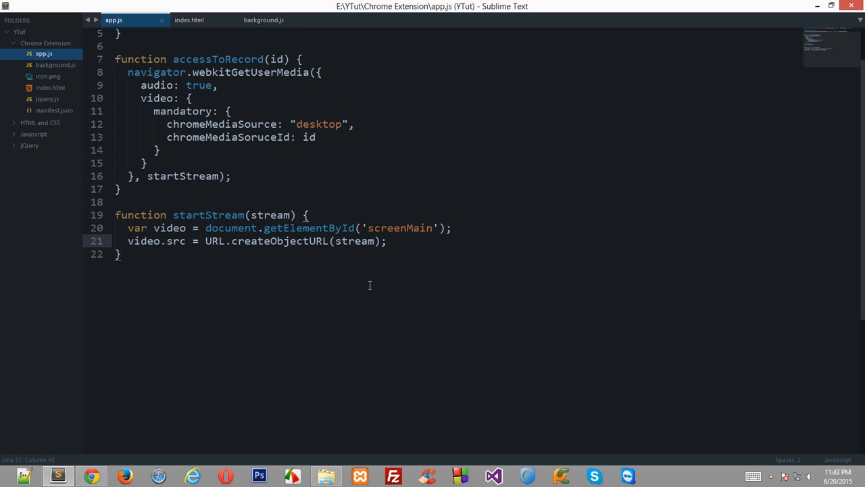
pyautogui.moveTo(208, 263)
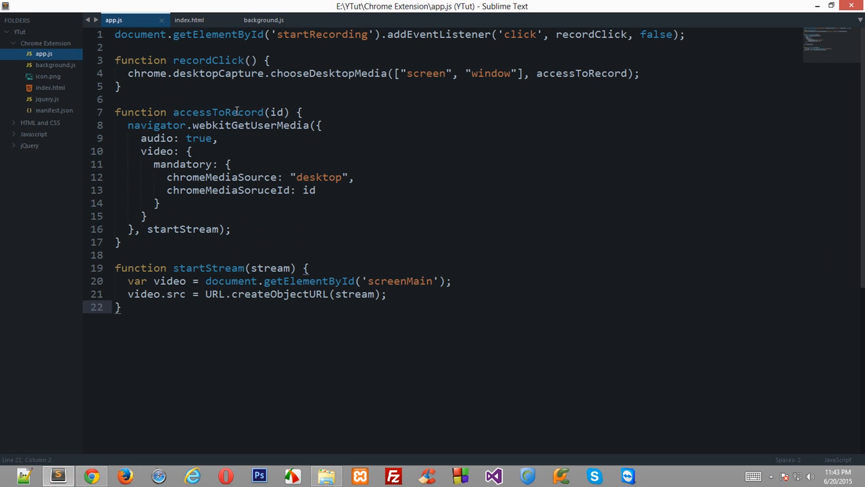
pyautogui.doubleClick(217, 111)
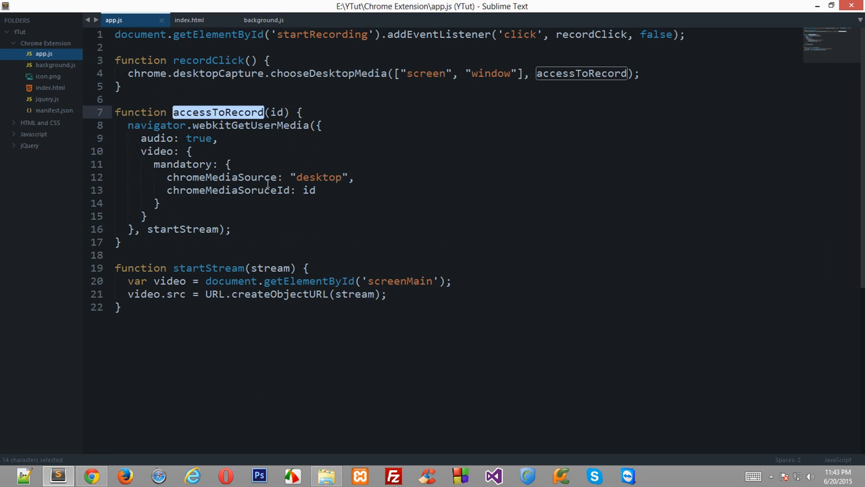
pyautogui.moveTo(266, 181)
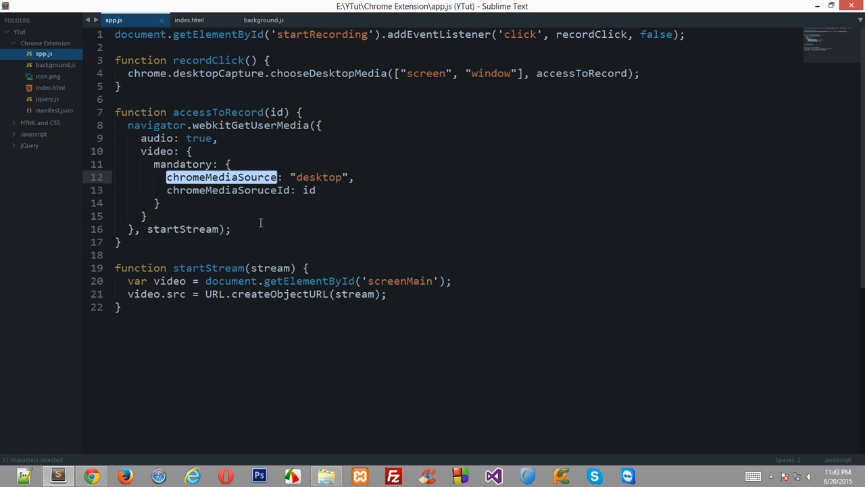
pyautogui.doubleClick(318, 178)
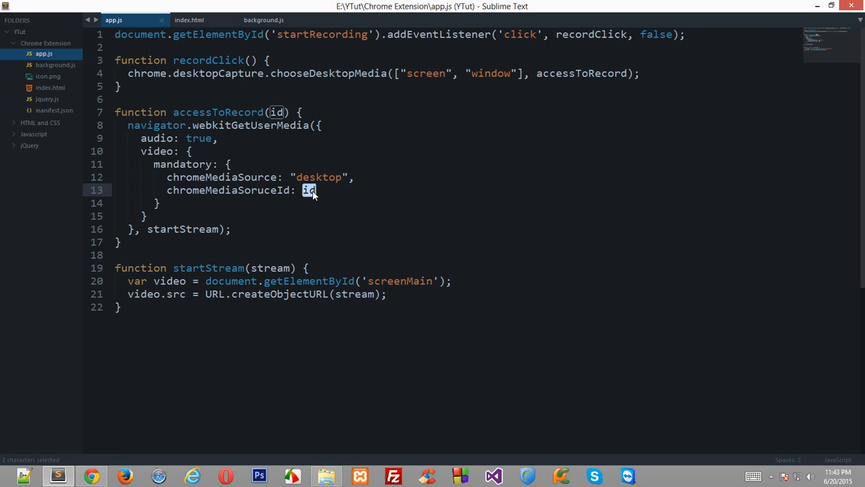
pyautogui.click(314, 190)
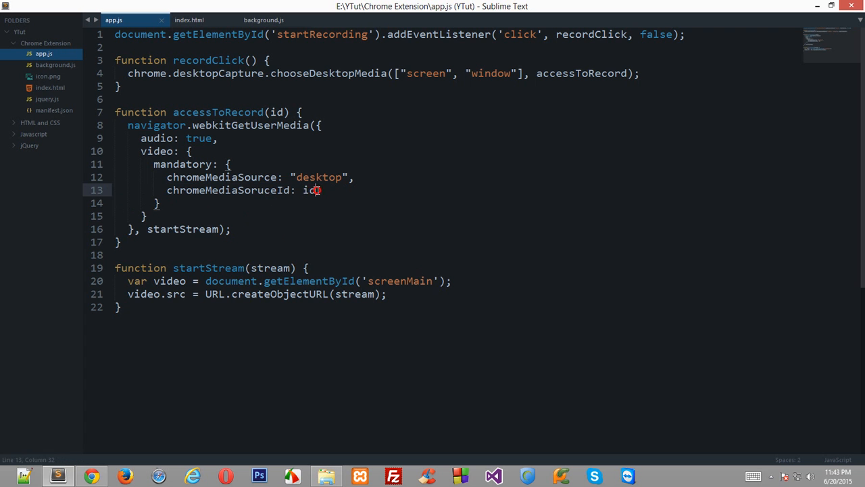
pyautogui.doubleClick(183, 229)
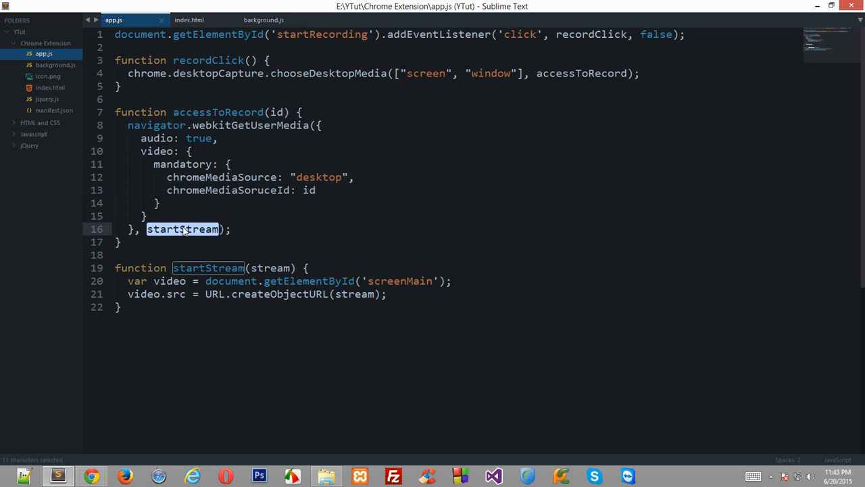
pyautogui.doubleClick(270, 268)
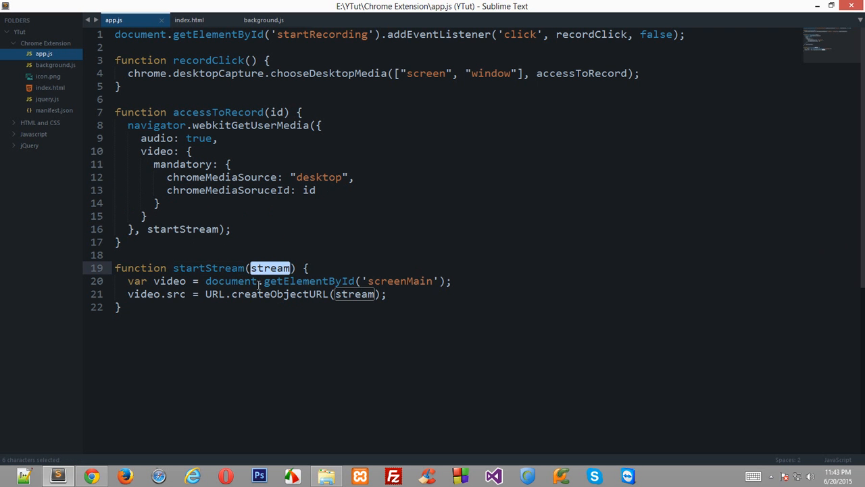
# Step: Write explanatory comments about the stream data after the video.src line, then delete them
pyautogui.write('//')
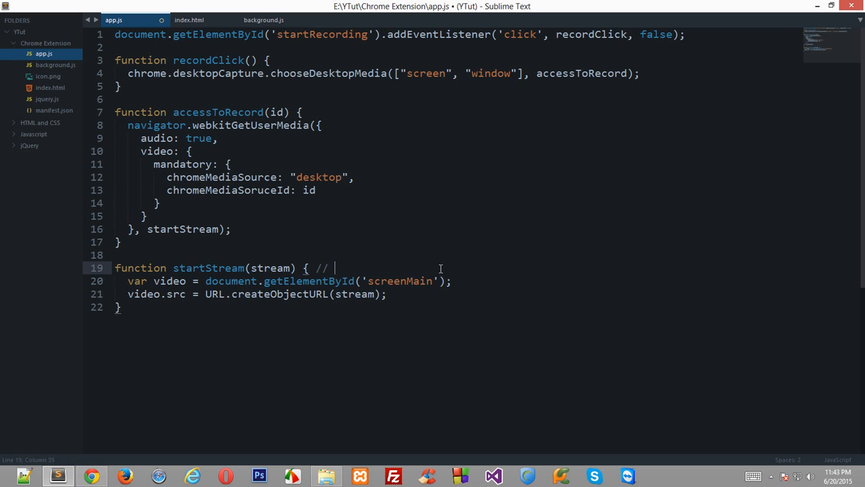
pyautogui.write('VIDEO FILE')
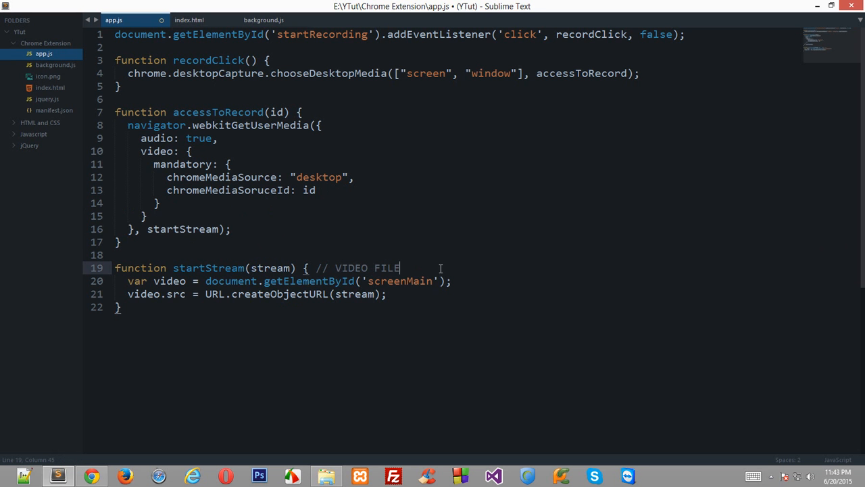
pyautogui.doubleClick(270, 268)
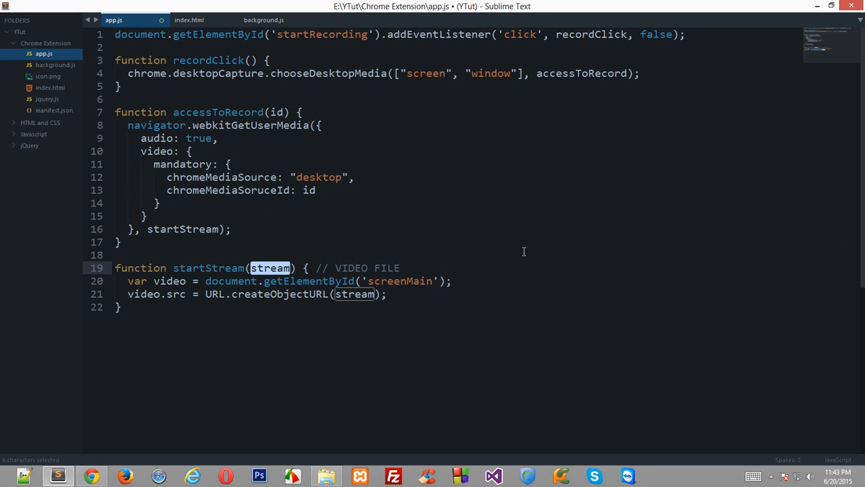
pyautogui.moveTo(343, 304)
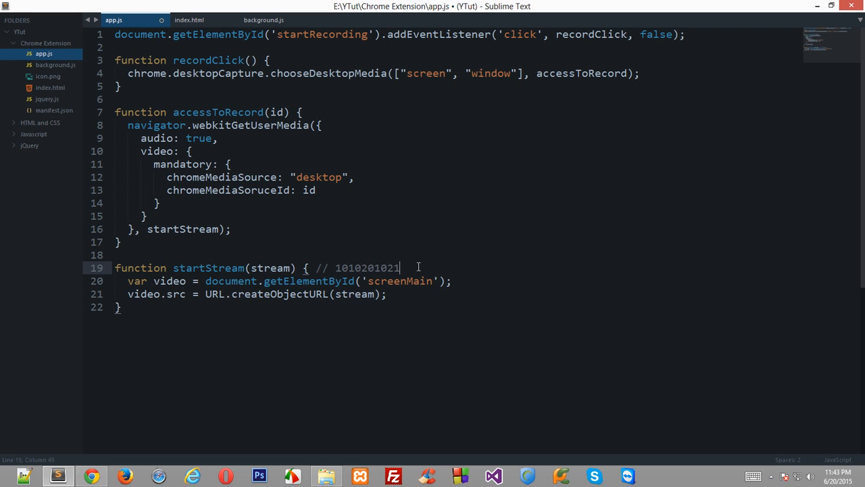
pyautogui.write('10101101010')
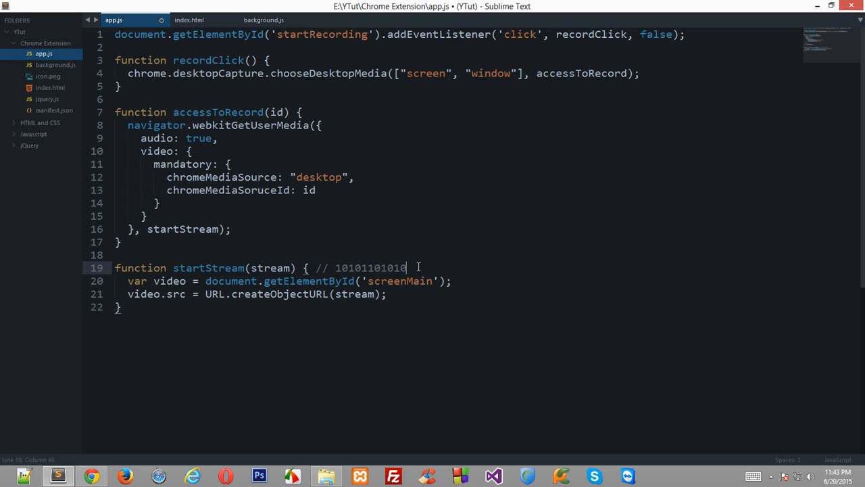
pyautogui.doubleClick(271, 268)
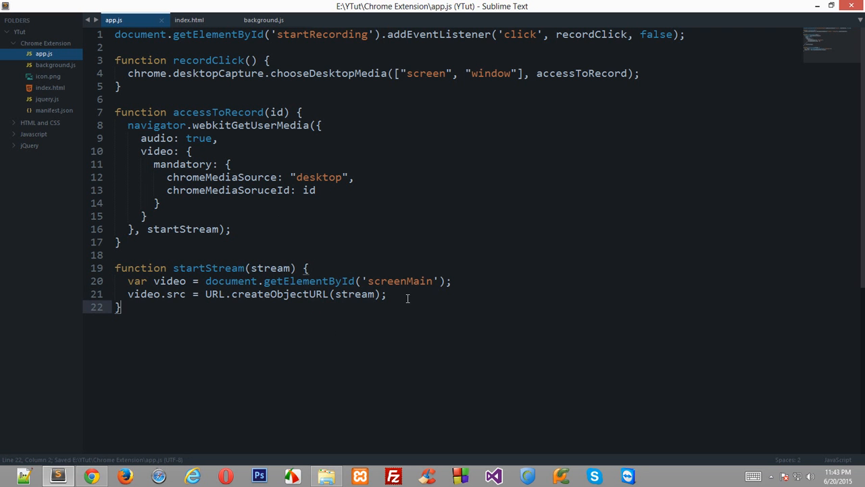
pyautogui.write('// 1')
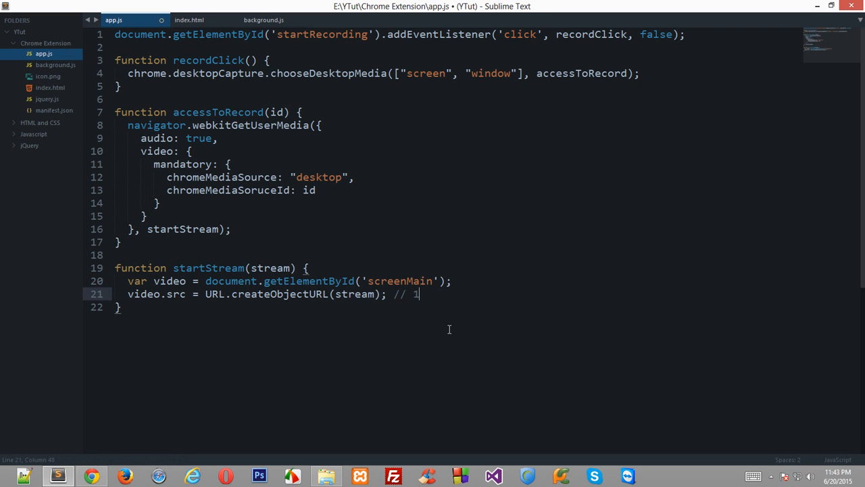
pyautogui.write('20129348234 =')
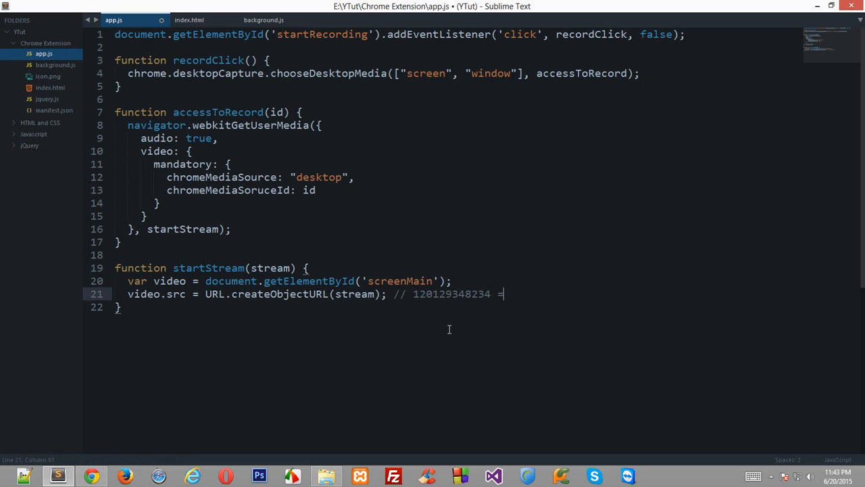
pyautogui.write('=> chrom')
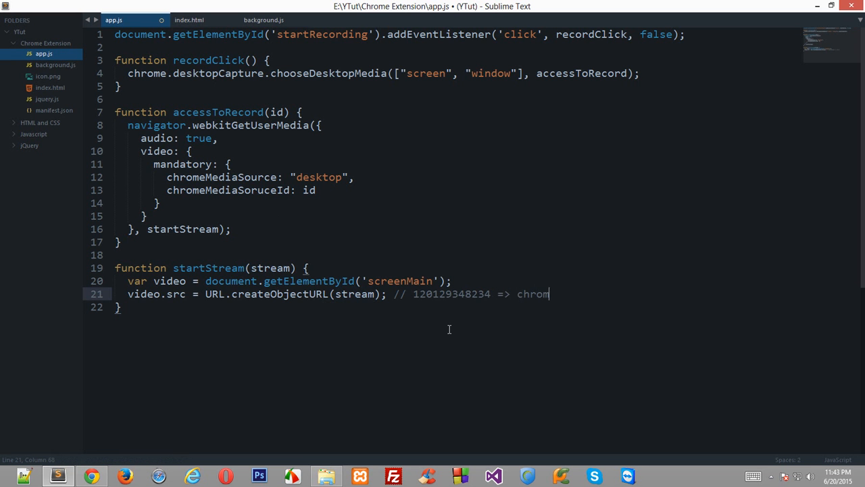
pyautogui.write('-')
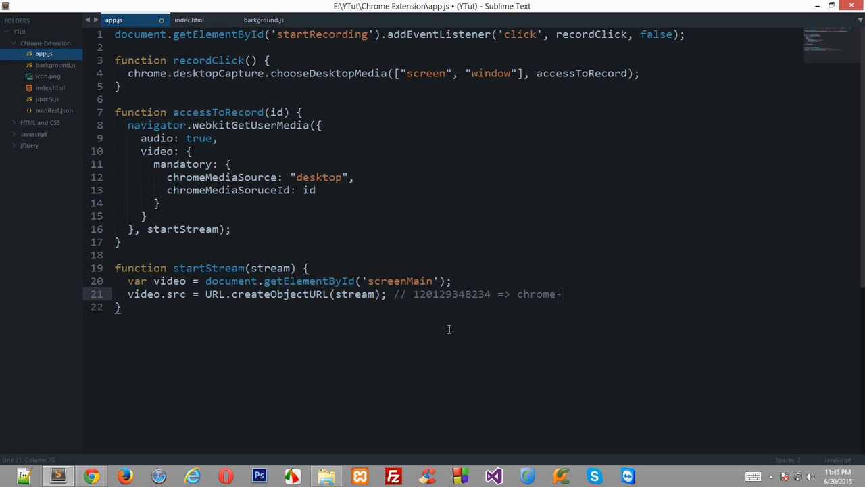
pyautogui.write('extension://MYVIDEO')
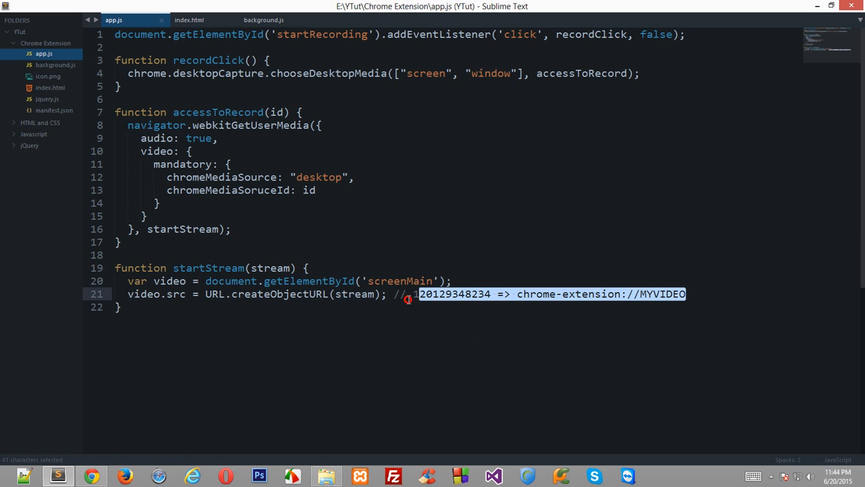
pyautogui.press('Delete')
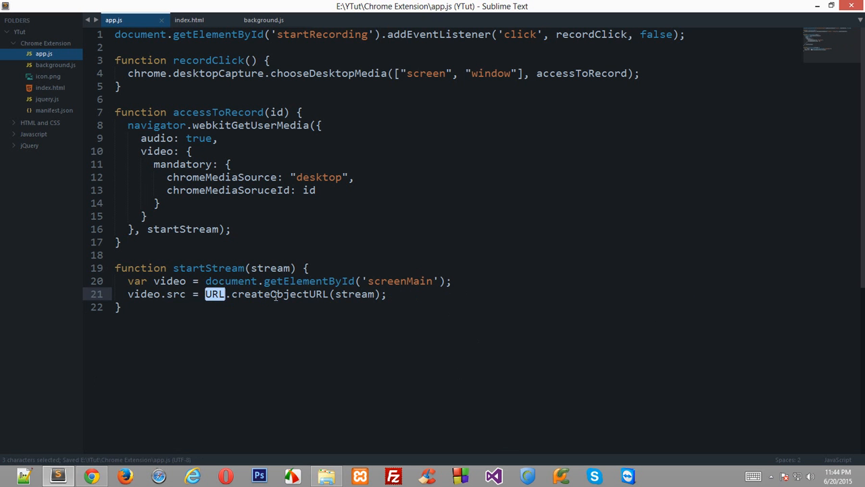
# Step: Check the video element in index.html, return to app.js and start a new line in startStream
pyautogui.doubleClick(354, 294)
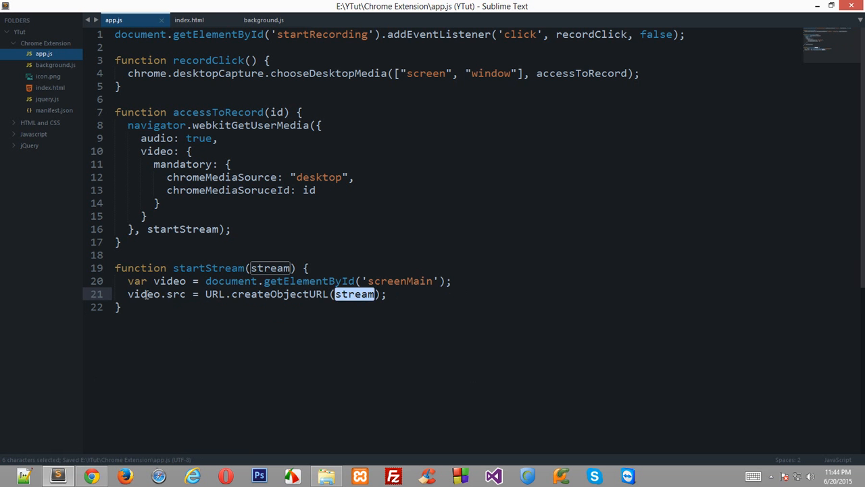
pyautogui.click(189, 20)
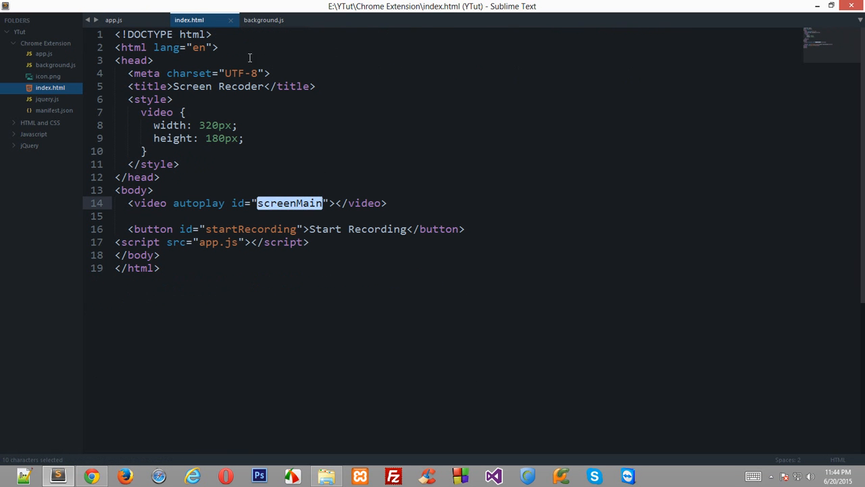
pyautogui.click(155, 203)
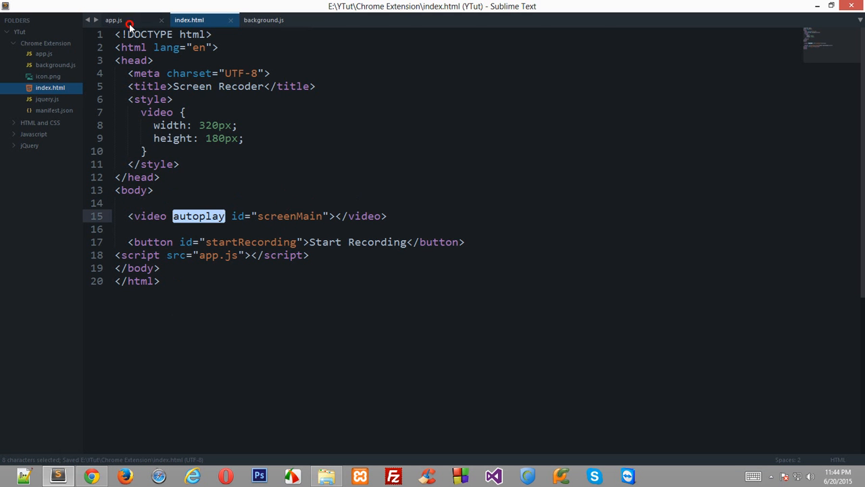
pyautogui.click(113, 20)
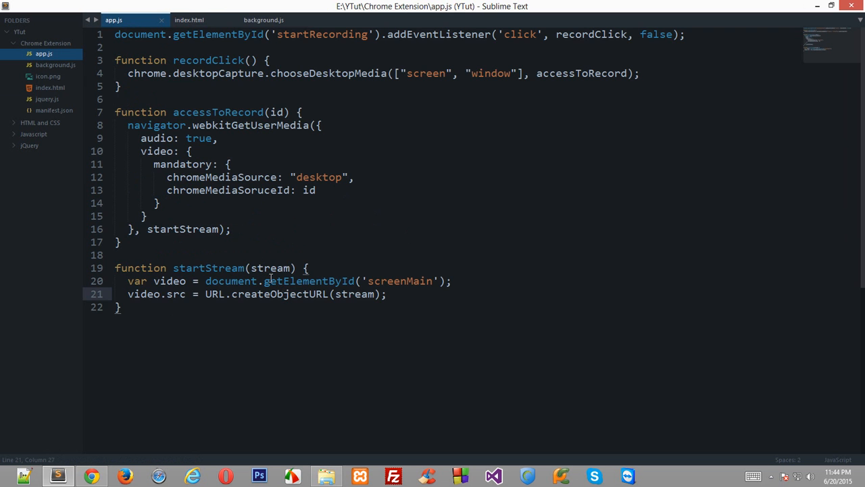
pyautogui.click(189, 20)
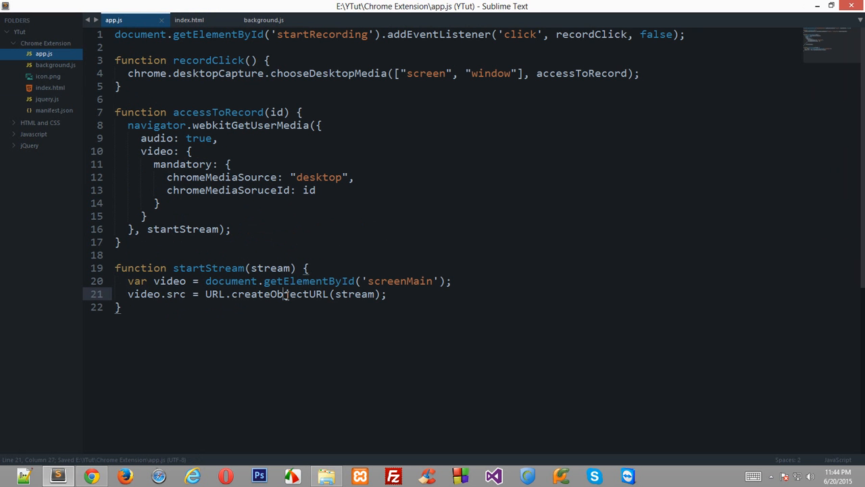
pyautogui.press('enter')
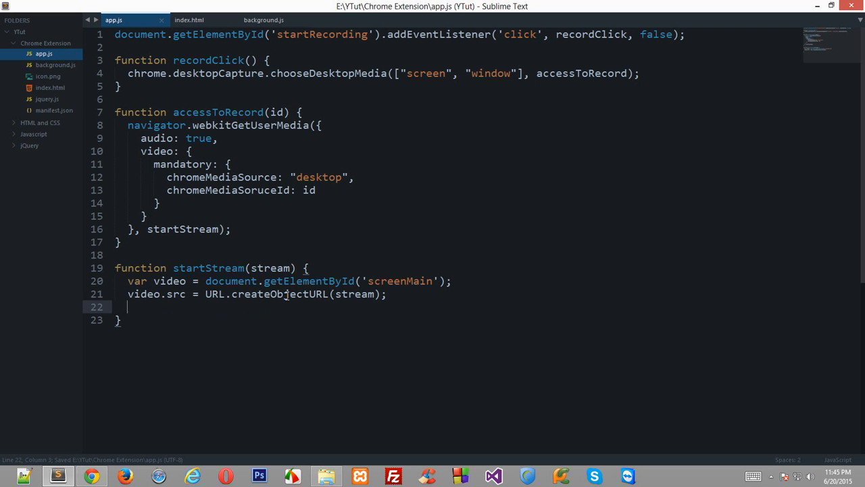
# Step: Add stream.onended = function () { console.log('Video Recording Session Ended'); }
pyautogui.write('stream.onended = f')
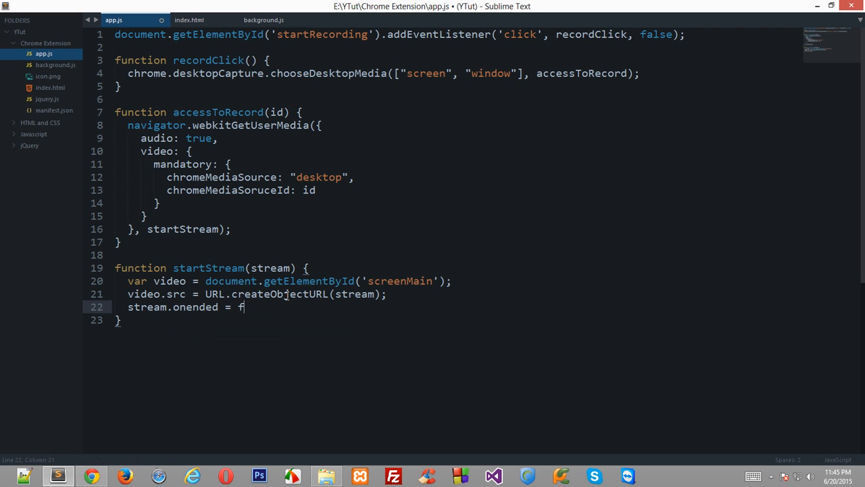
pyautogui.write('unction ()')
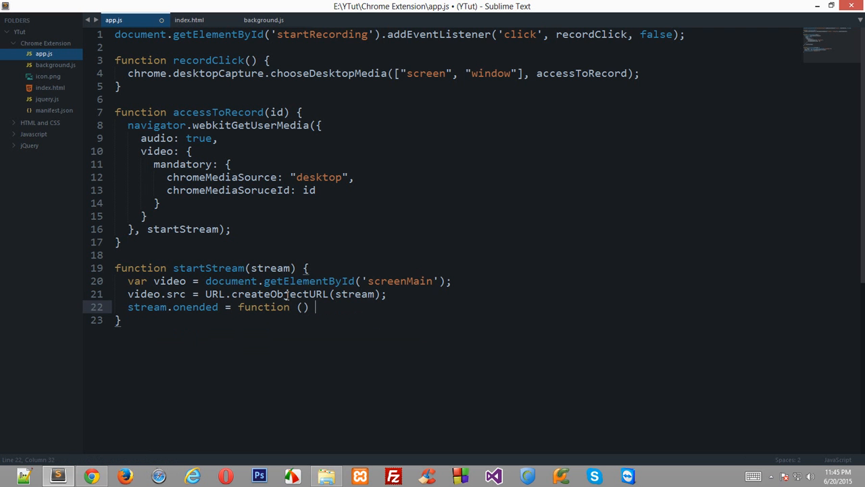
pyautogui.write('{')
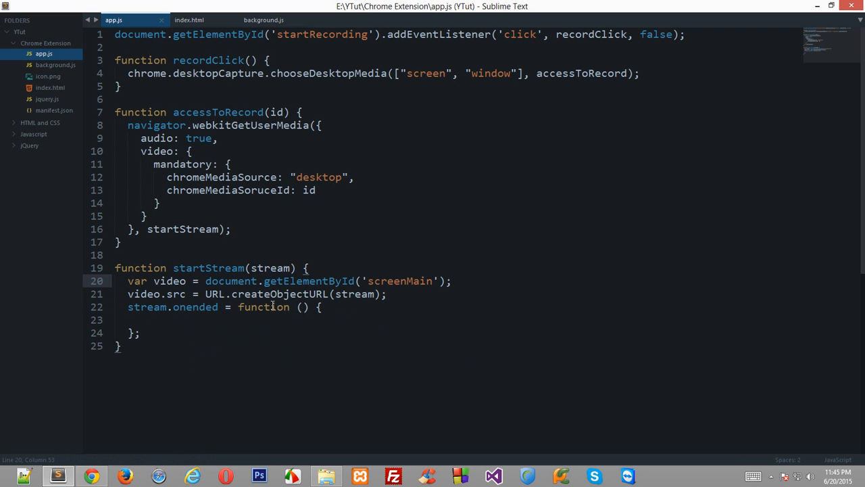
pyautogui.write('conso')
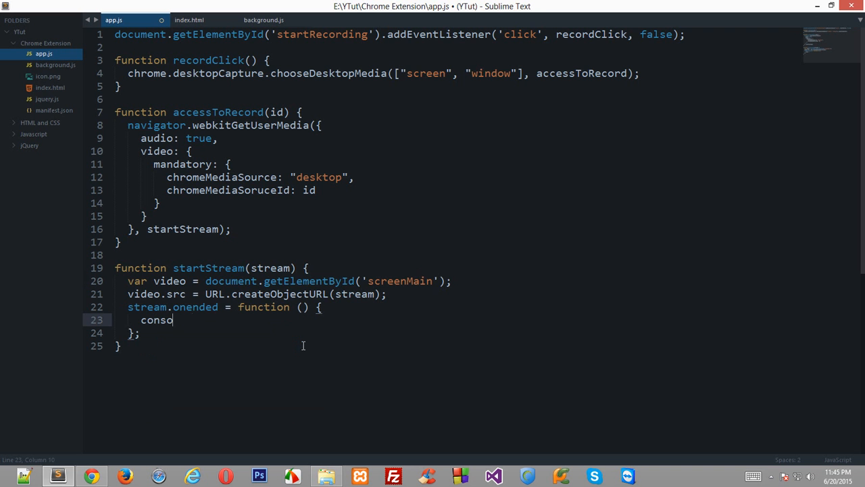
pyautogui.write("le.log('')")
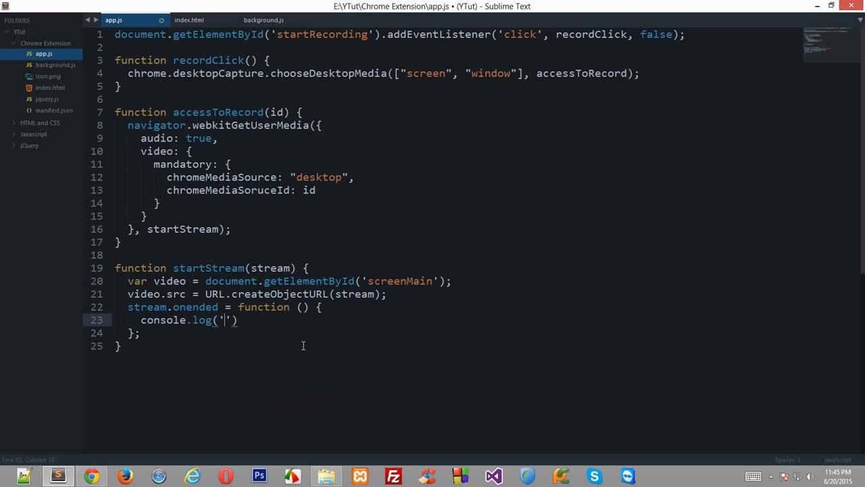
pyautogui.write('Video Recording Session Ended')
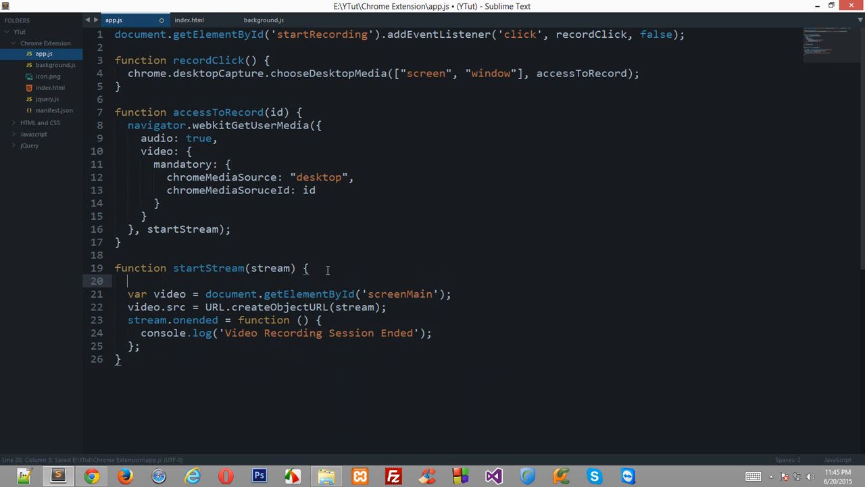
# Step: Log 'Receiving Data From User....' at the top of startStream, then switch to the browser to test
pyautogui.write('console.log')
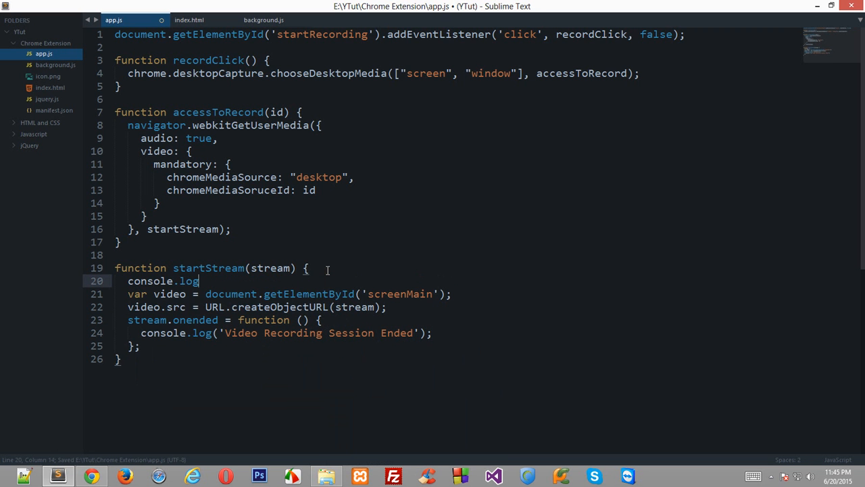
pyautogui.write("Rec')")
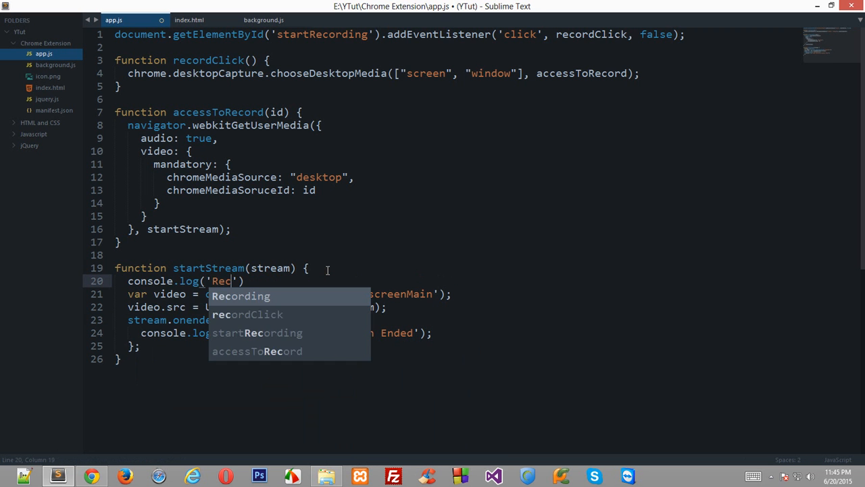
pyautogui.write('evi')
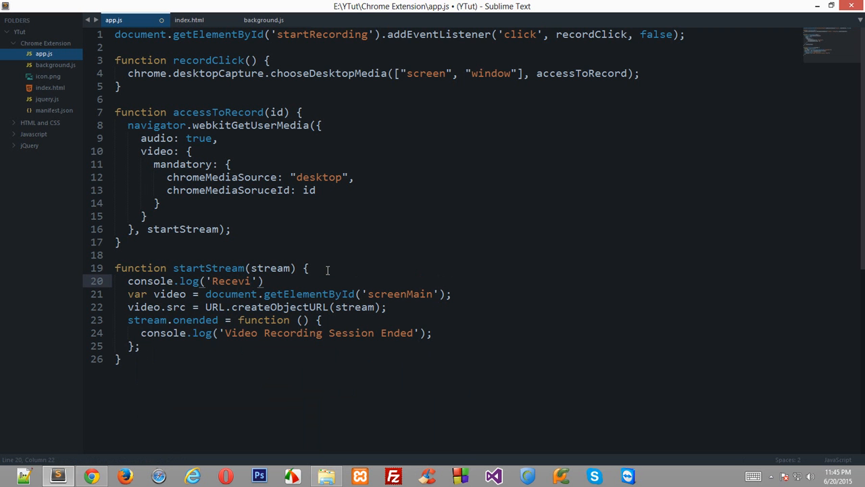
pyautogui.press('Backspace')
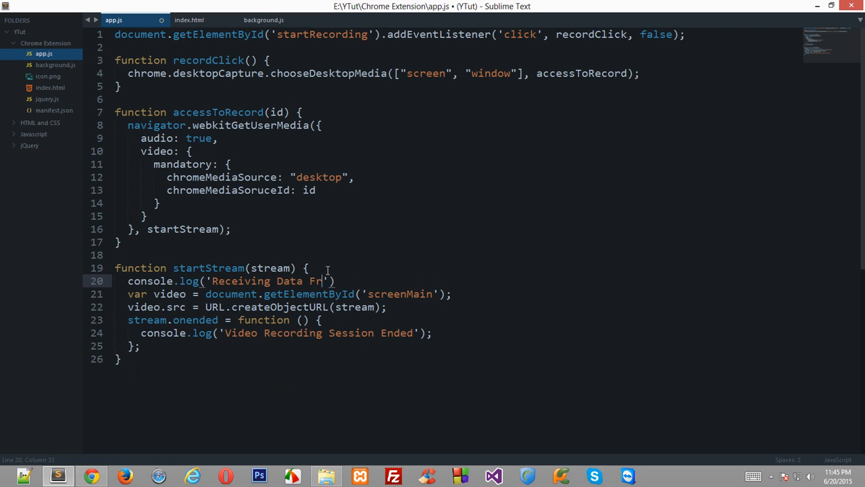
pyautogui.write("om User'")
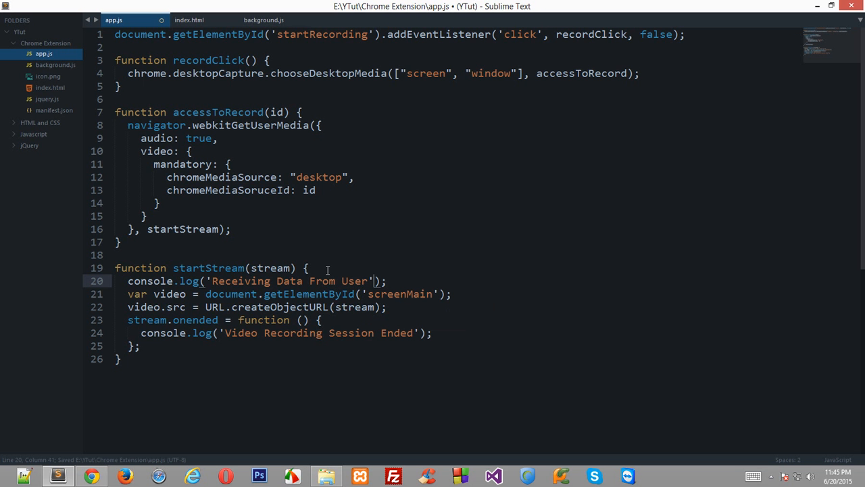
pyautogui.write('....')
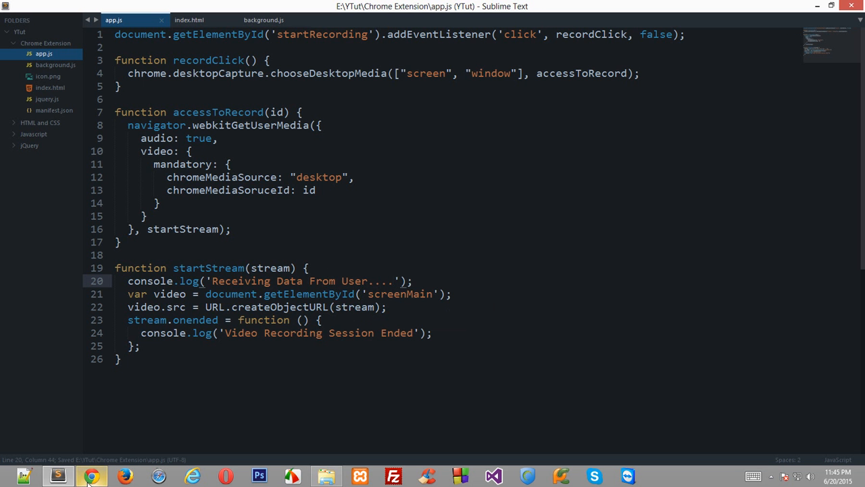
pyautogui.click(92, 476)
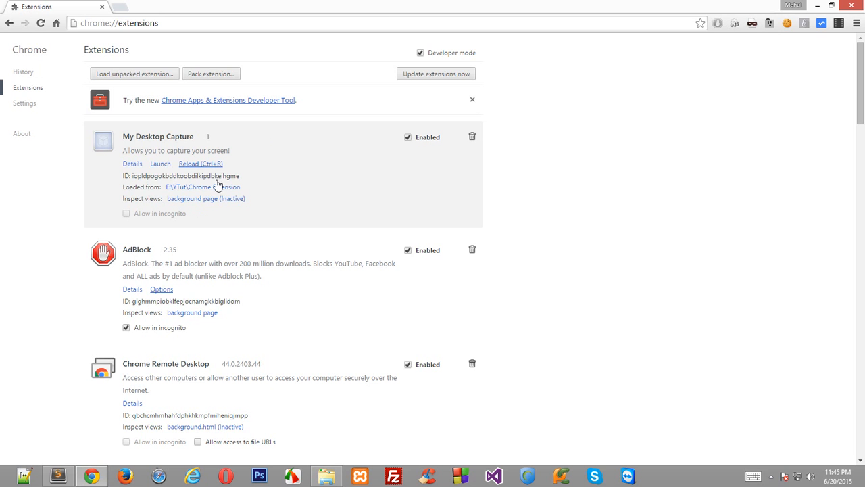
# Step: Reload My Desktop Capture, start a recording and hit the webkitGetUserMedia 3-arguments TypeError
pyautogui.click(159, 163)
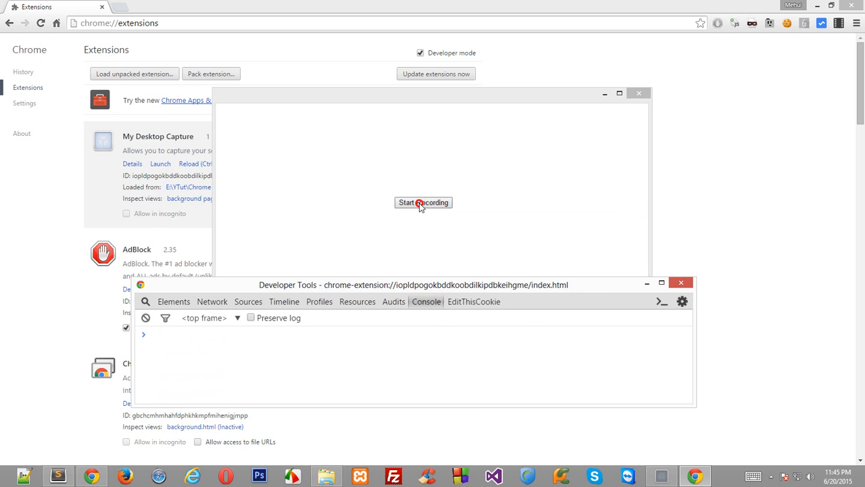
pyautogui.click(423, 203)
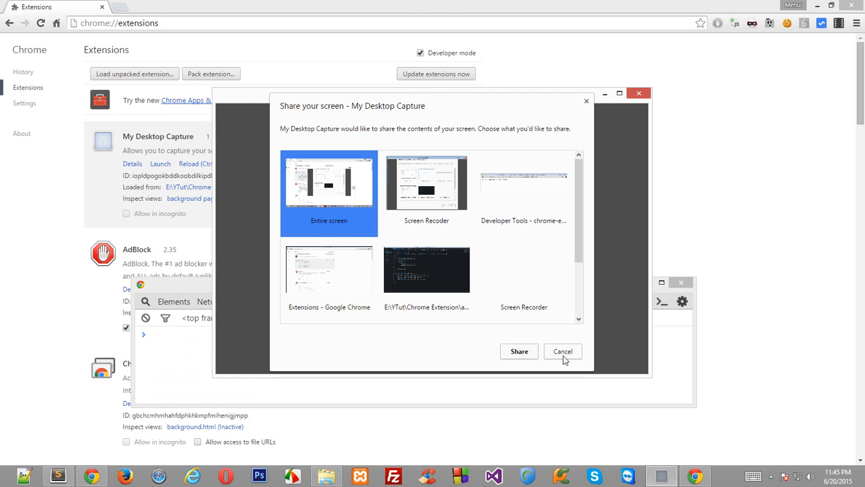
pyautogui.click(562, 352)
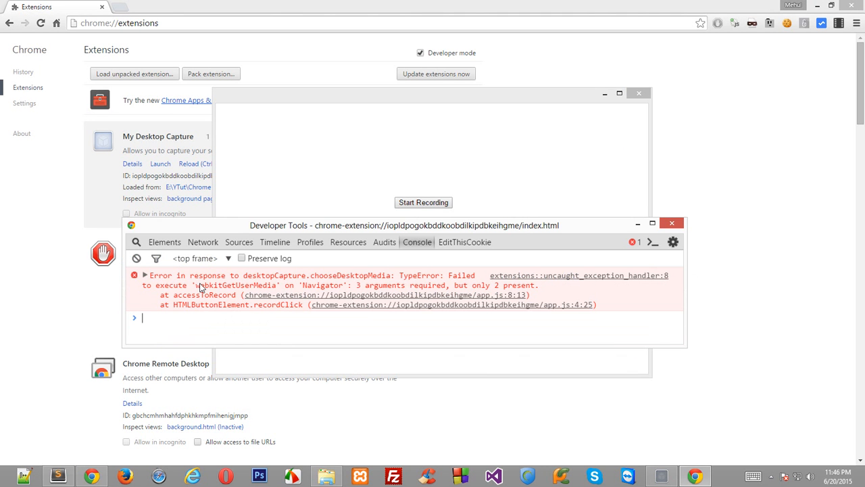
pyautogui.moveTo(206, 314)
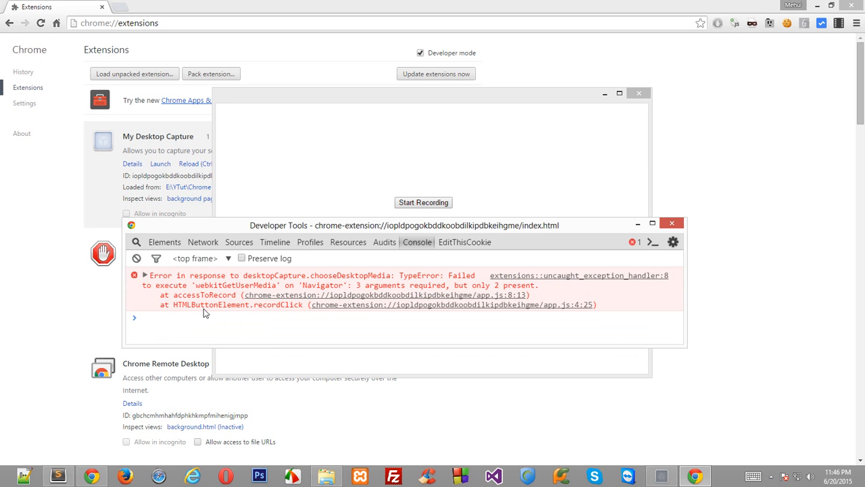
pyautogui.click(57, 476)
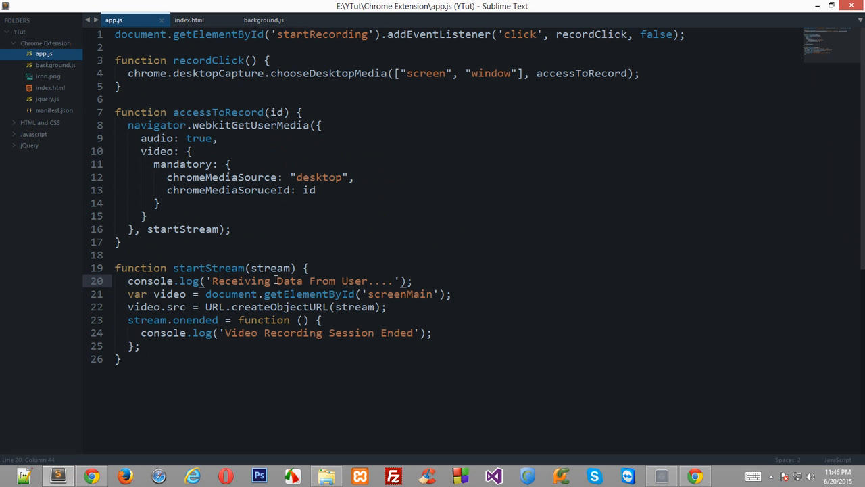
# Step: Pass failedStream as the third webkitGetUserMedia argument after startStream
pyautogui.doubleClick(217, 111)
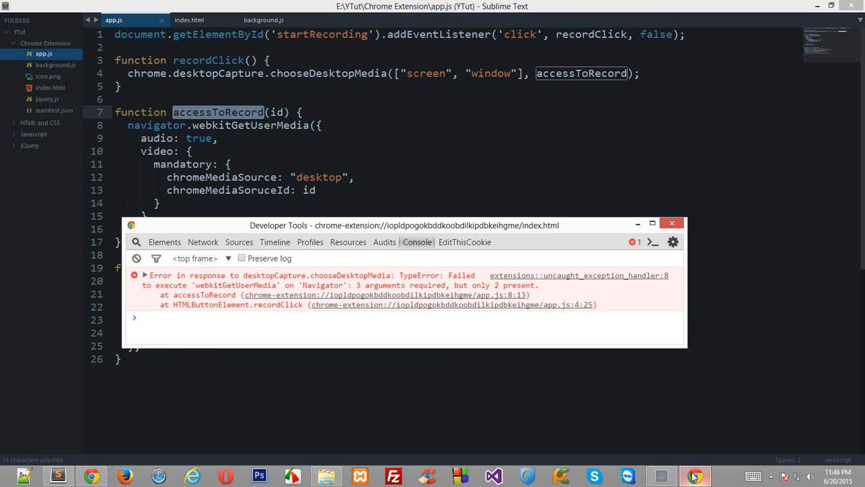
pyautogui.click(672, 223)
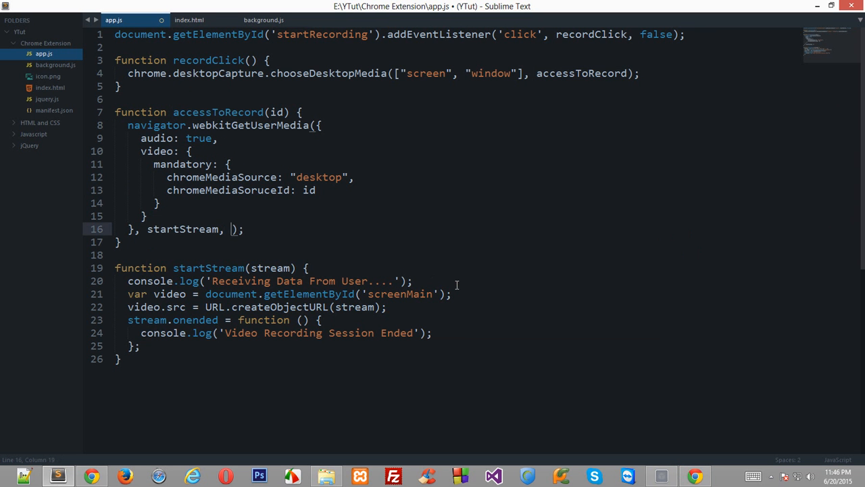
pyautogui.write('fai')
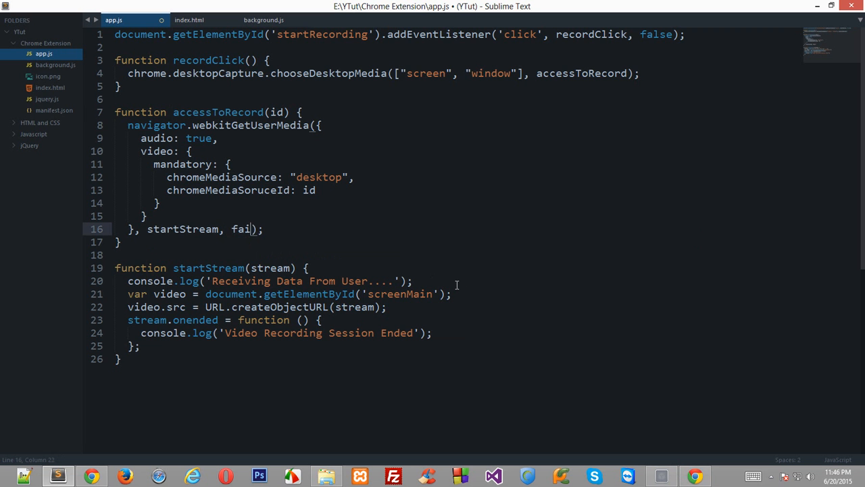
pyautogui.write('ledStream')
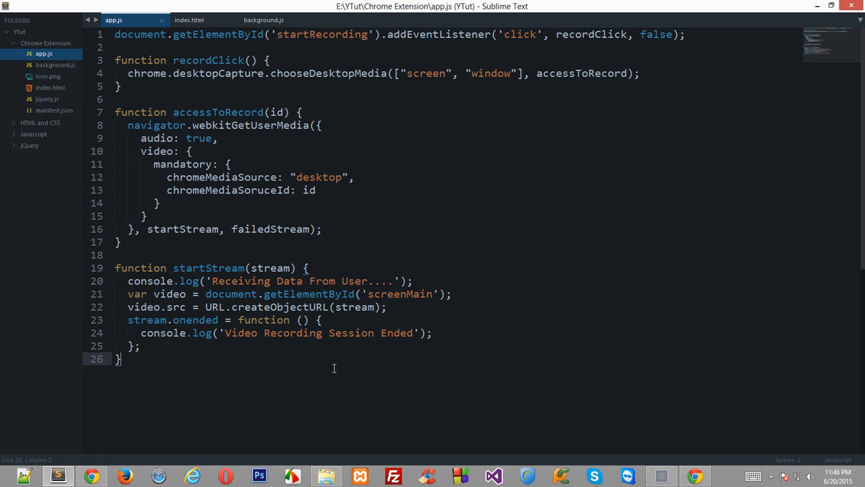
# Step: Add a failedStream function logging 'Some sort of error, who cares!'
pyautogui.press('enter')
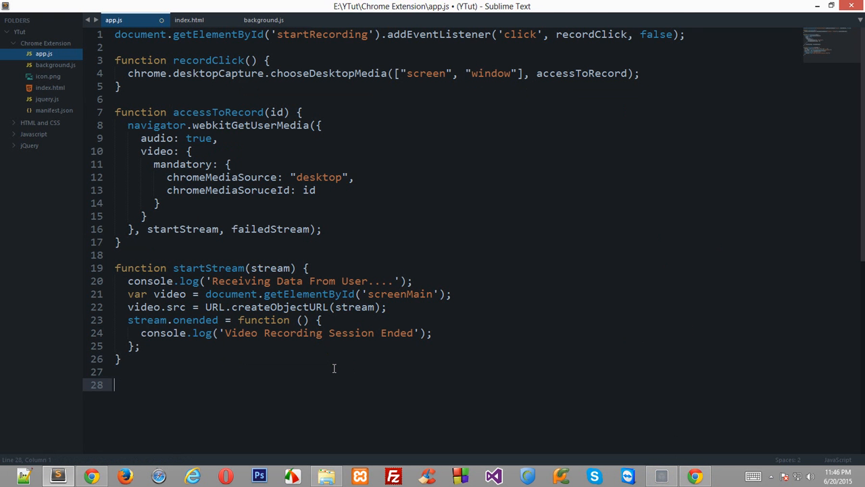
pyautogui.write('function')
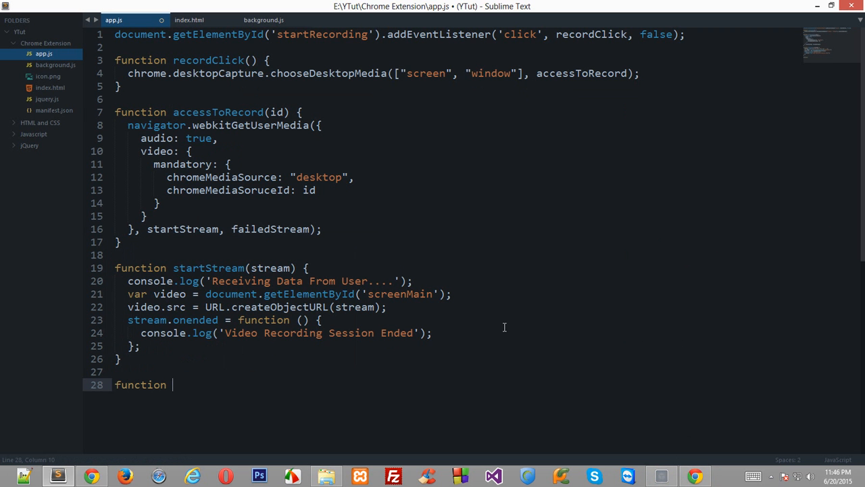
pyautogui.write('failedStream')
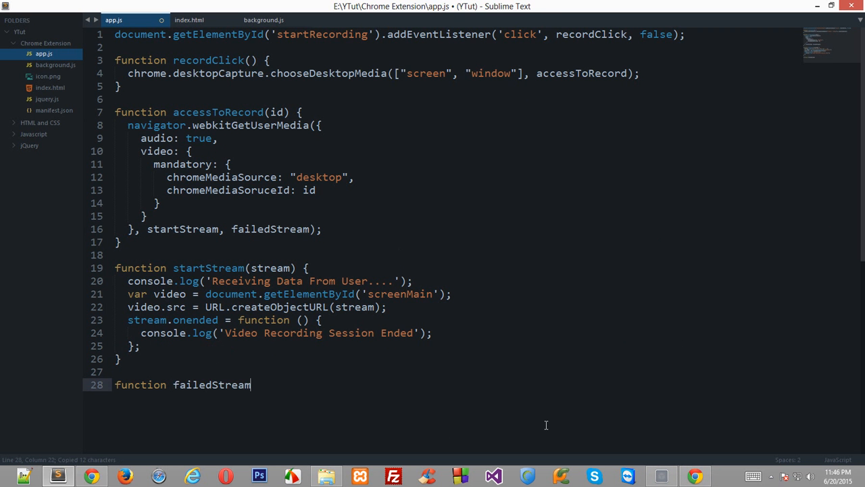
pyautogui.write("console.log('Some sort of error, who")
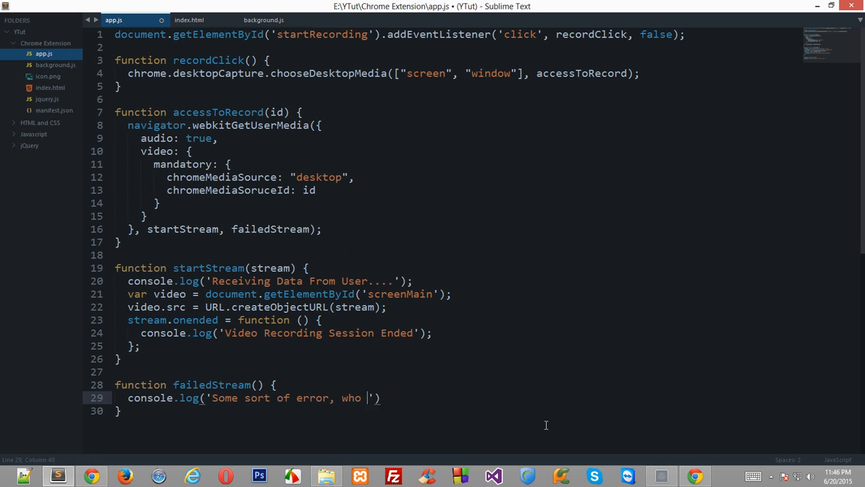
pyautogui.write('cares!')
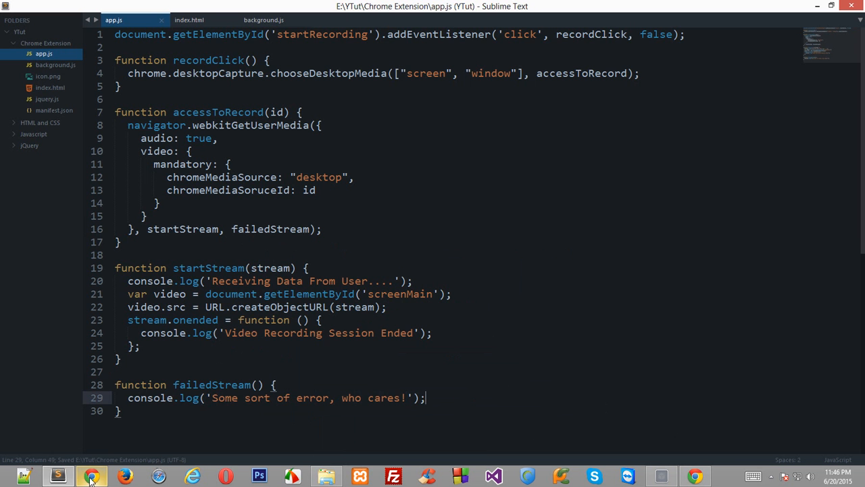
pyautogui.click(92, 476)
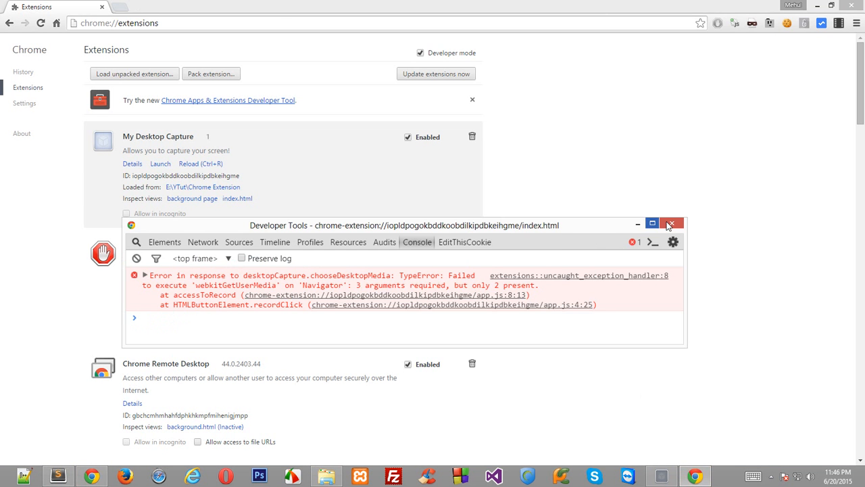
# Step: Reload and launch the extension, start recording and choose Entire screen in the share picker
pyautogui.click(671, 224)
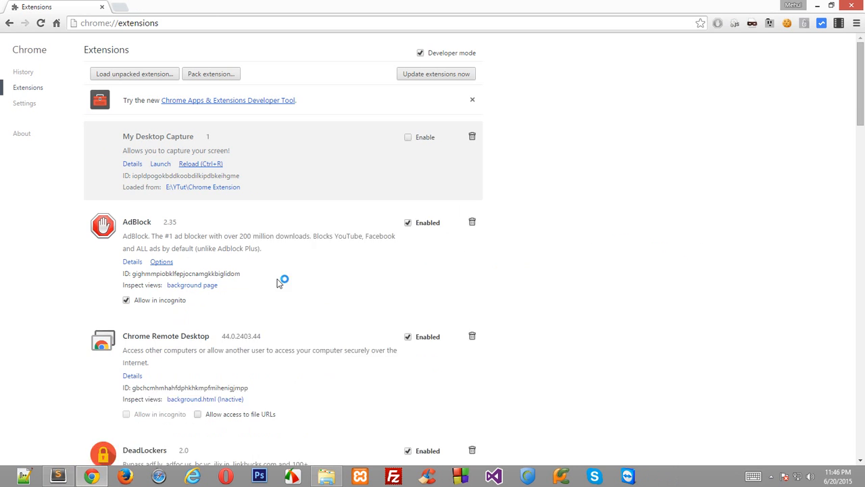
pyautogui.click(159, 164)
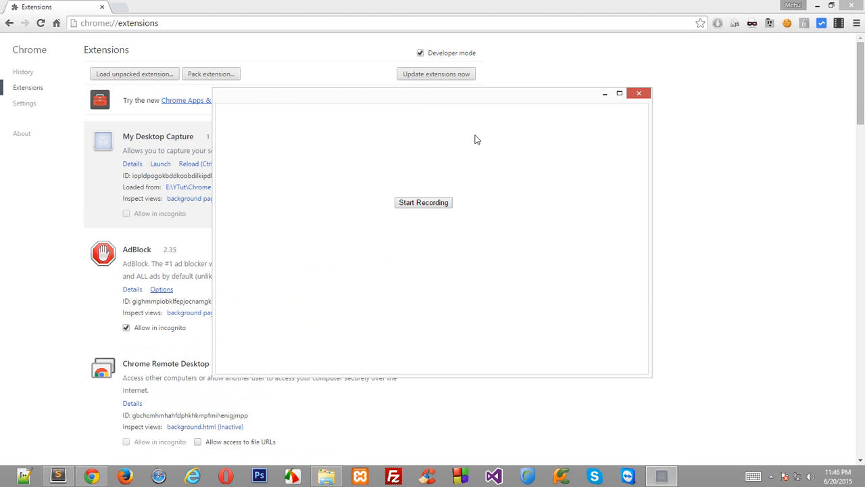
pyautogui.click(423, 202)
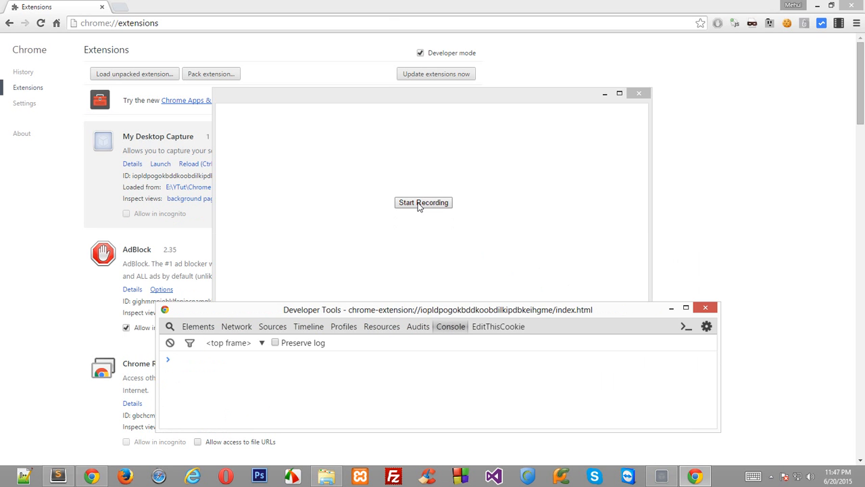
pyautogui.click(423, 203)
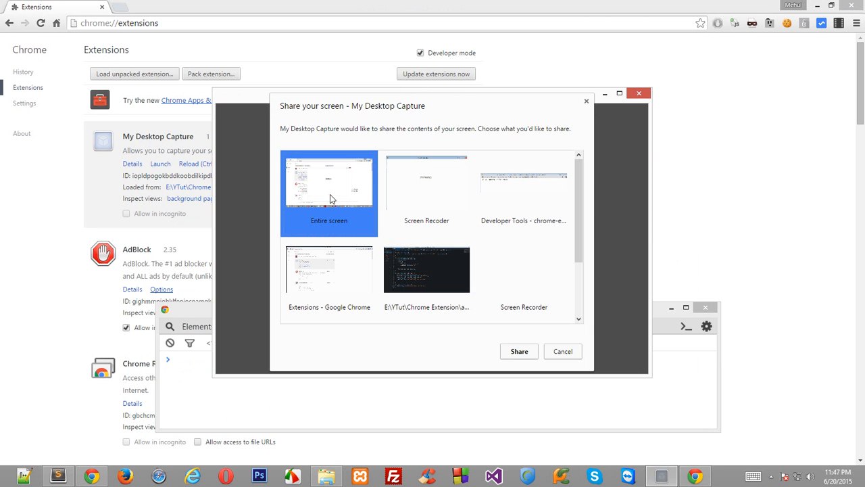
pyautogui.click(519, 352)
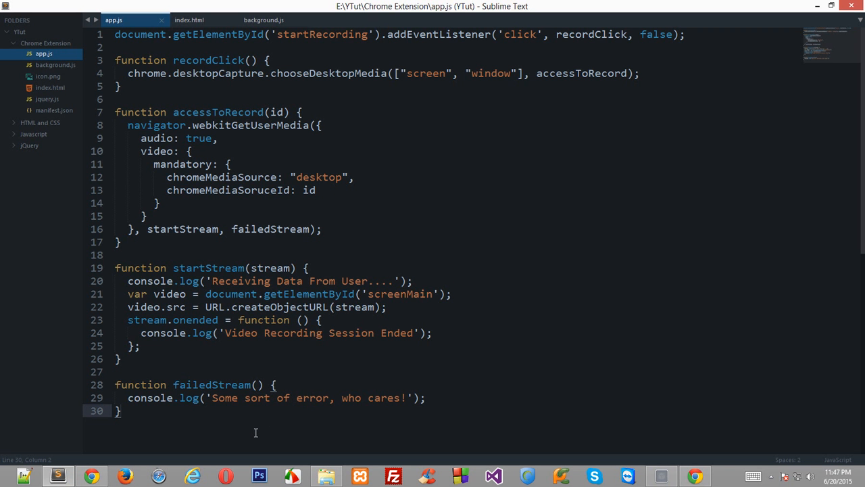
# Step: Retest a full-screen recording and review the webkitGetUserMedia call, audio option and callbacks
pyautogui.click(349, 177)
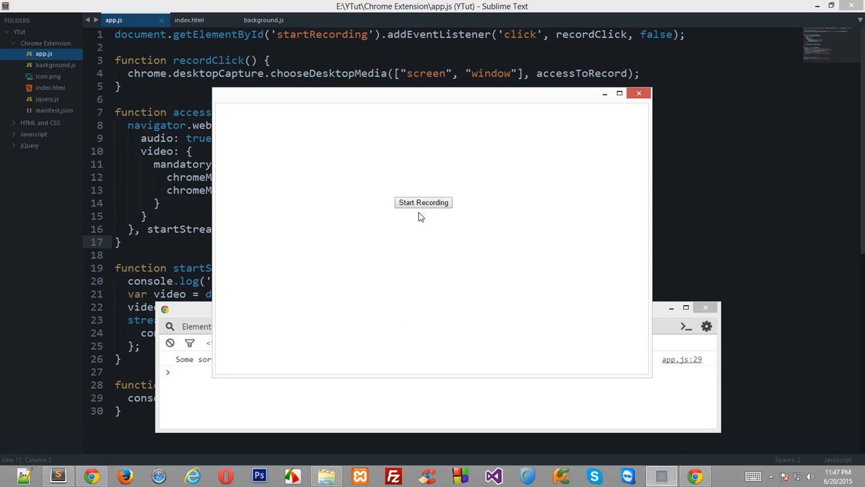
pyautogui.click(424, 203)
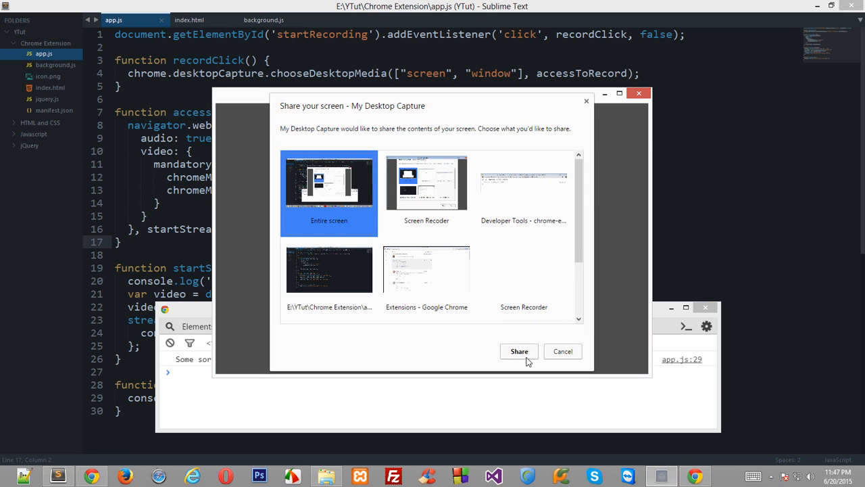
pyautogui.click(519, 352)
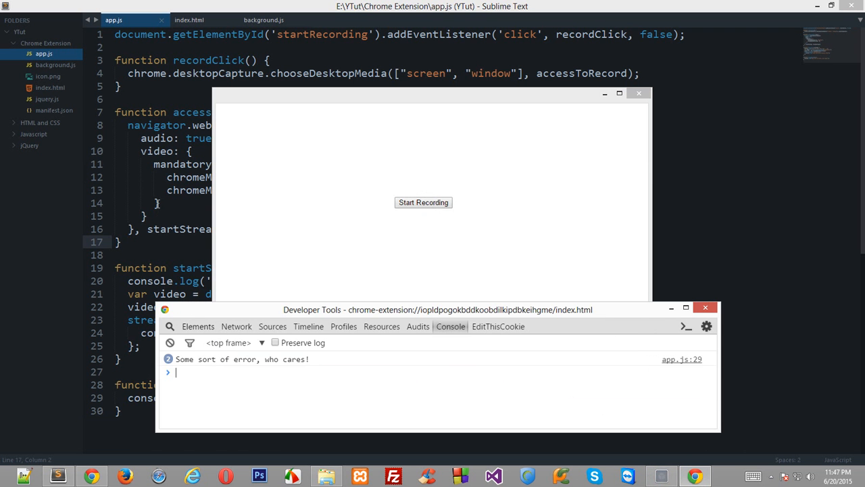
pyautogui.doubleClick(156, 124)
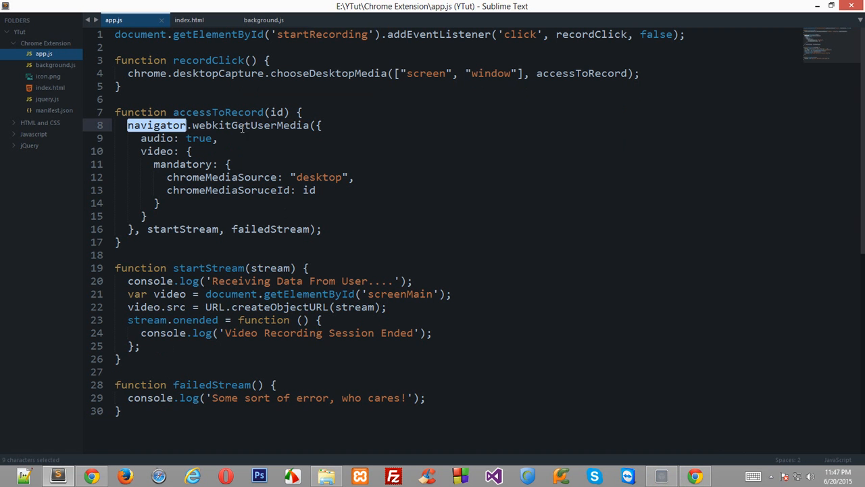
pyautogui.doubleClick(250, 125)
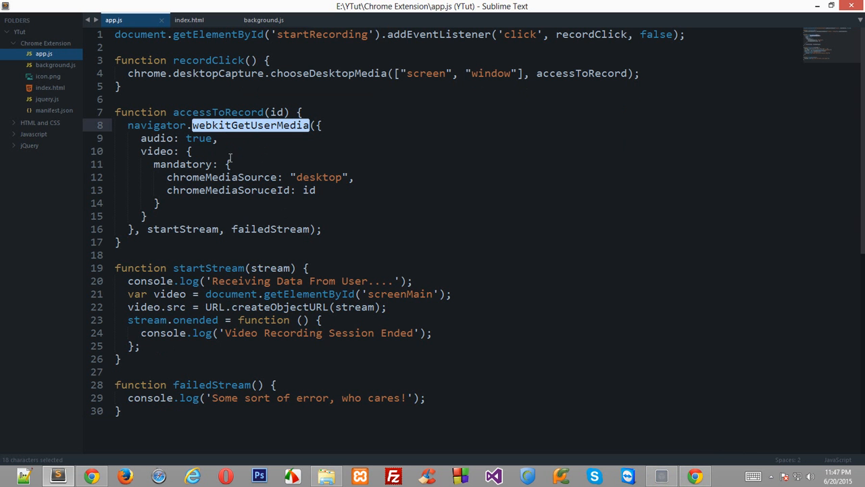
pyautogui.doubleClick(156, 138)
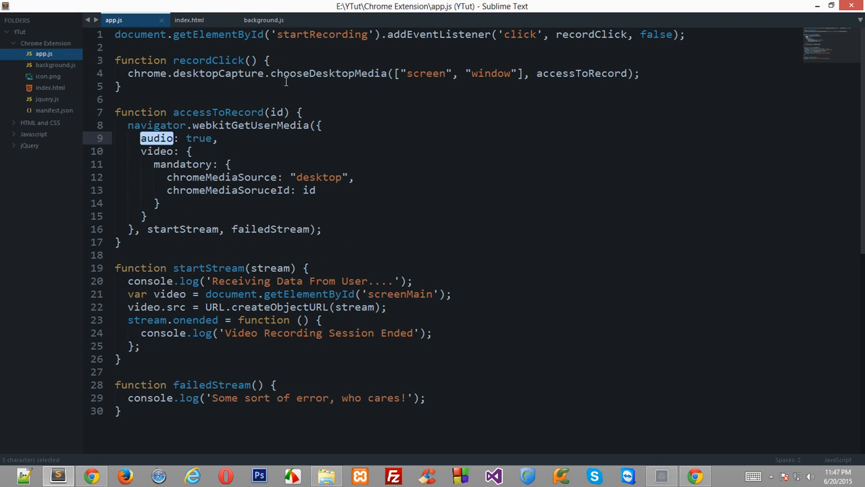
pyautogui.doubleClick(218, 111)
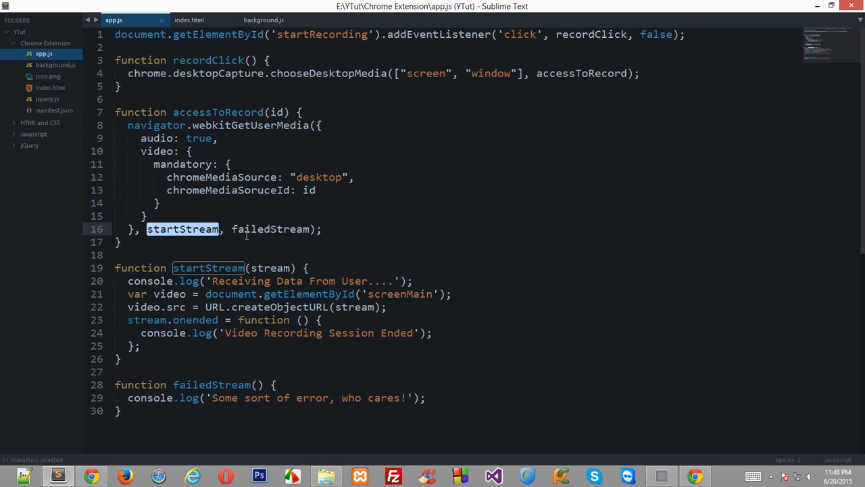
# Step: Correct the misspelled chromeMediaSoruceId key to chromeMediaSourceId and save
pyautogui.doubleClick(270, 229)
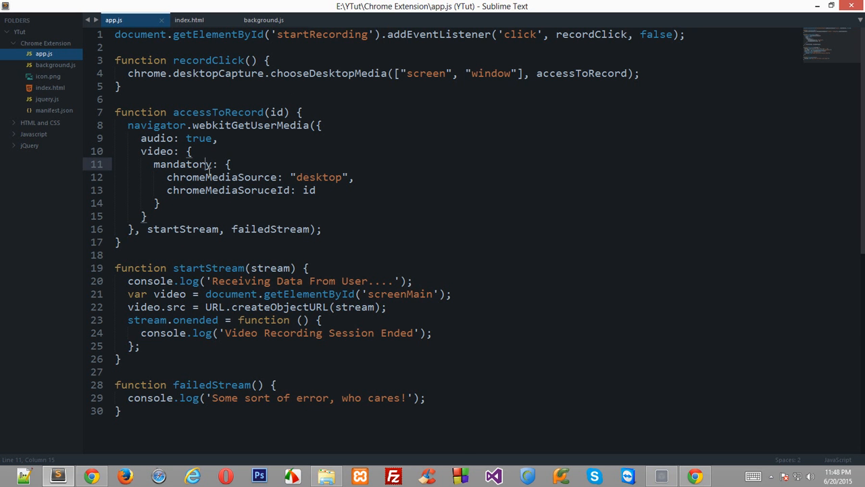
pyautogui.click(214, 190)
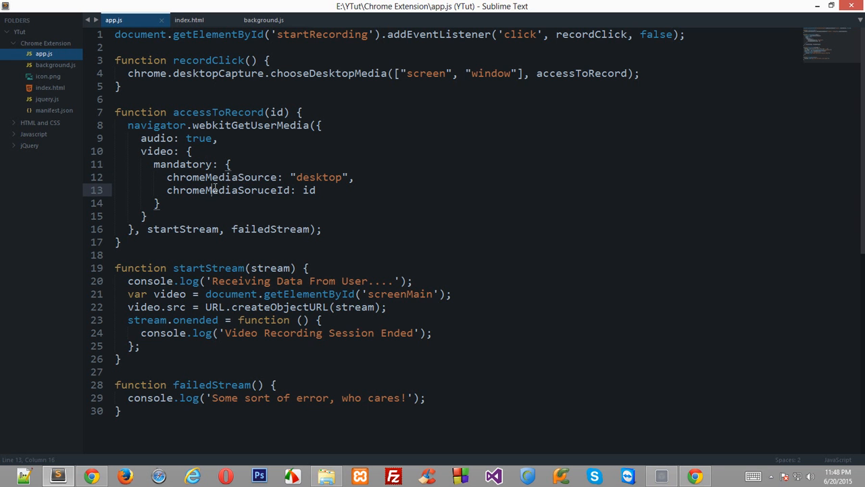
pyautogui.doubleClick(252, 189)
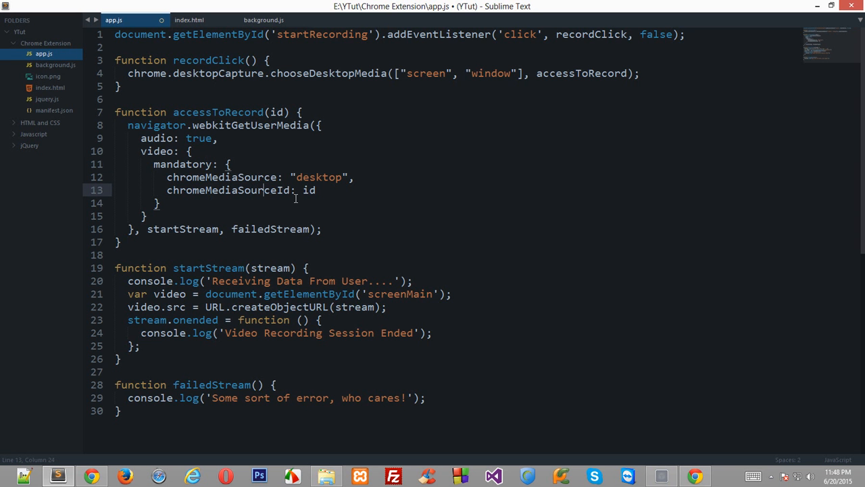
pyautogui.doubleClick(227, 189)
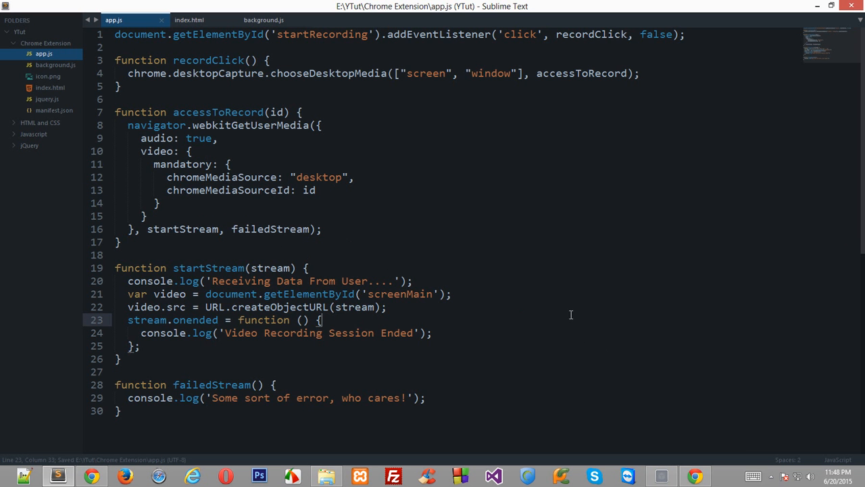
pyautogui.click(695, 476)
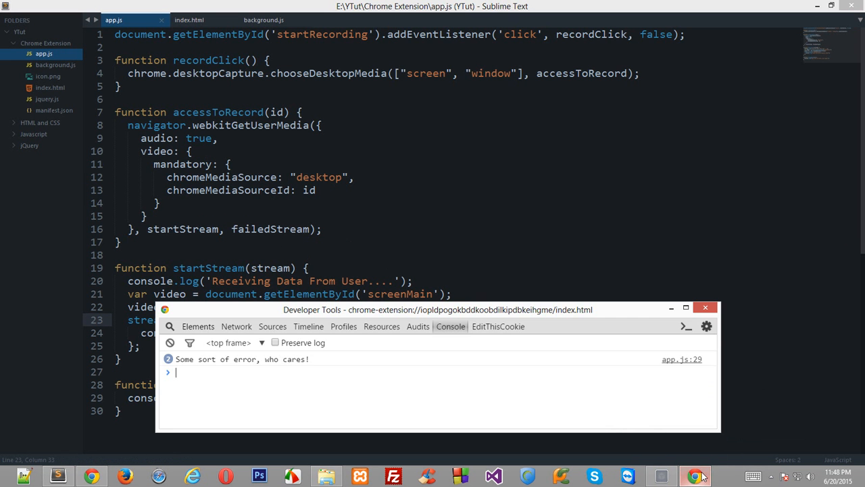
# Step: Retest recording the entire screen; the console still logs 'Some sort of error, who cares!'
pyautogui.click(706, 308)
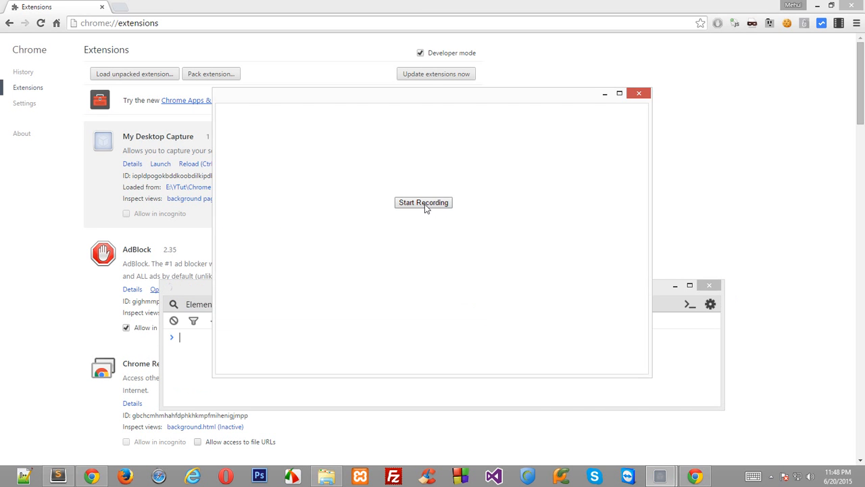
pyautogui.click(423, 203)
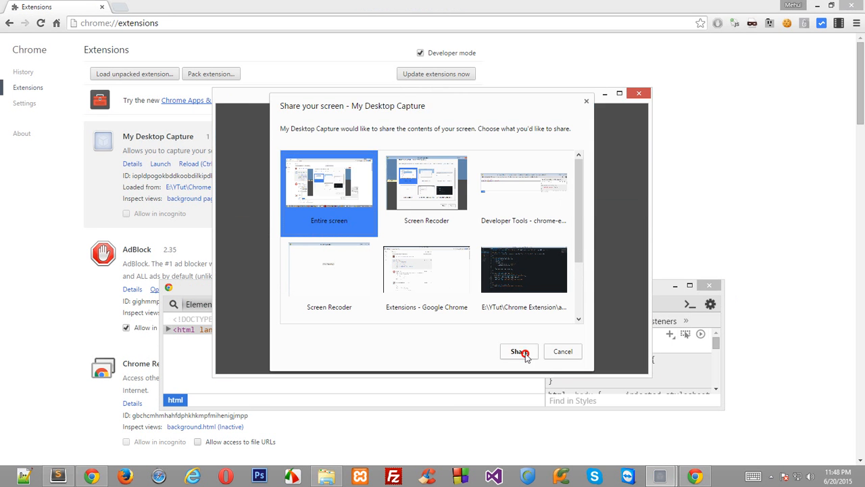
pyautogui.click(519, 351)
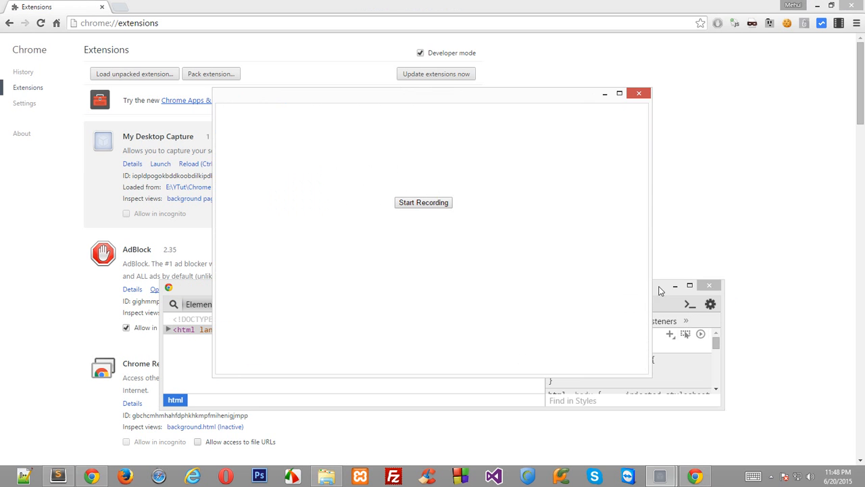
pyautogui.click(454, 304)
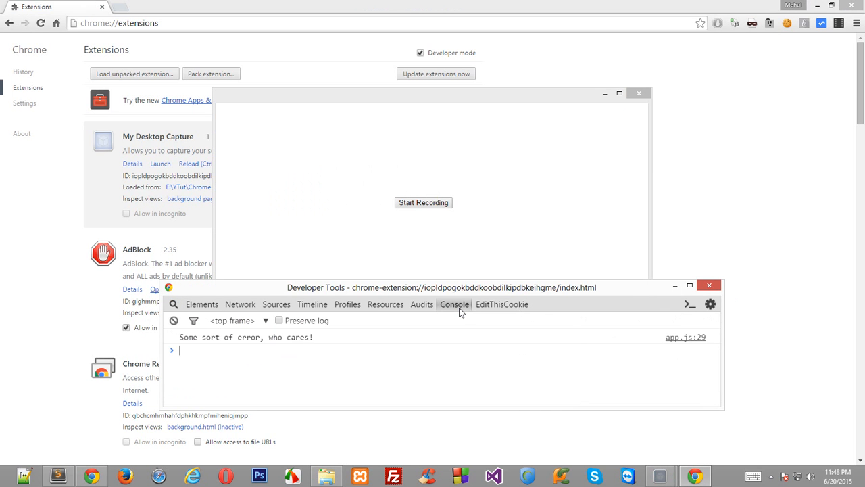
pyautogui.click(57, 476)
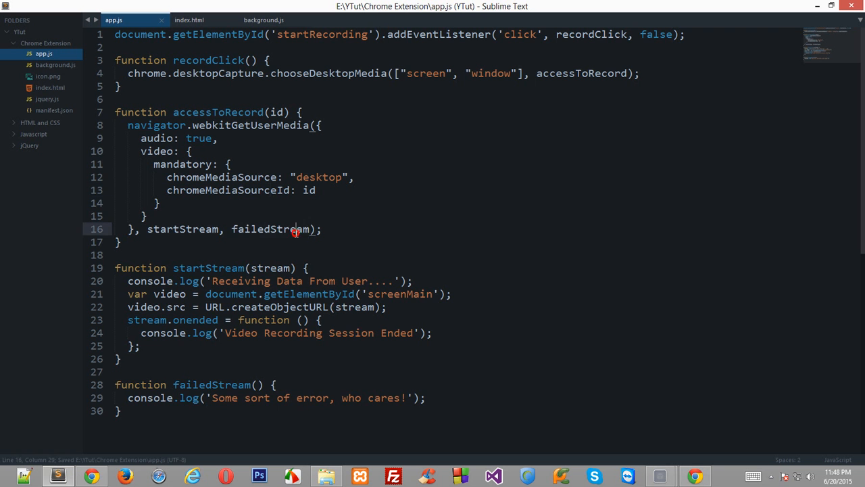
# Step: Check the failedStream callback and relaunch My Desktop Capture in Chrome
pyautogui.doubleClick(182, 229)
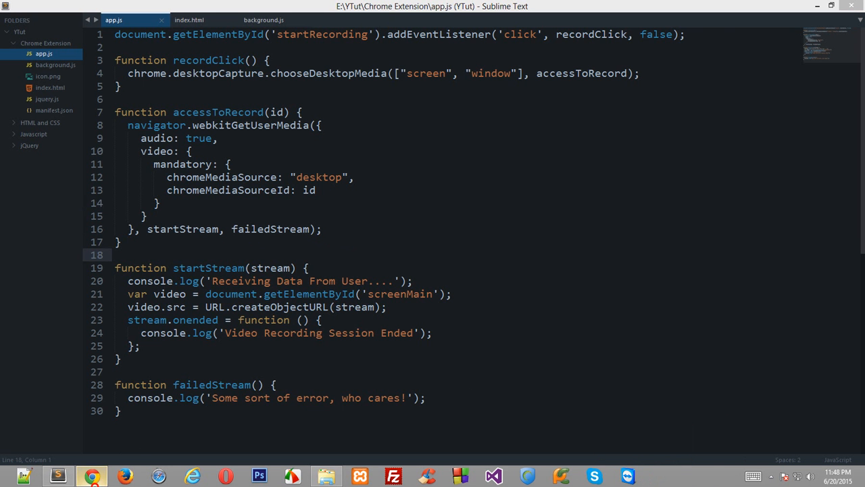
pyautogui.click(92, 476)
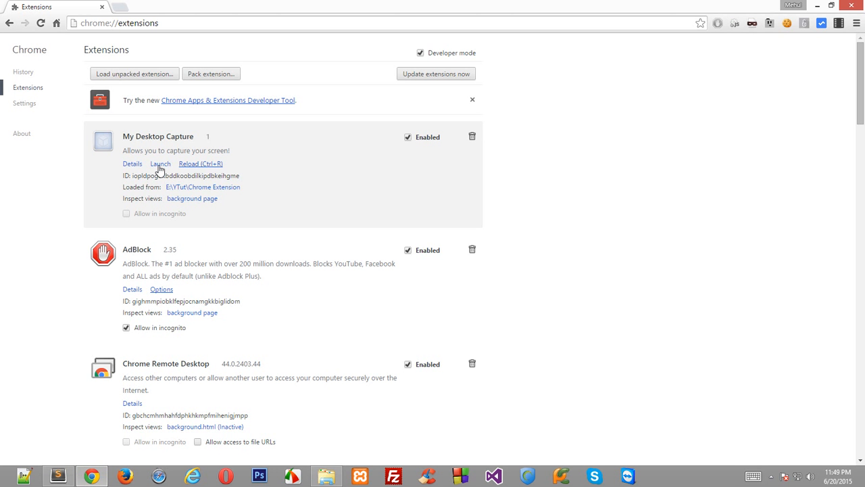
pyautogui.click(160, 163)
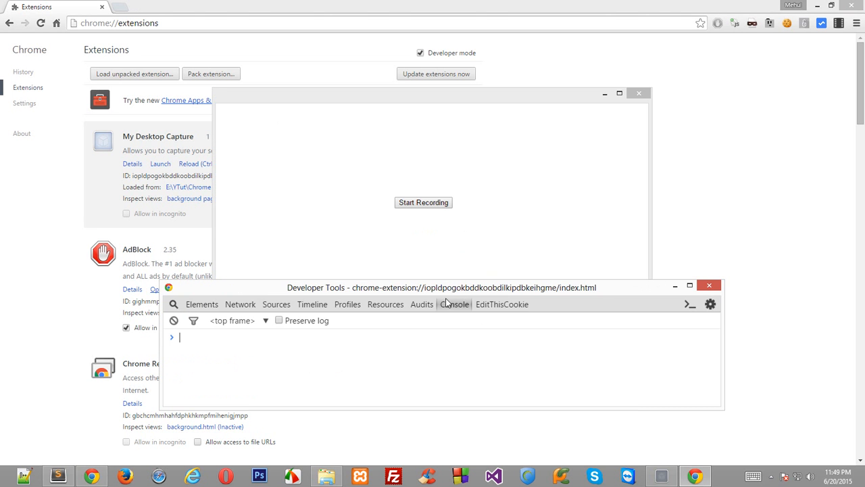
# Step: Record the Screen Recorder window; the console logs the error from app.js line 29
pyautogui.click(423, 203)
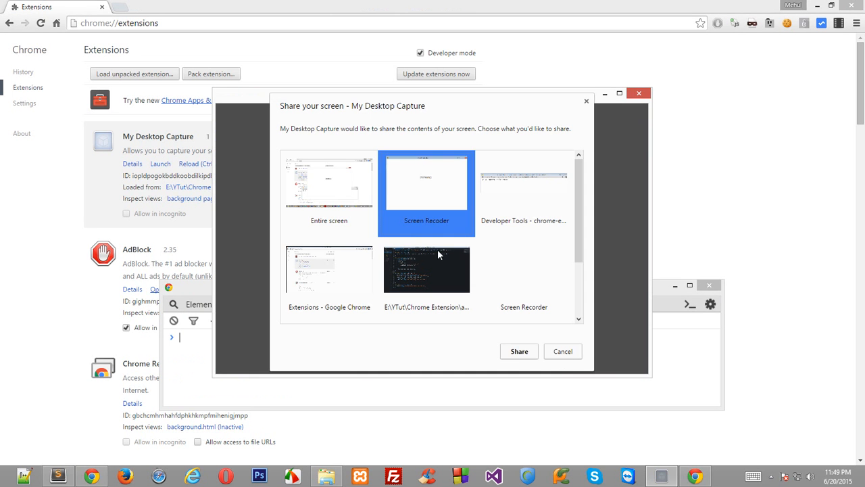
pyautogui.click(519, 351)
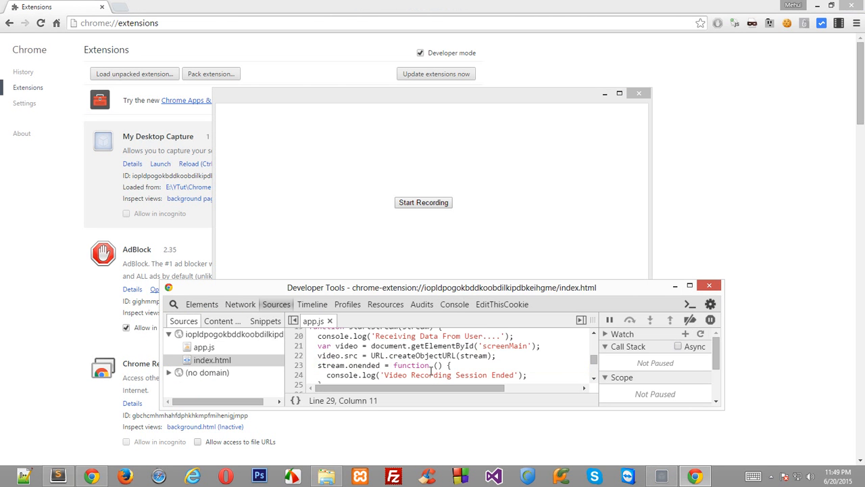
pyautogui.click(455, 304)
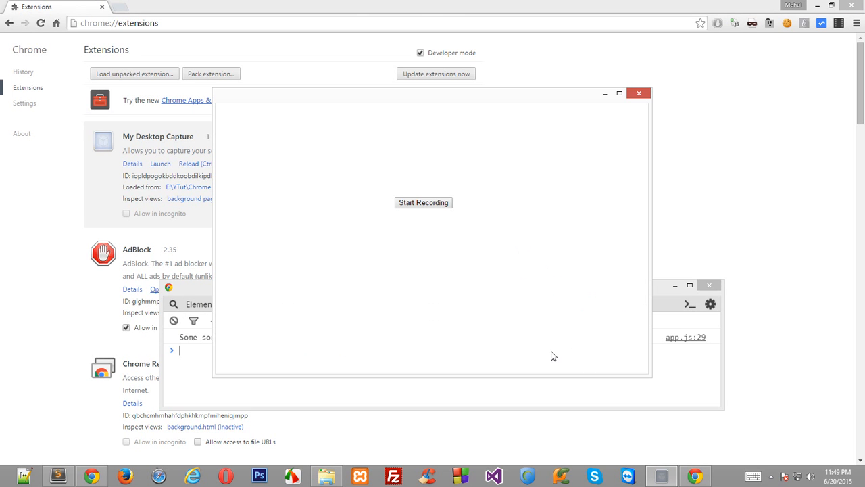
pyautogui.click(57, 475)
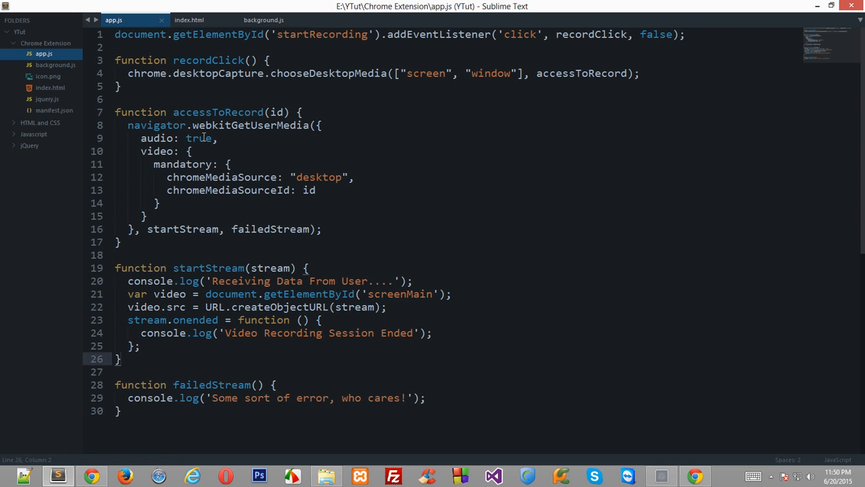
# Step: Set the capture constraint audio: false, then reload and relaunch the extension
pyautogui.write('false')
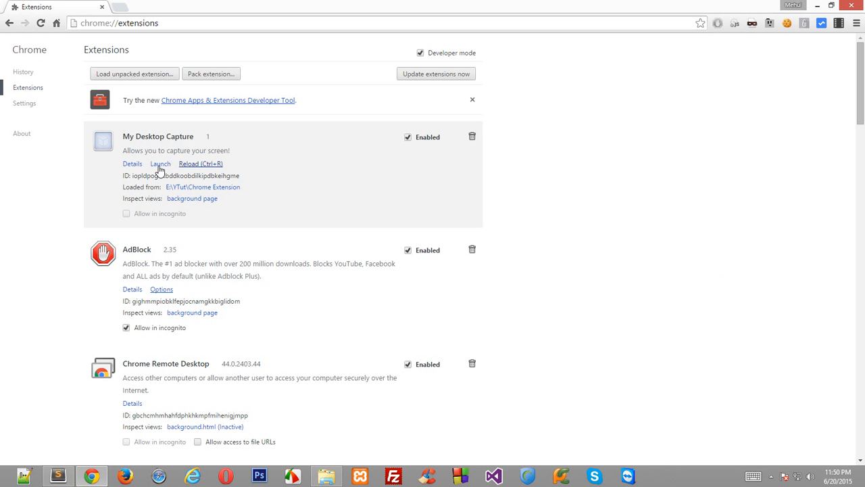
pyautogui.click(159, 163)
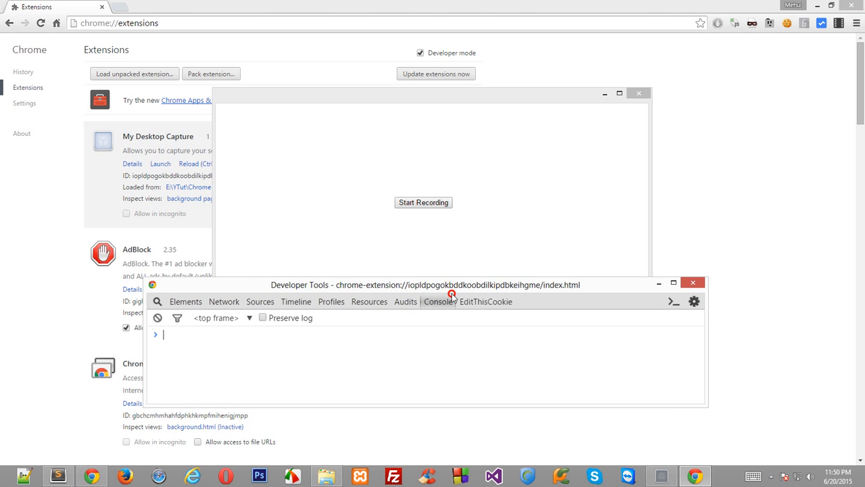
pyautogui.click(57, 476)
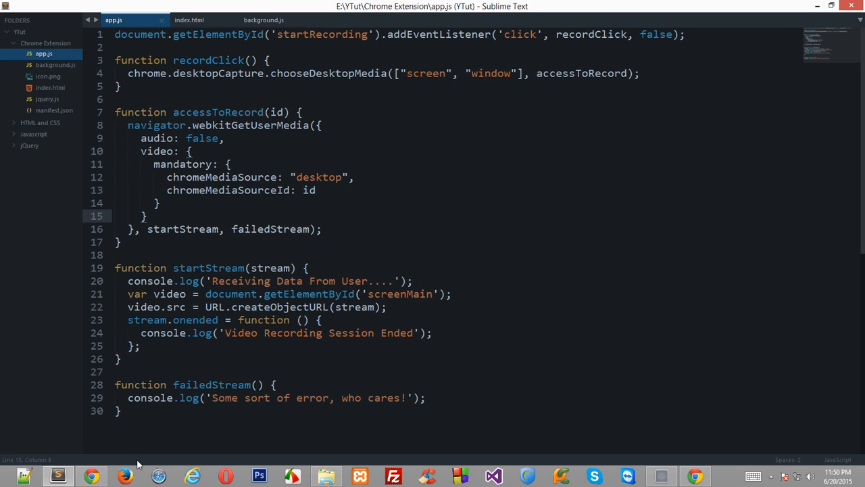
pyautogui.click(695, 476)
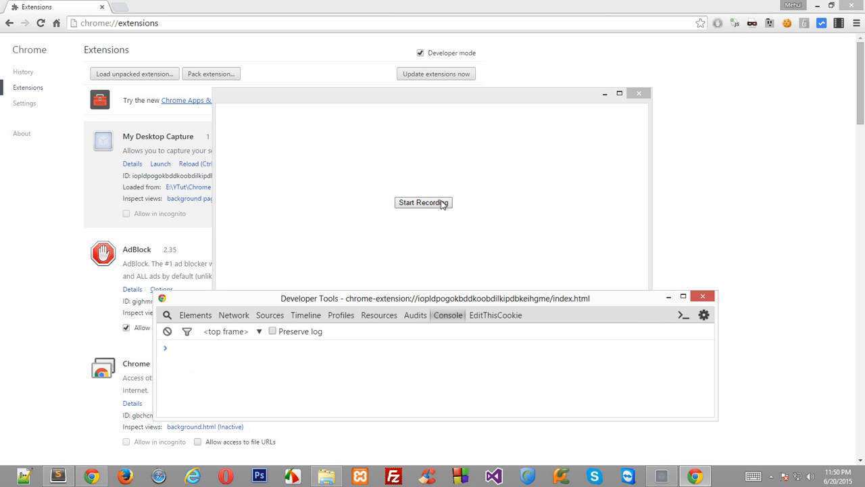
# Step: Record the entire screen so live capture plays in the extension window, and inspect its video element
pyautogui.click(423, 202)
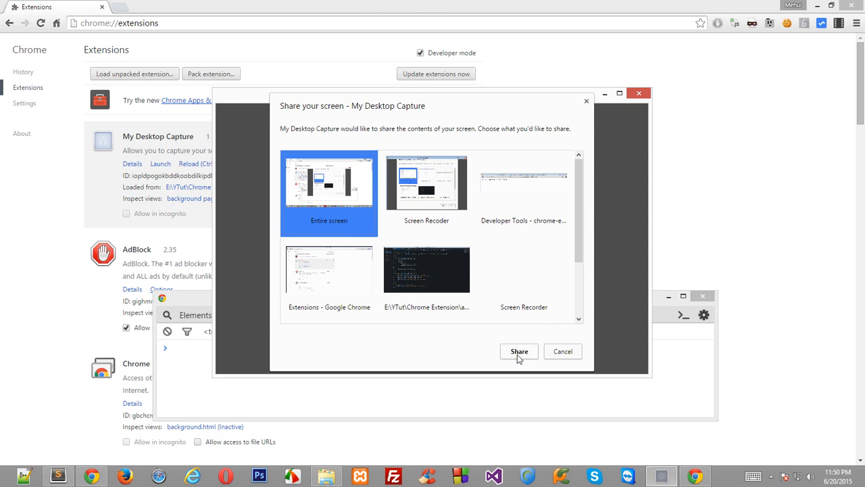
pyautogui.click(519, 351)
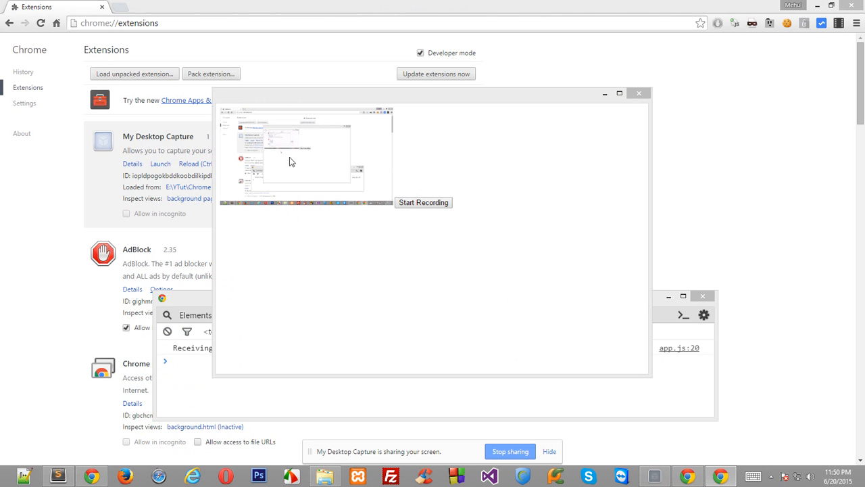
pyautogui.moveTo(229, 167)
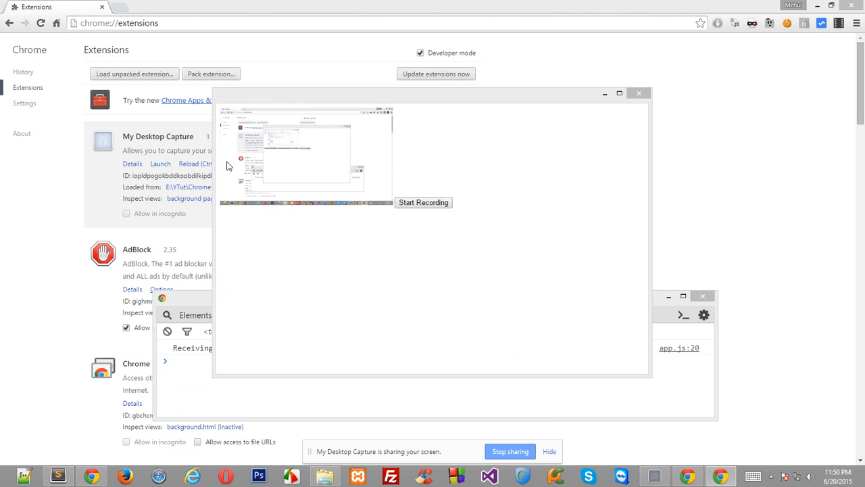
pyautogui.moveTo(319, 303)
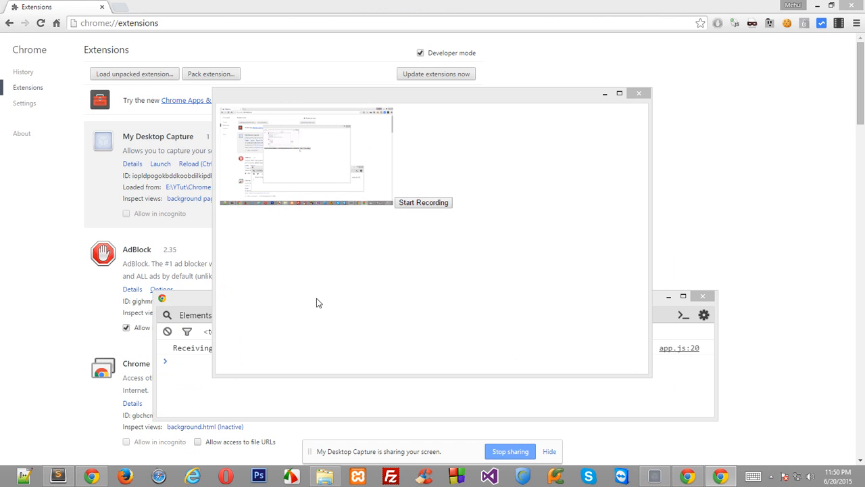
pyautogui.moveTo(339, 451)
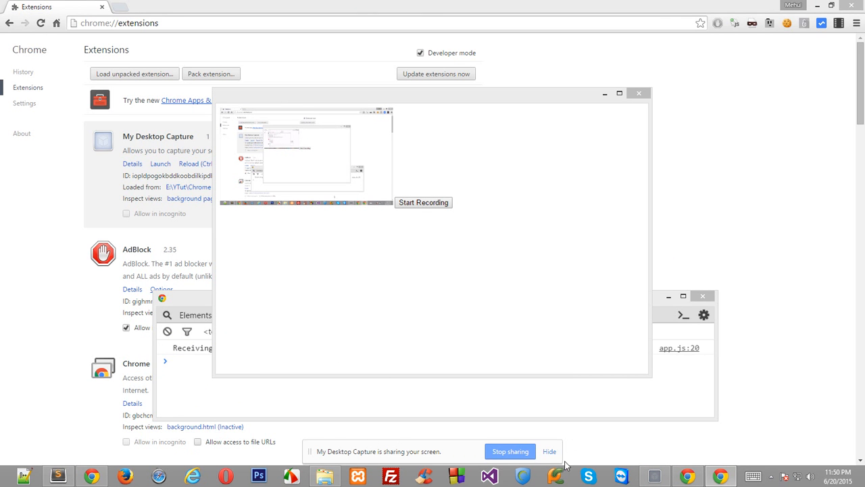
pyautogui.moveTo(439, 453)
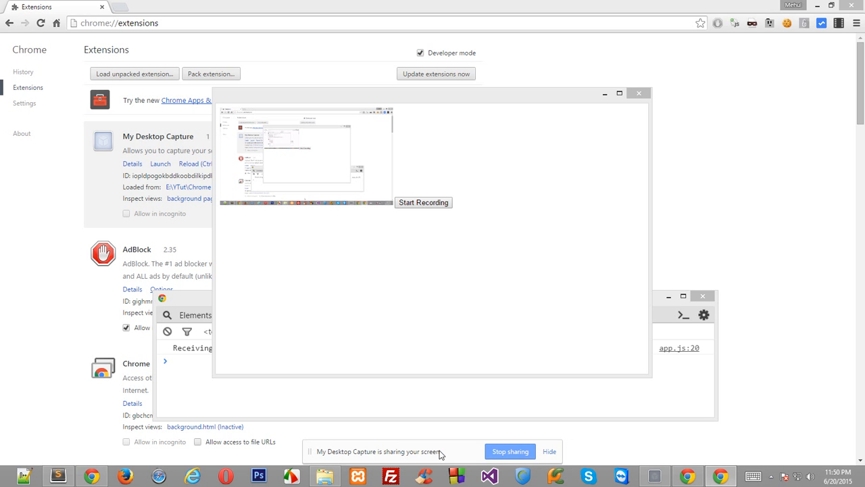
pyautogui.moveTo(349, 192)
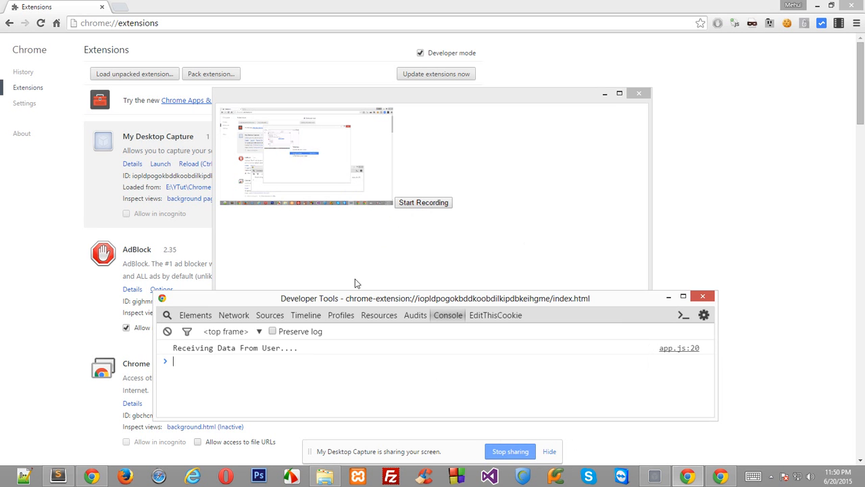
pyautogui.click(195, 315)
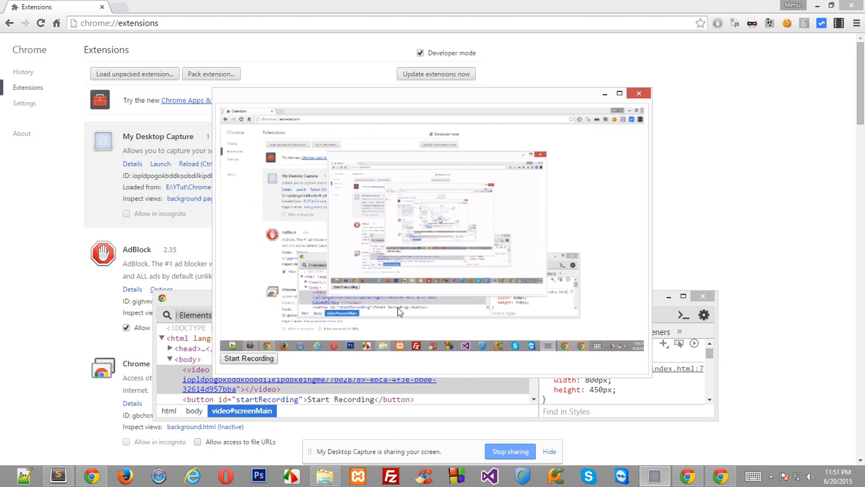
pyautogui.moveTo(453, 295)
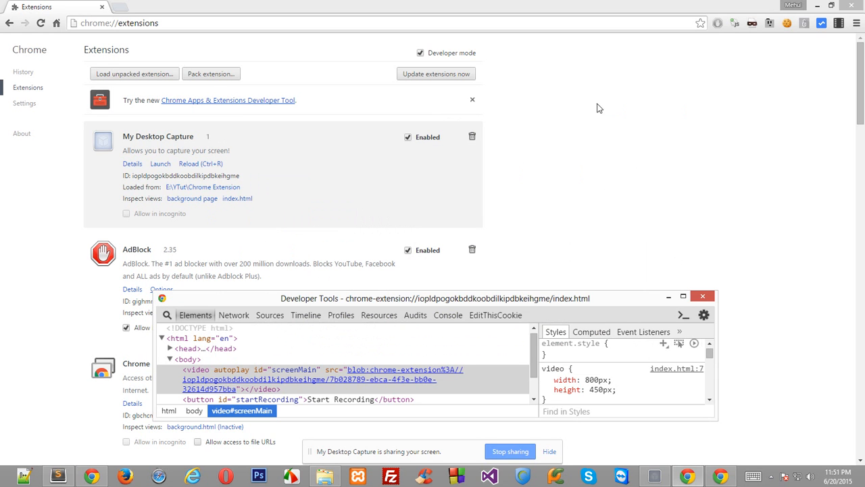
pyautogui.moveTo(2, 384)
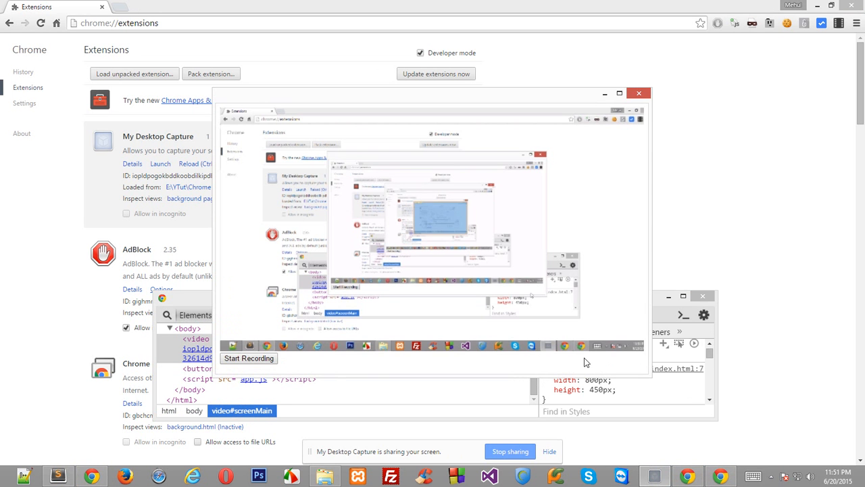
pyautogui.click(58, 476)
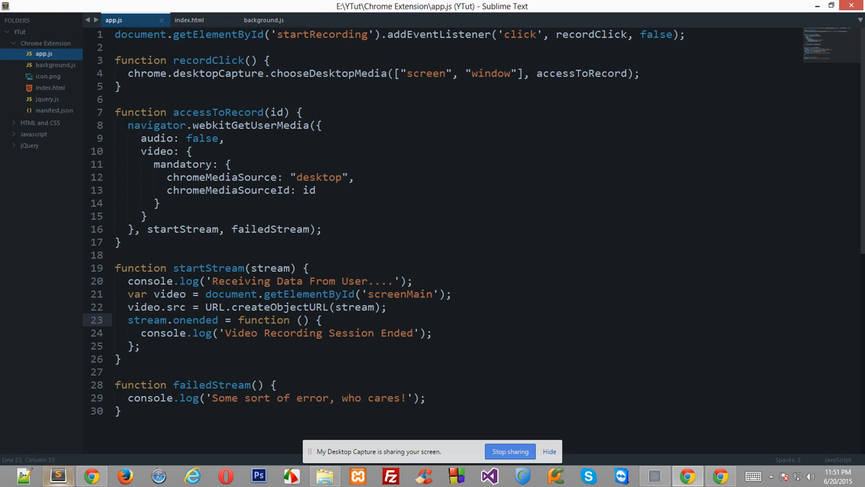
# Step: Bring Chrome forward and close the Developer Tools window, leaving the extensions page
pyautogui.doubleClick(200, 138)
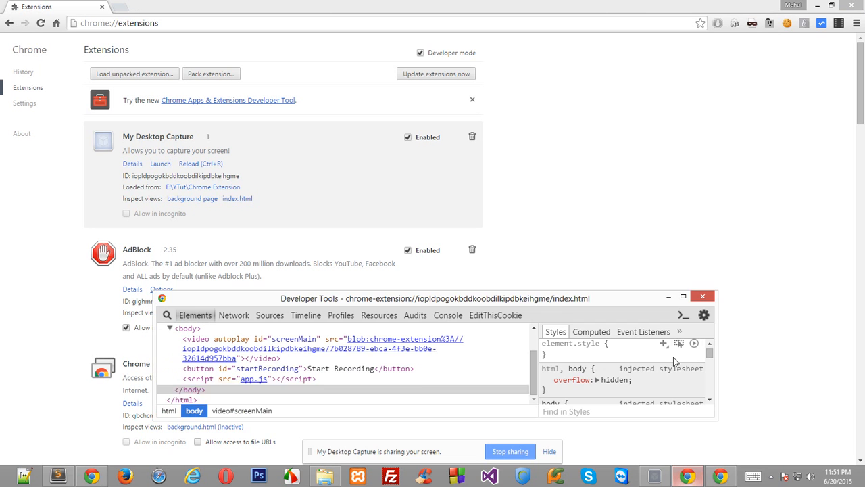
pyautogui.click(183, 389)
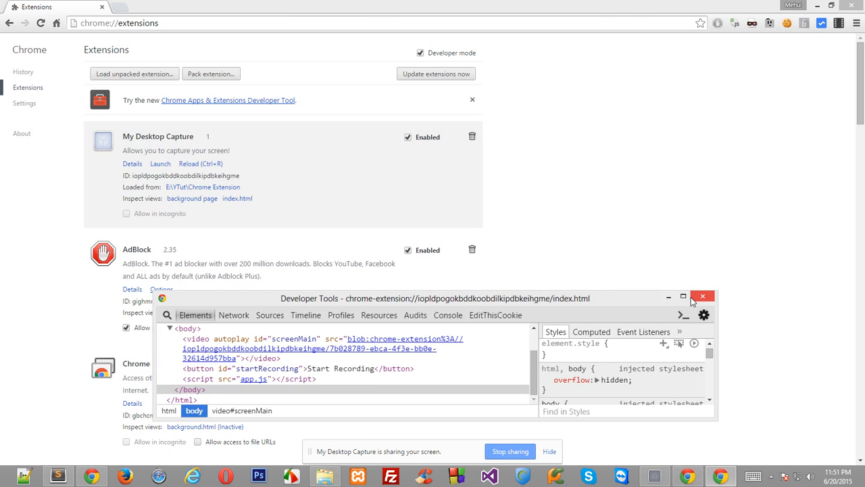
pyautogui.click(703, 298)
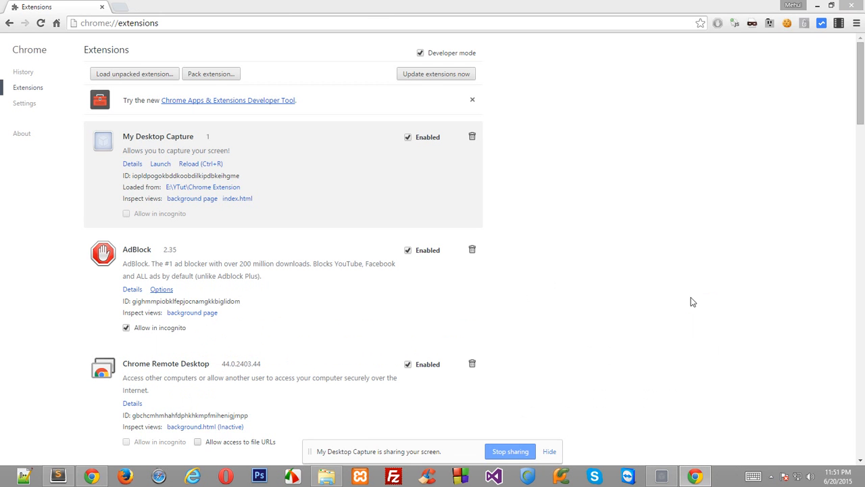